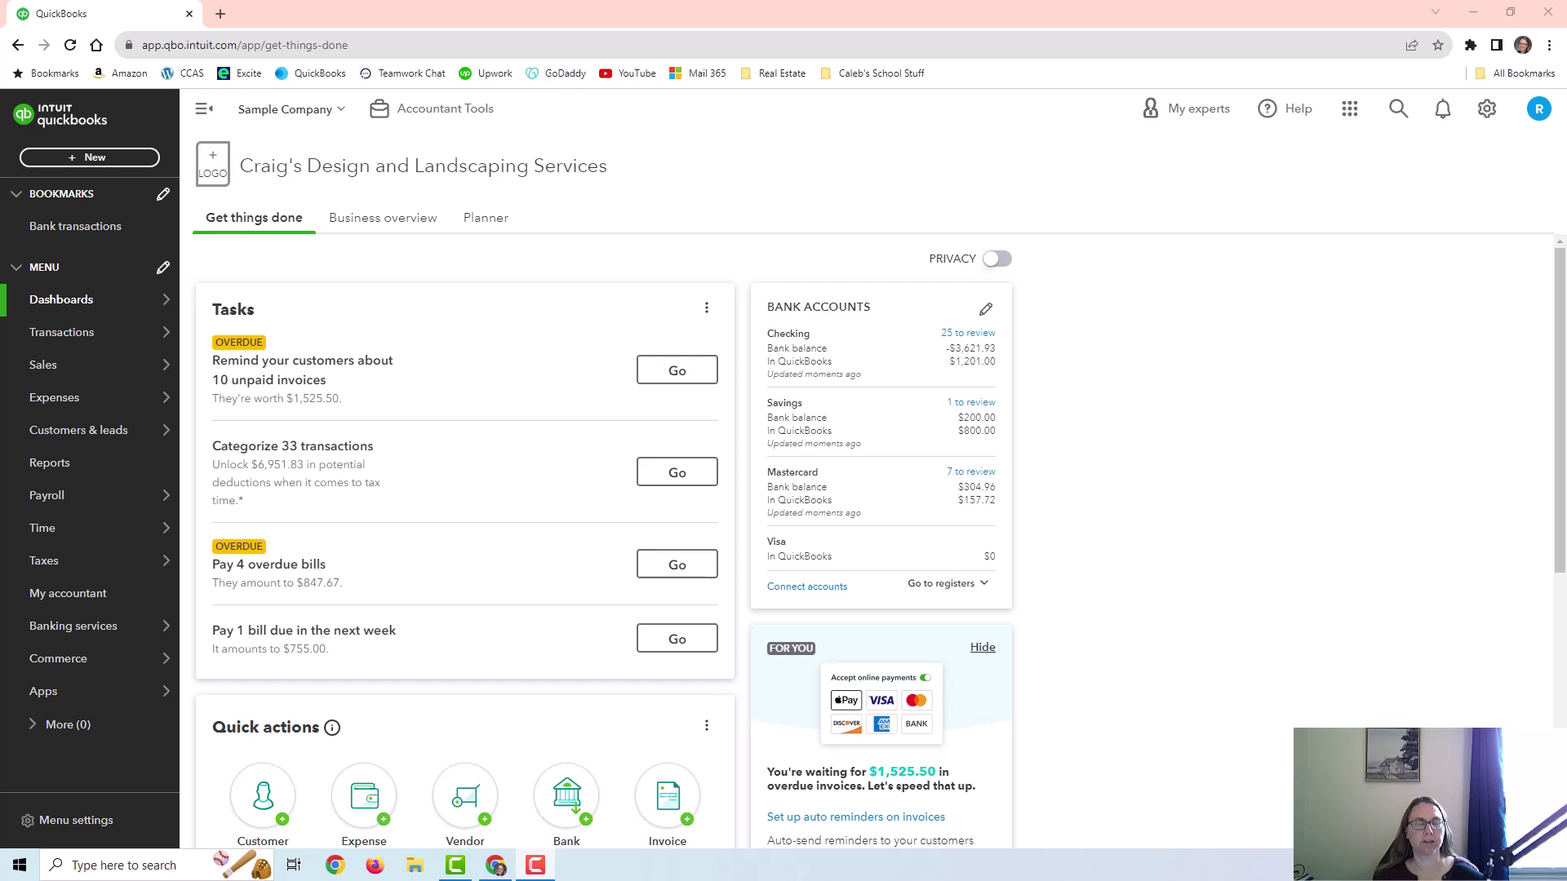
pyautogui.moveTo(775, 293)
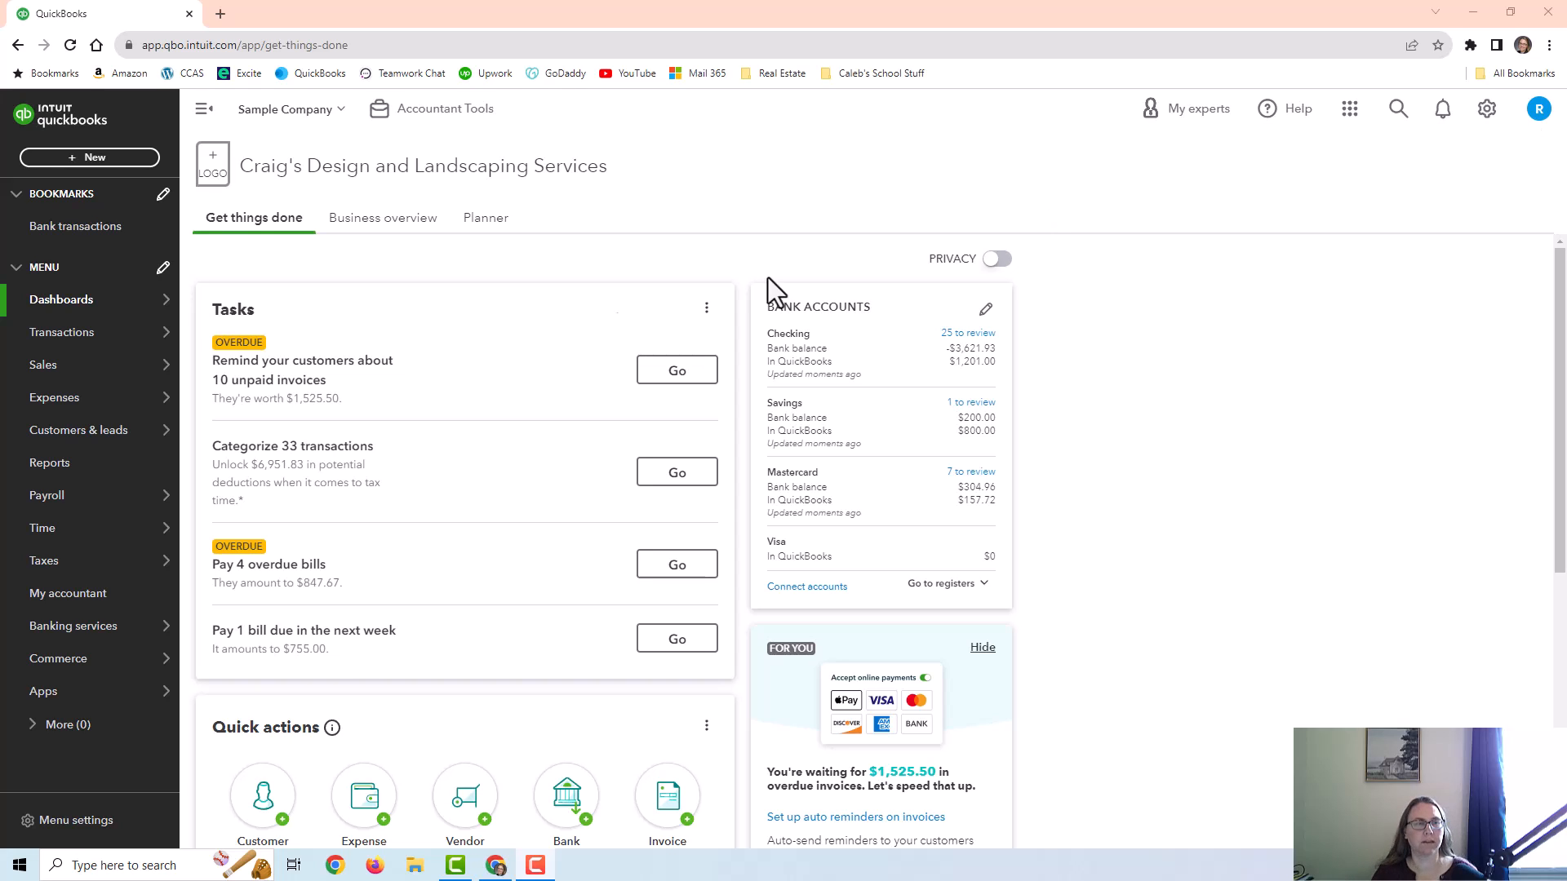
# - Expand the Transactions menu in the left navigation to show its pages
pyautogui.click(62, 332)
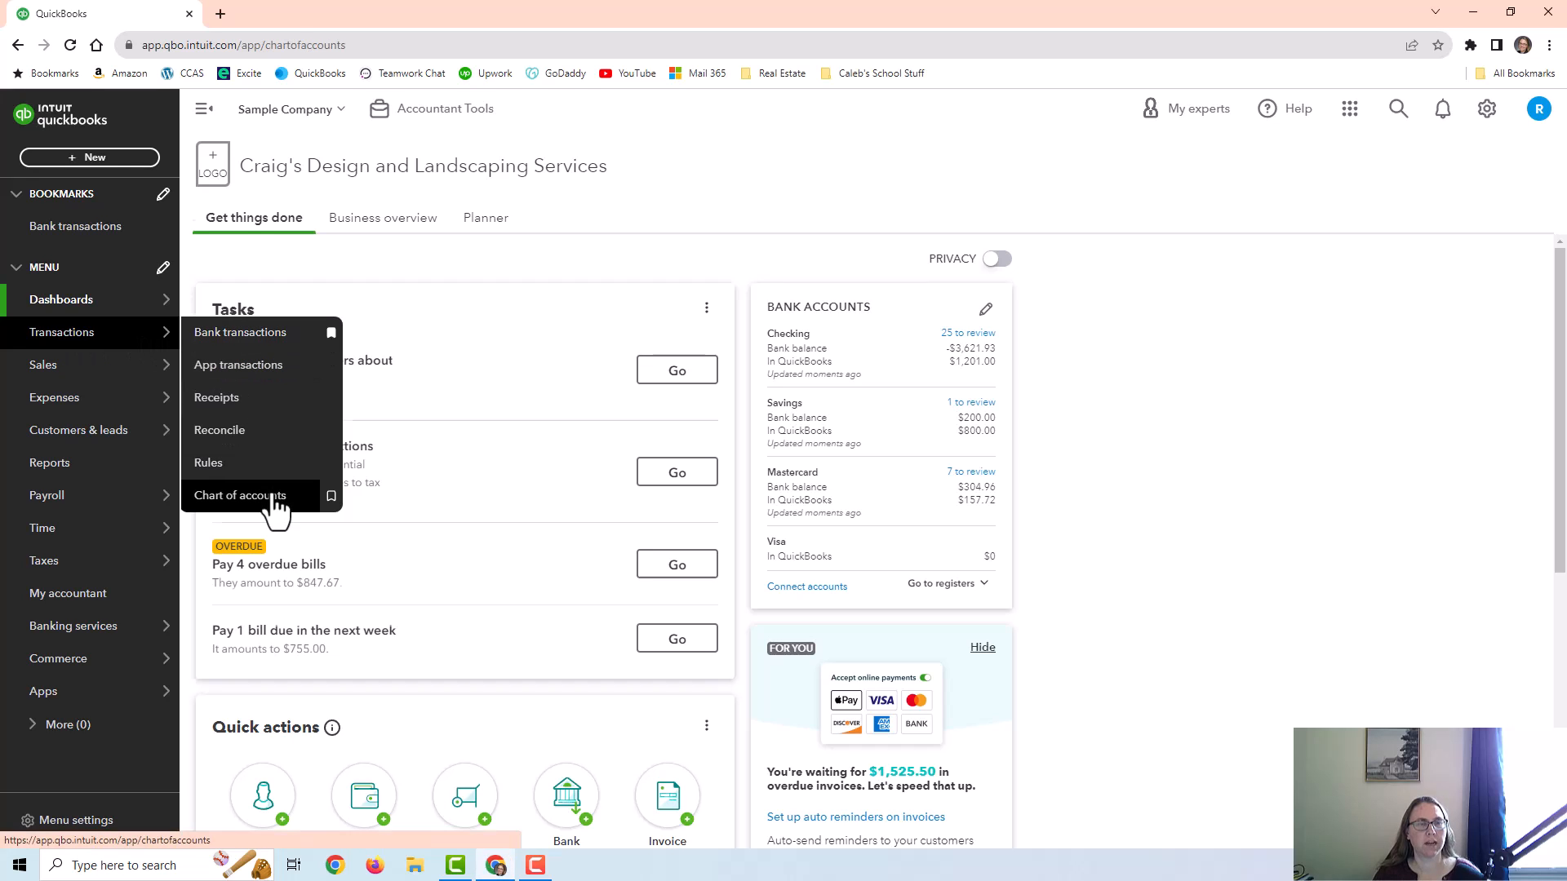
# - Open Chart of accounts from the Transactions submenu
pyautogui.click(240, 496)
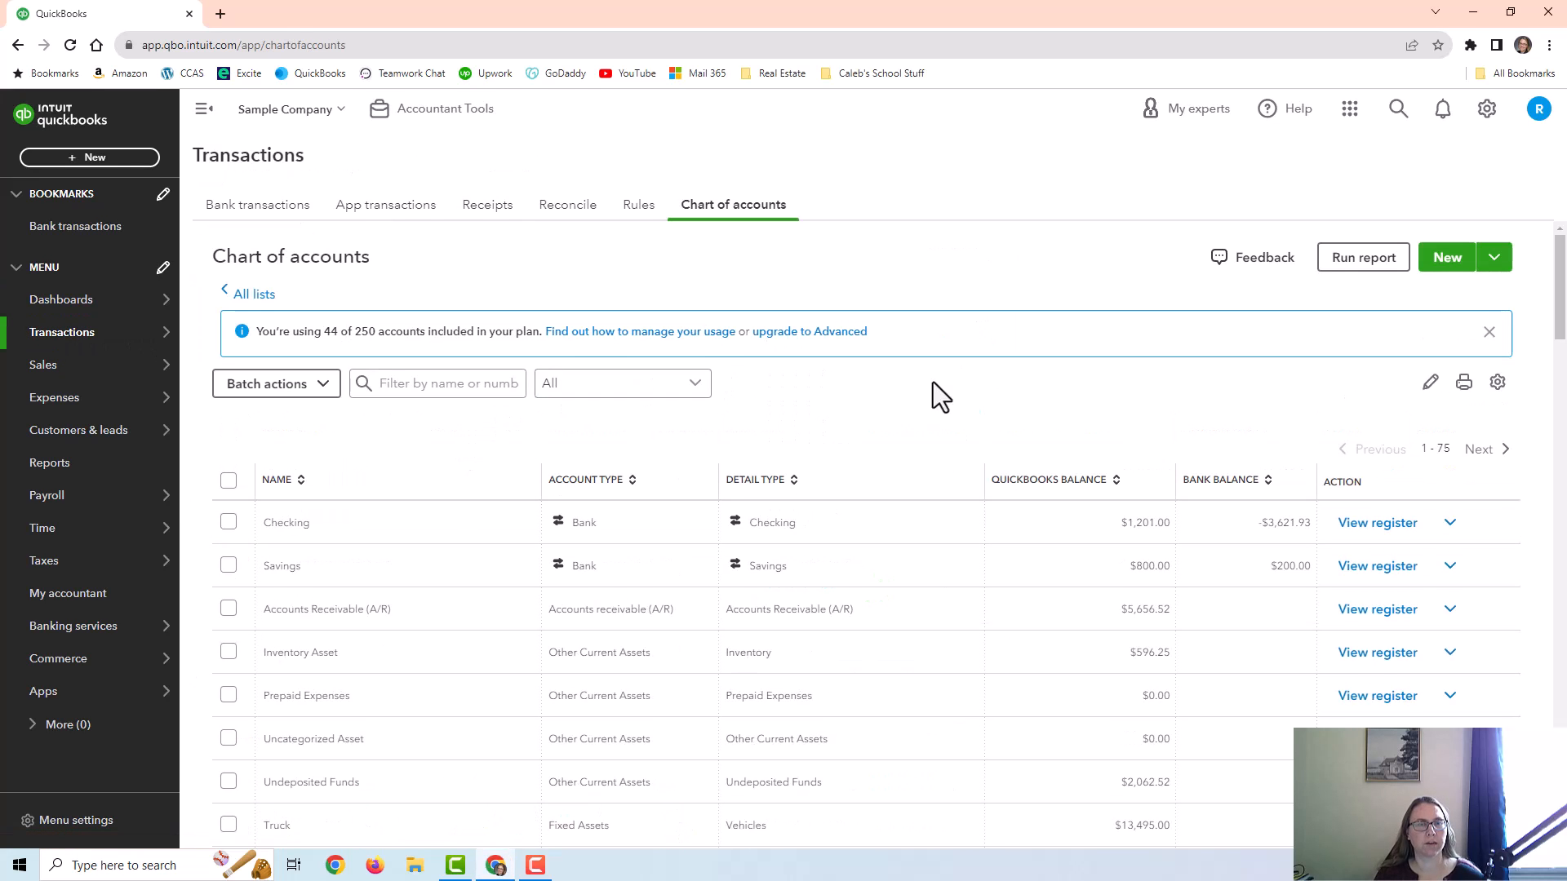
pyautogui.moveTo(949, 392)
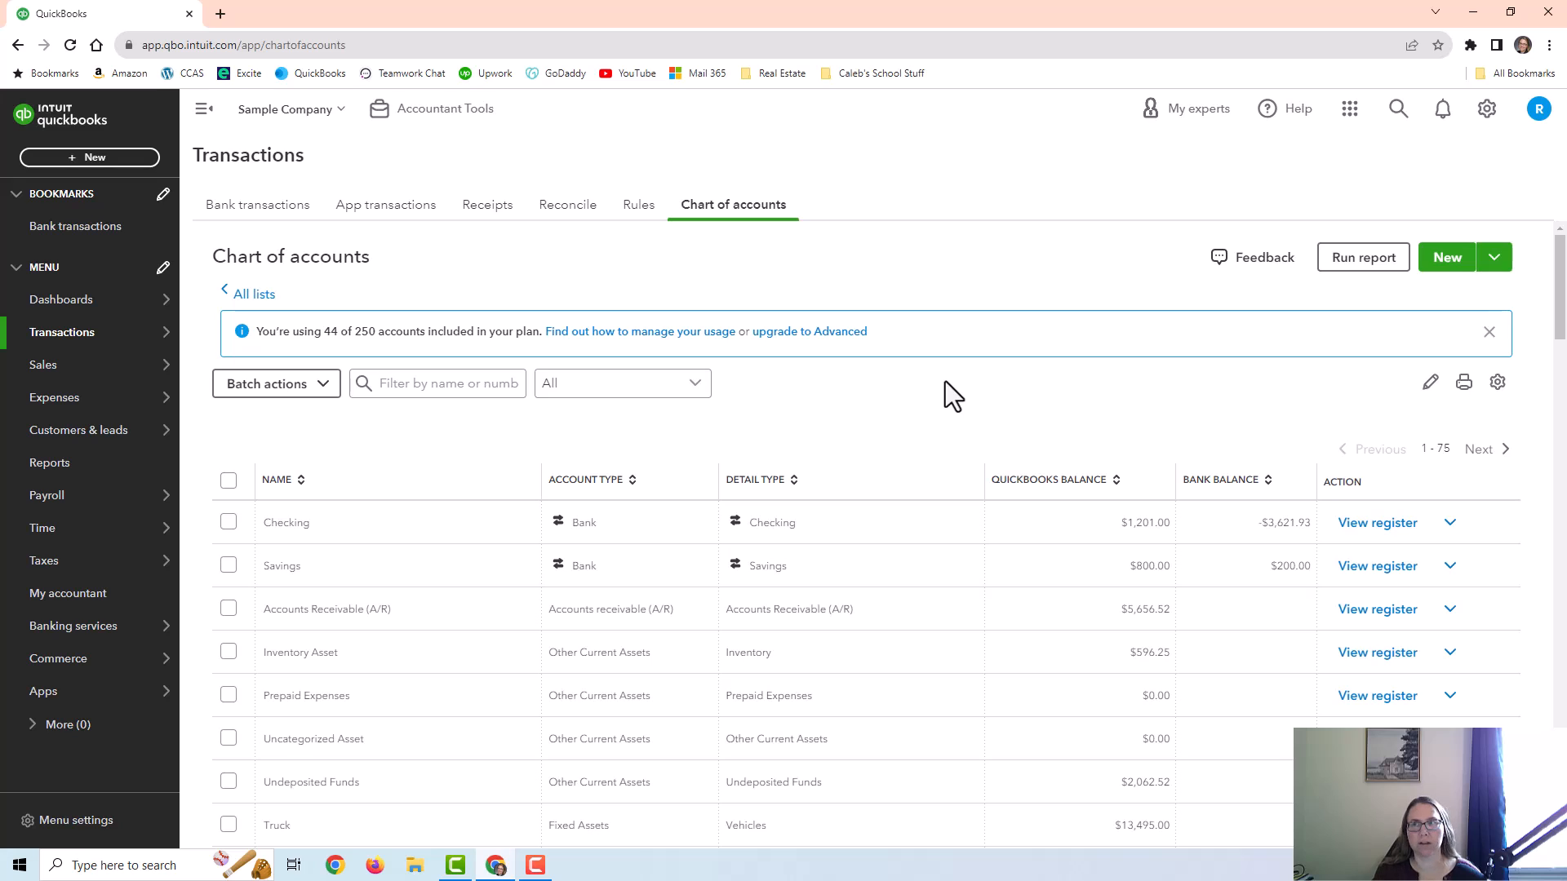
pyautogui.moveTo(903, 417)
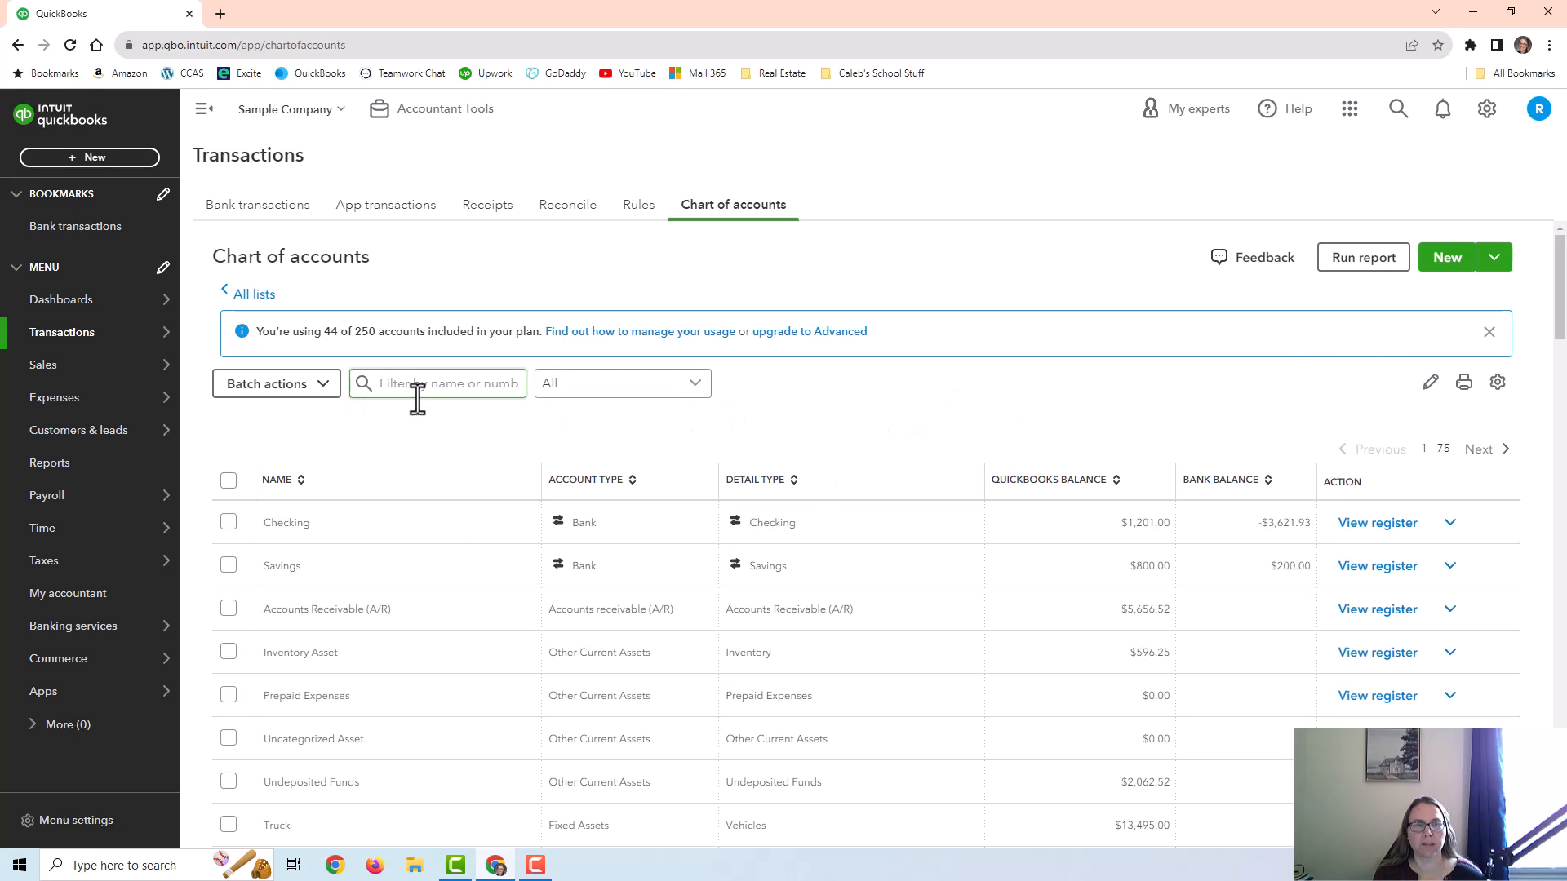
pyautogui.moveTo(1073, 381)
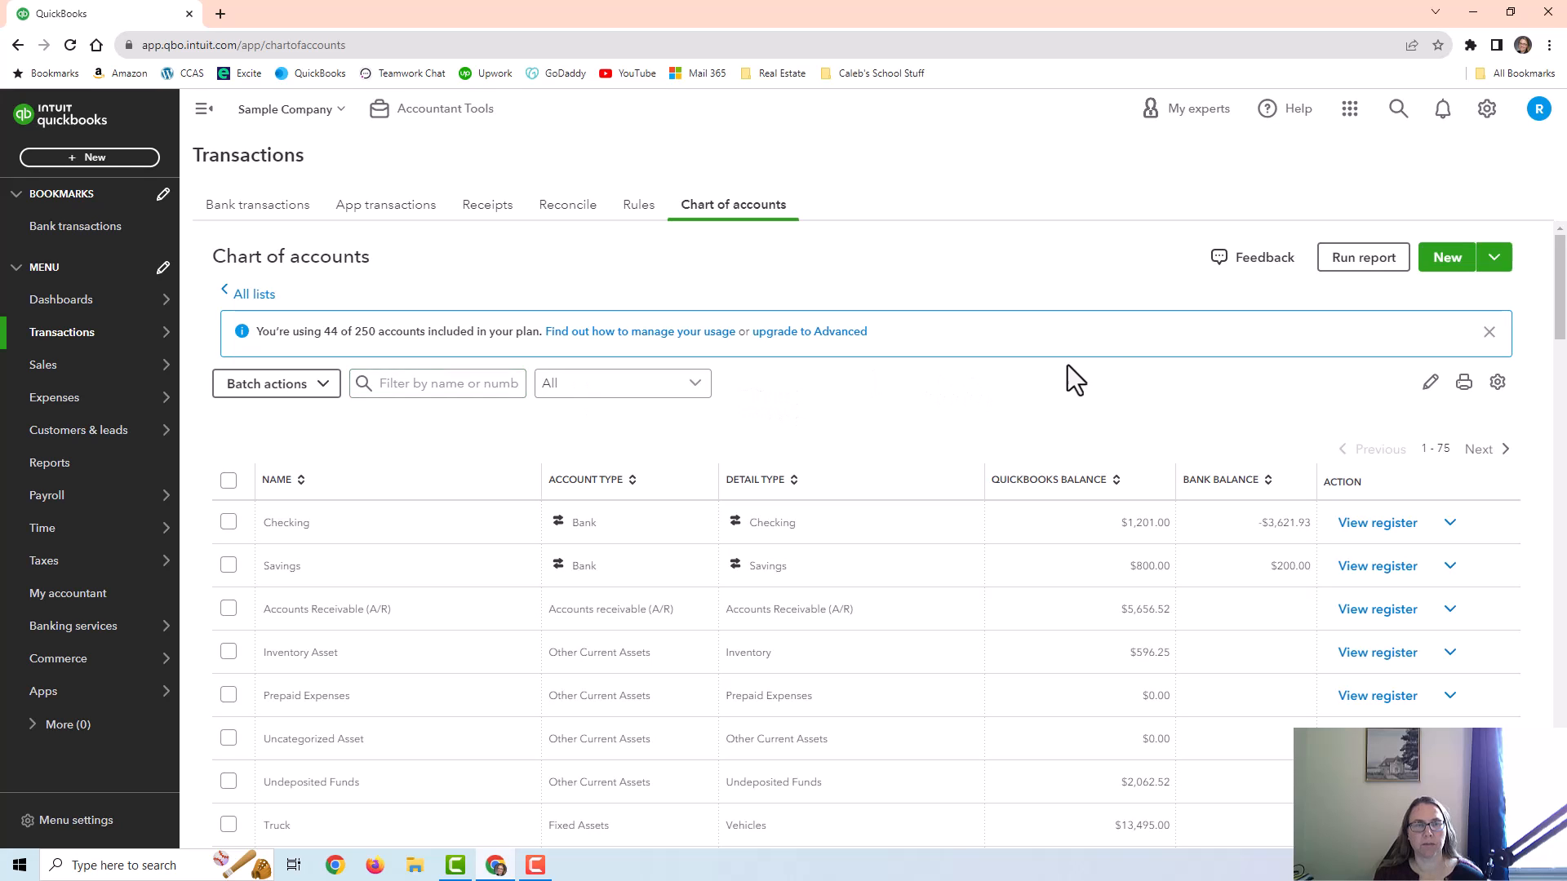
pyautogui.moveTo(1446, 257)
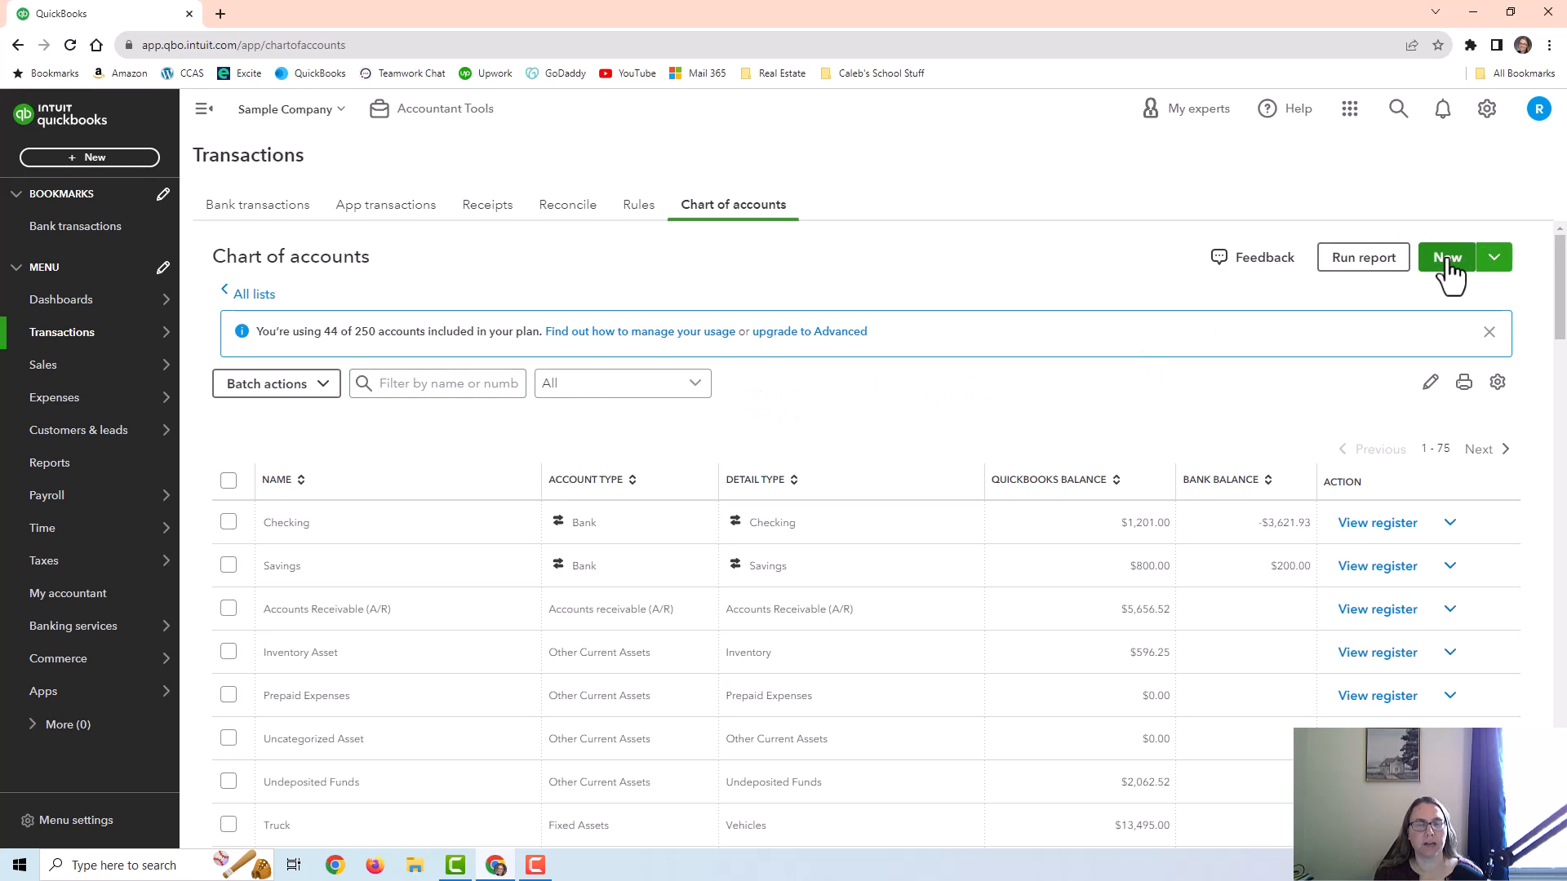
# - Start a new Expenses-type account and begin naming it 'Bad Deb'
pyautogui.click(1446, 257)
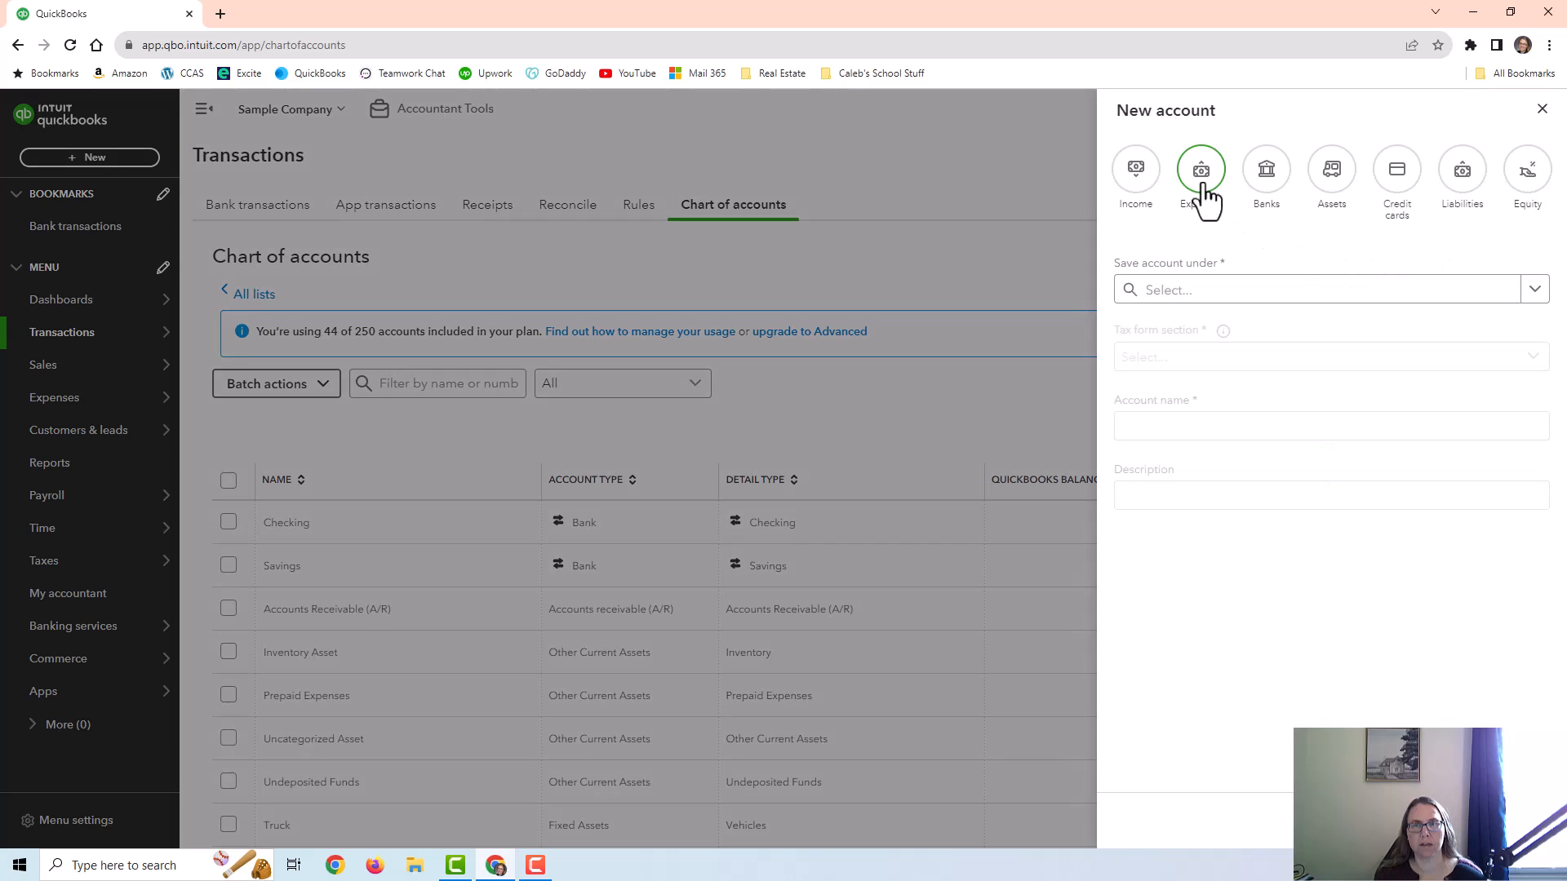
pyautogui.click(1200, 170)
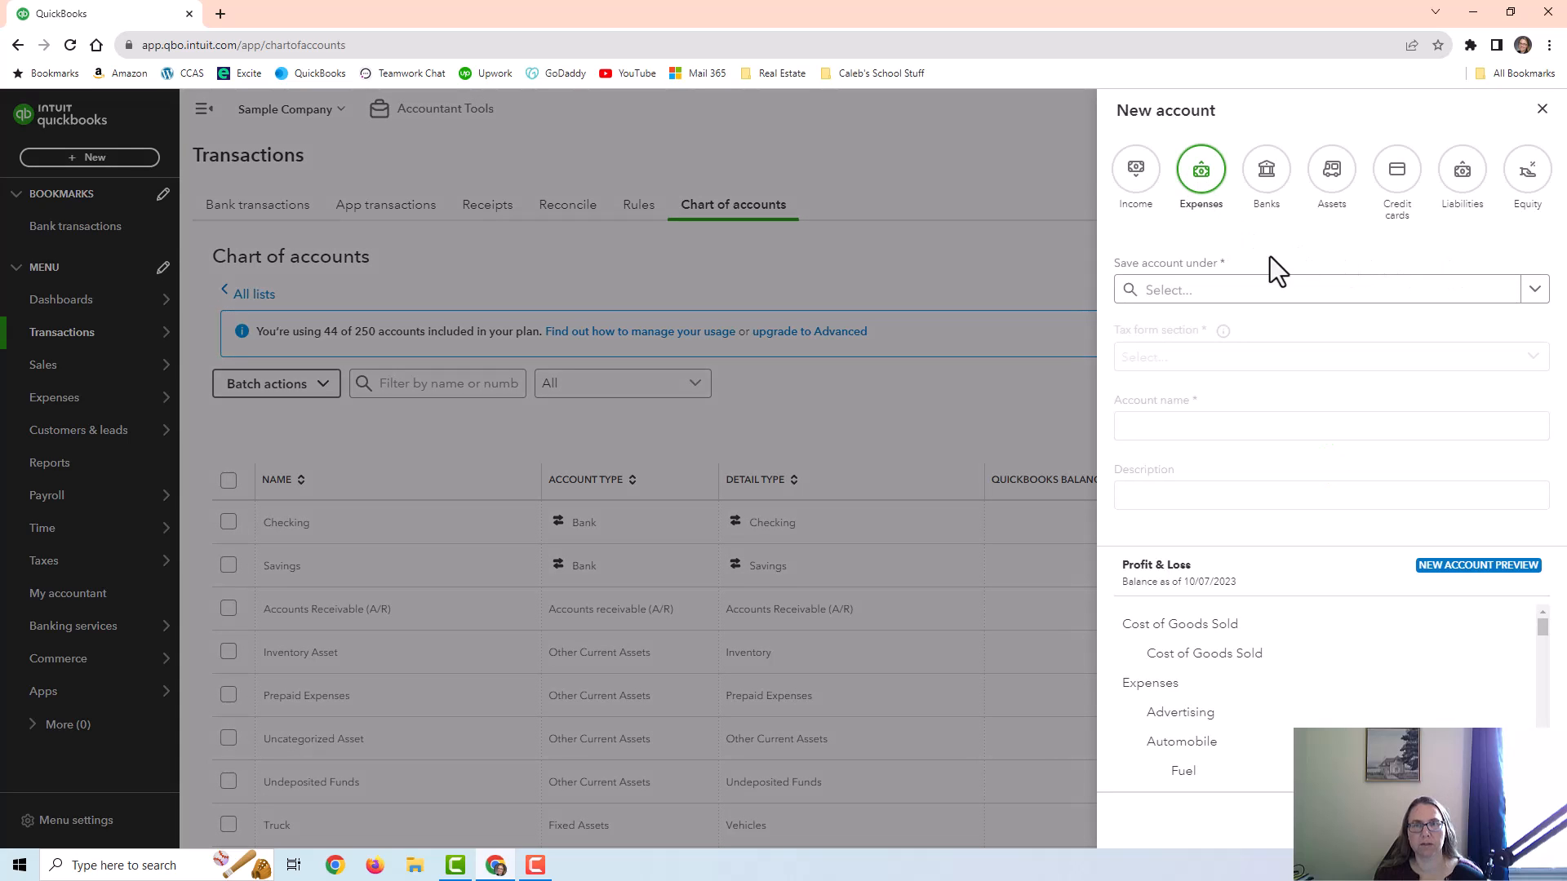
pyautogui.click(1318, 289)
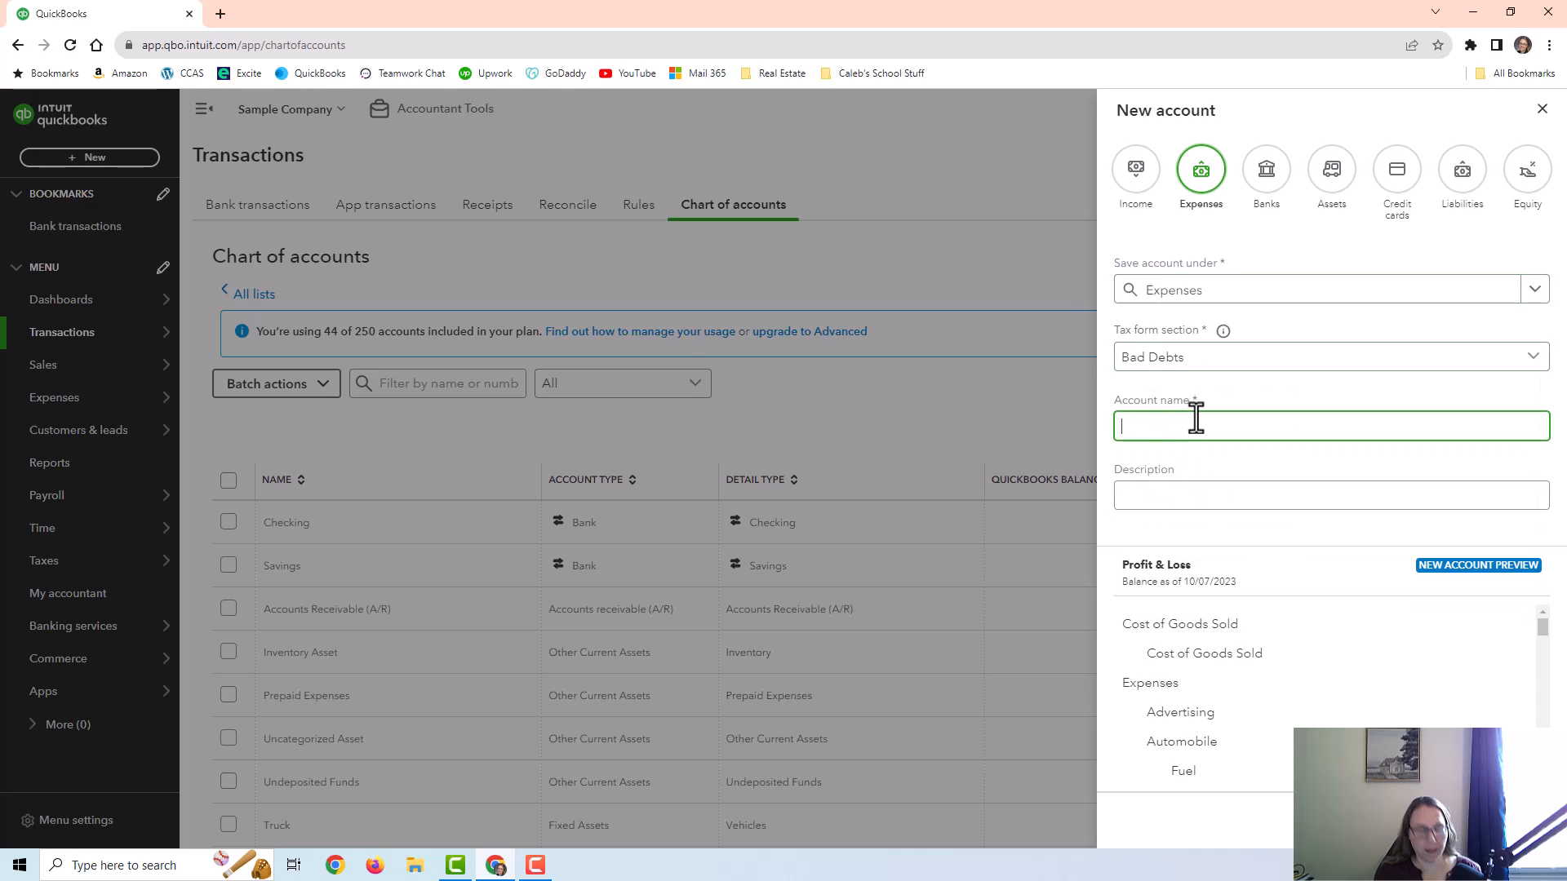
pyautogui.write('Bad Deb')
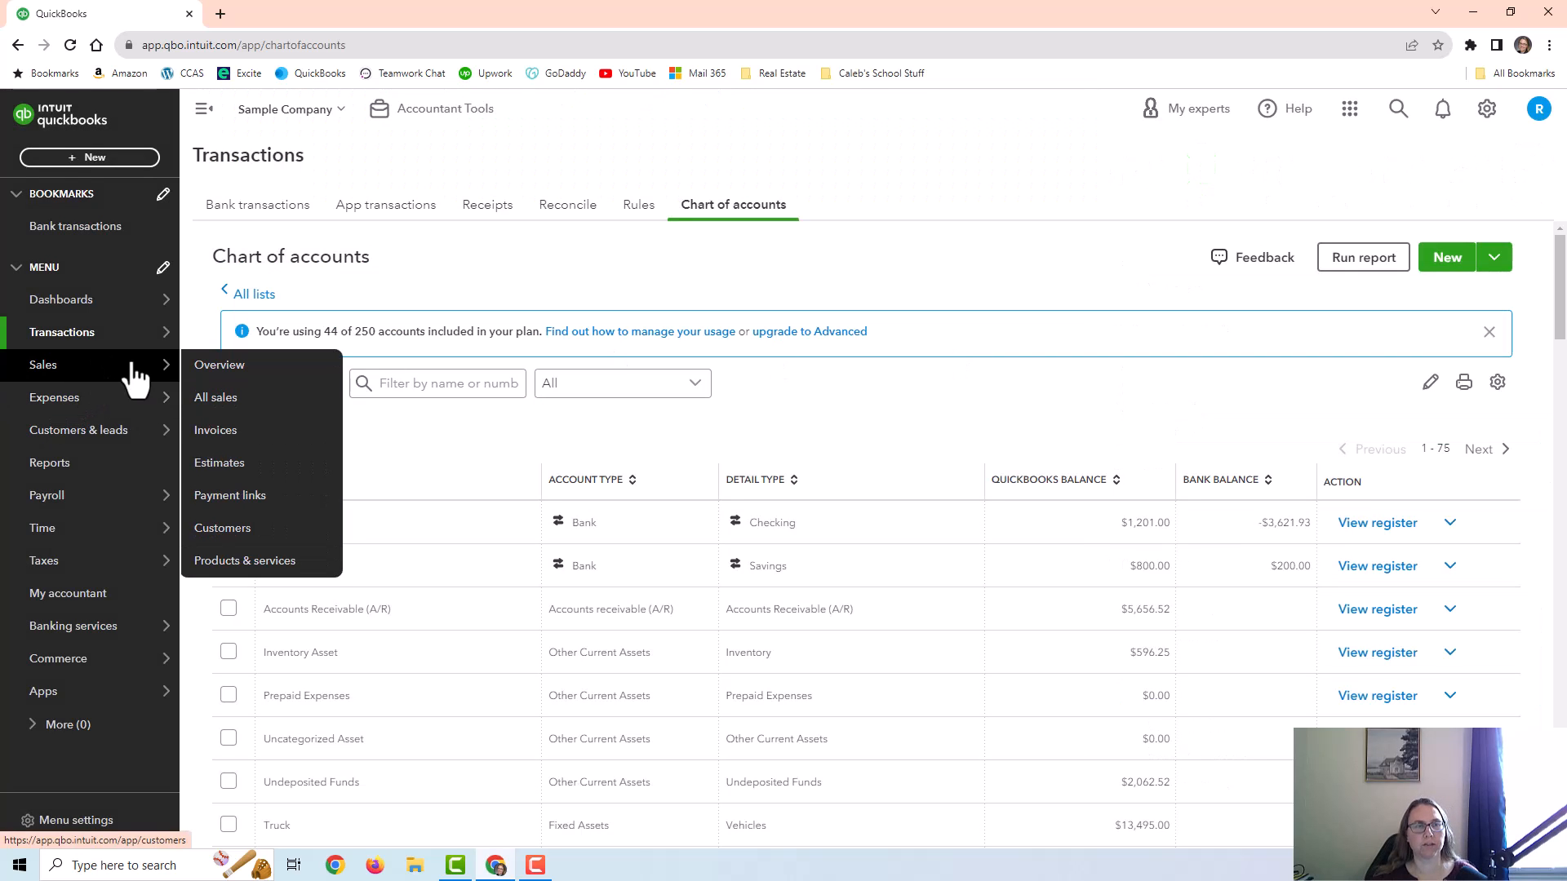
pyautogui.moveTo(244, 561)
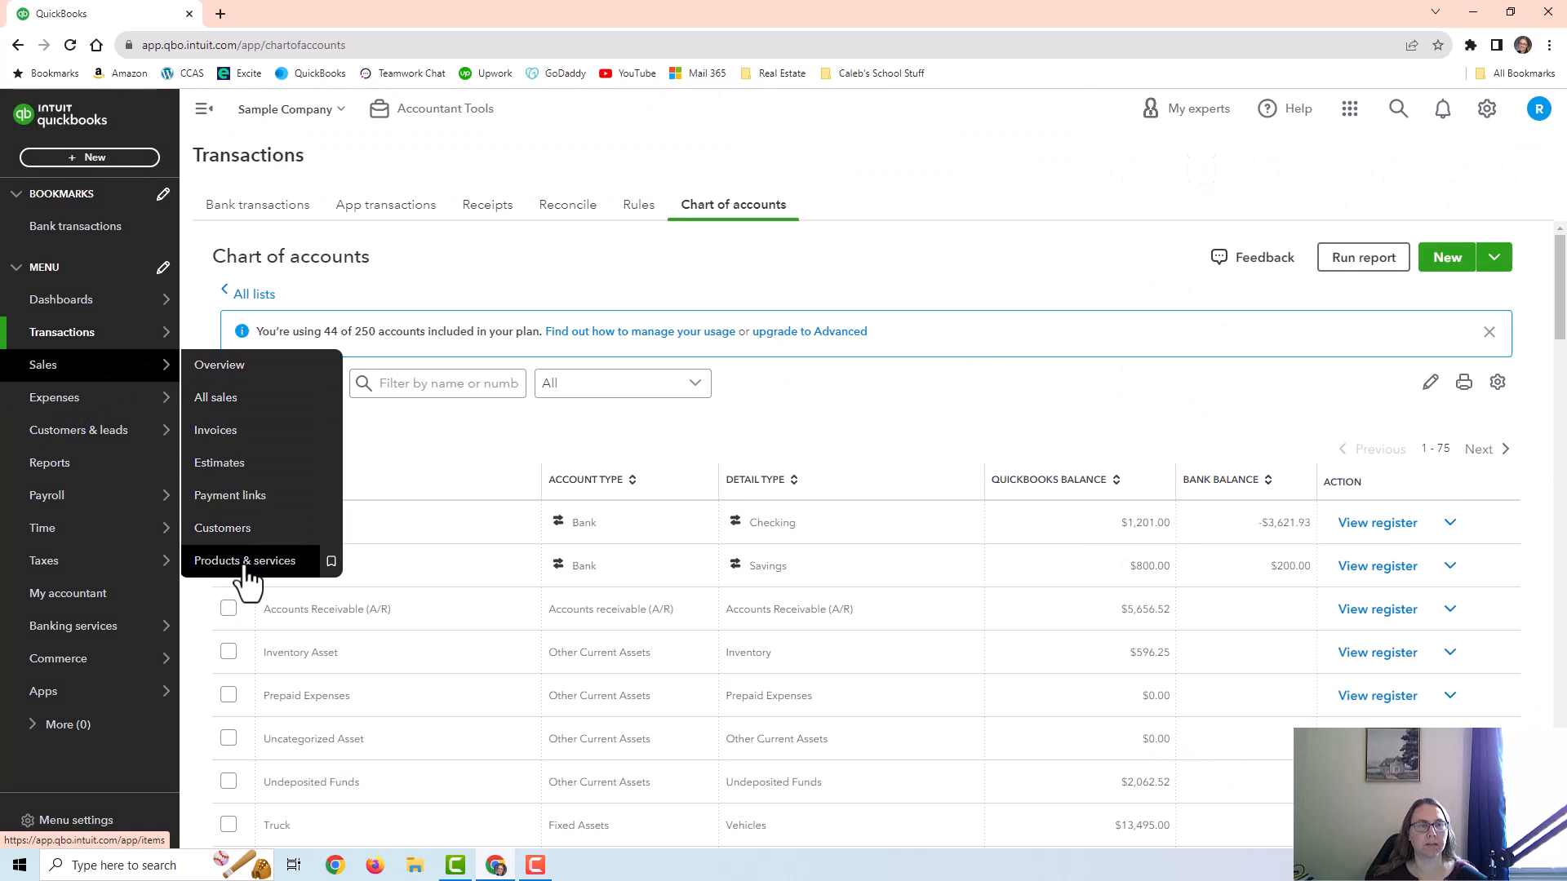
# - Open the Products and services list from the Sales menu
pyautogui.click(245, 561)
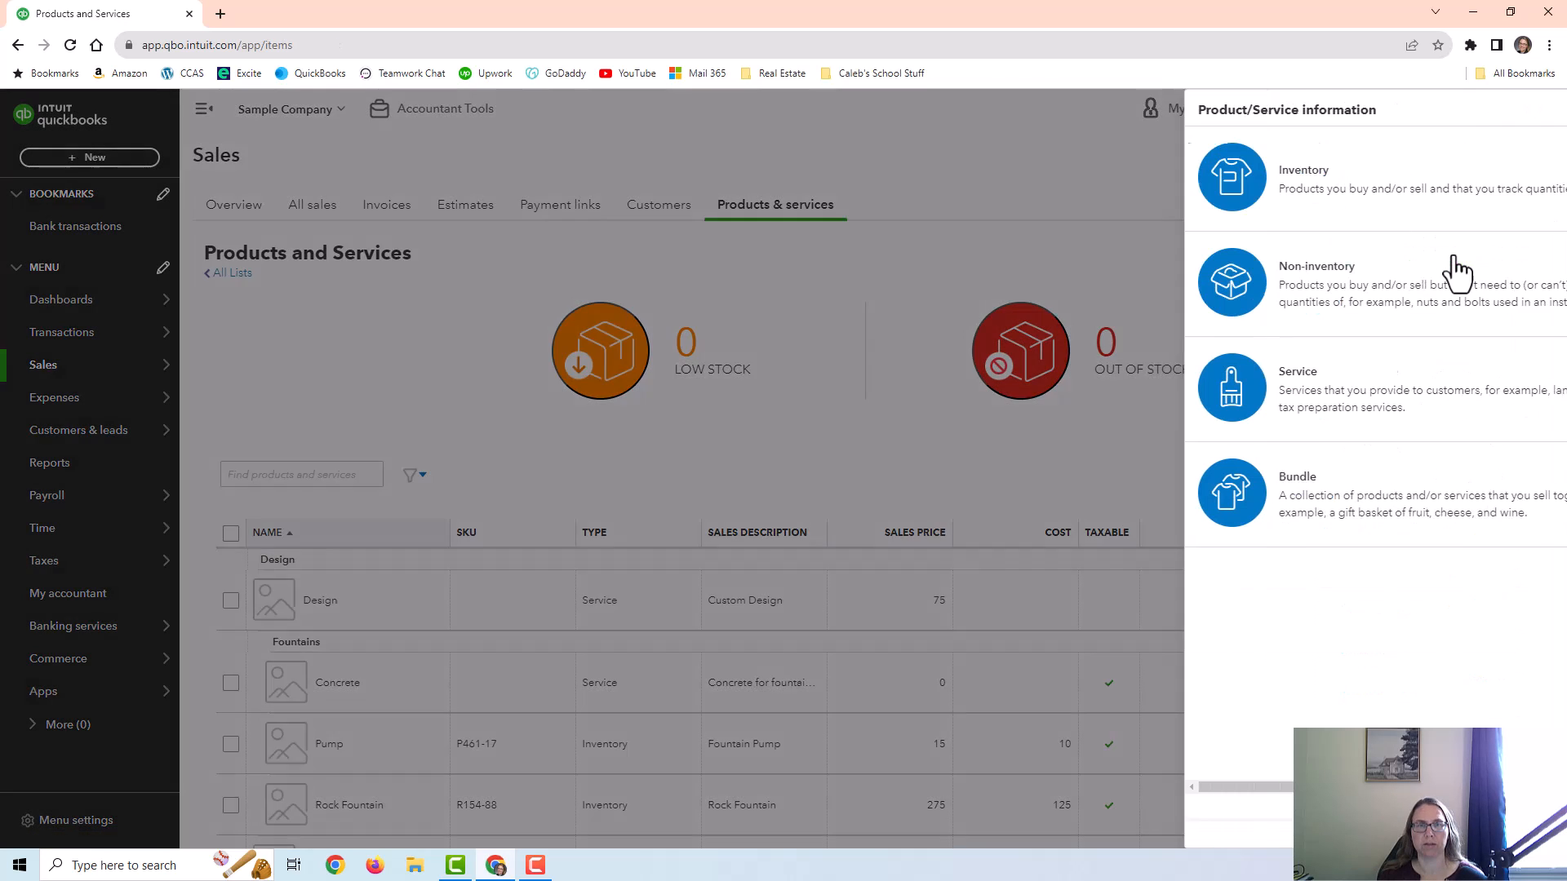
# - Make the new item a Service named 'Bad Debts' posting to the Bad Debts account
pyautogui.click(1296, 389)
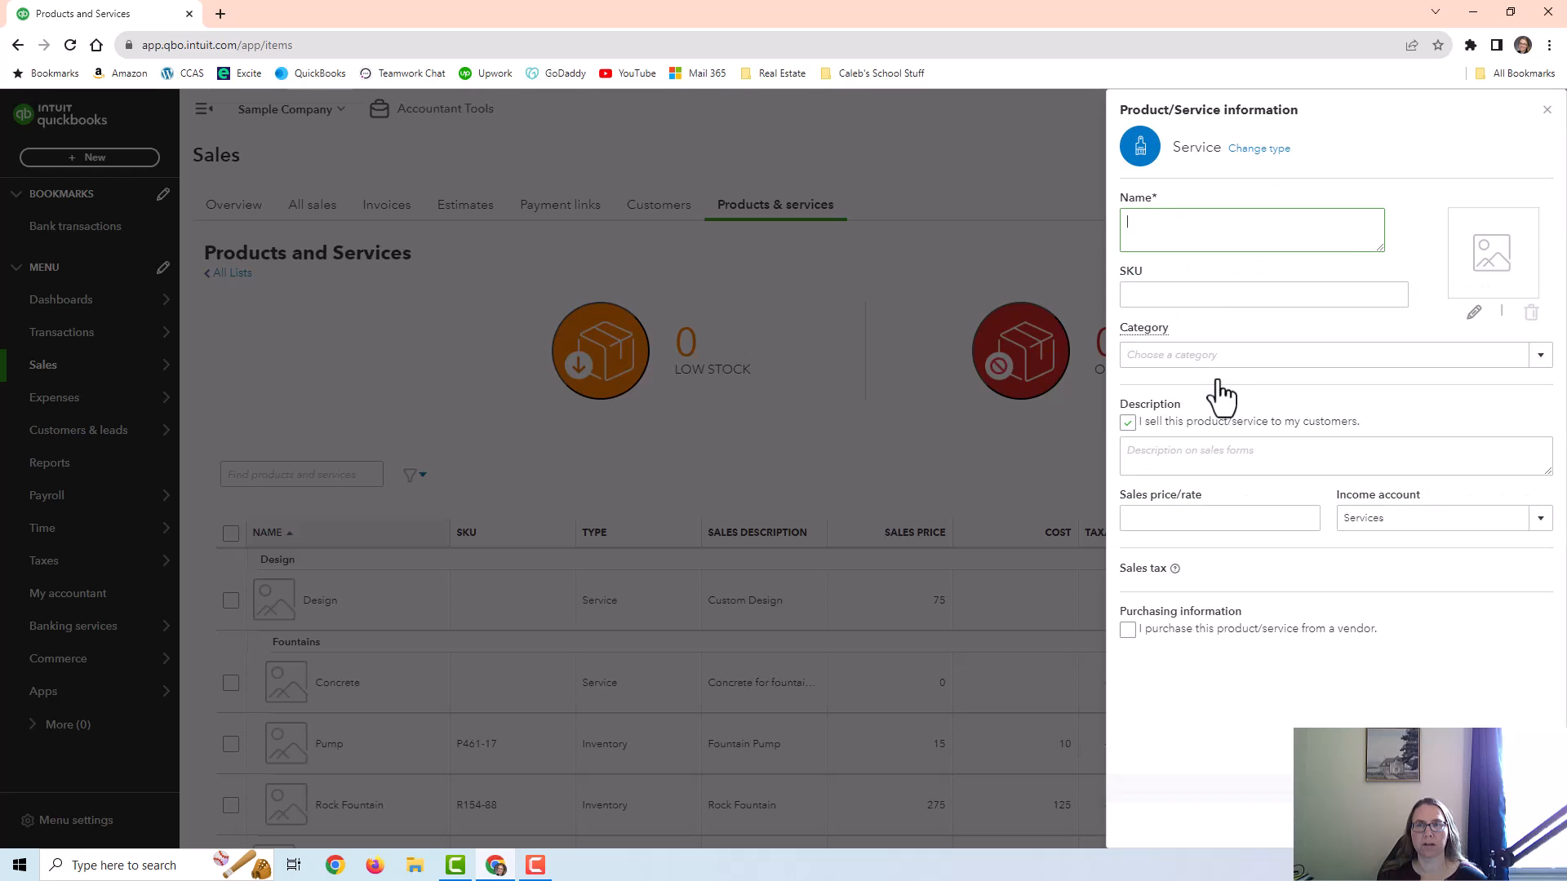
pyautogui.write('Bad D')
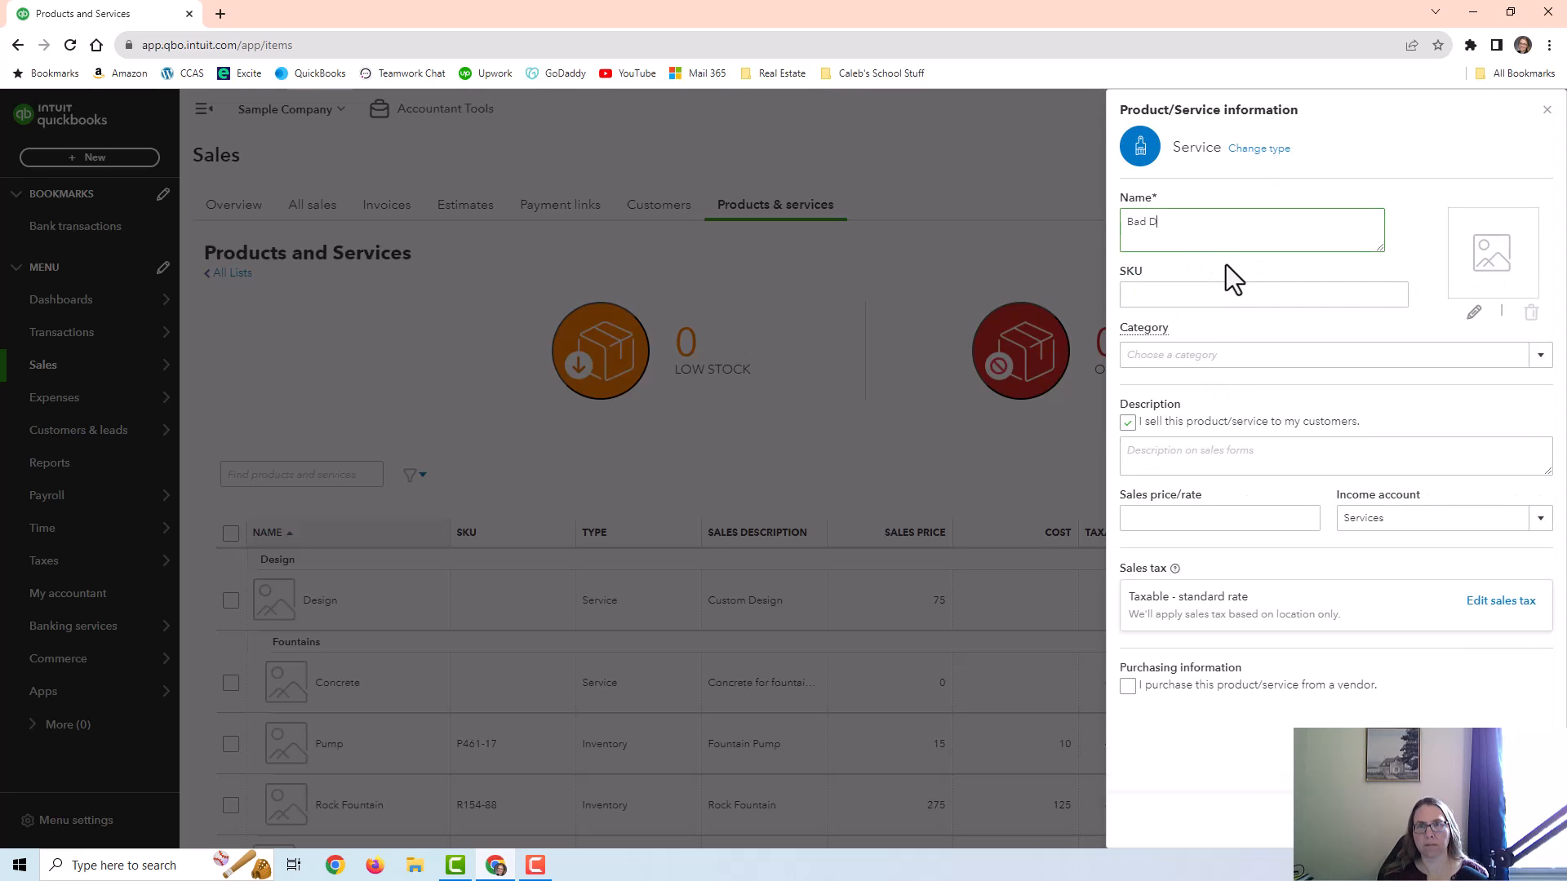
pyautogui.write('ebts')
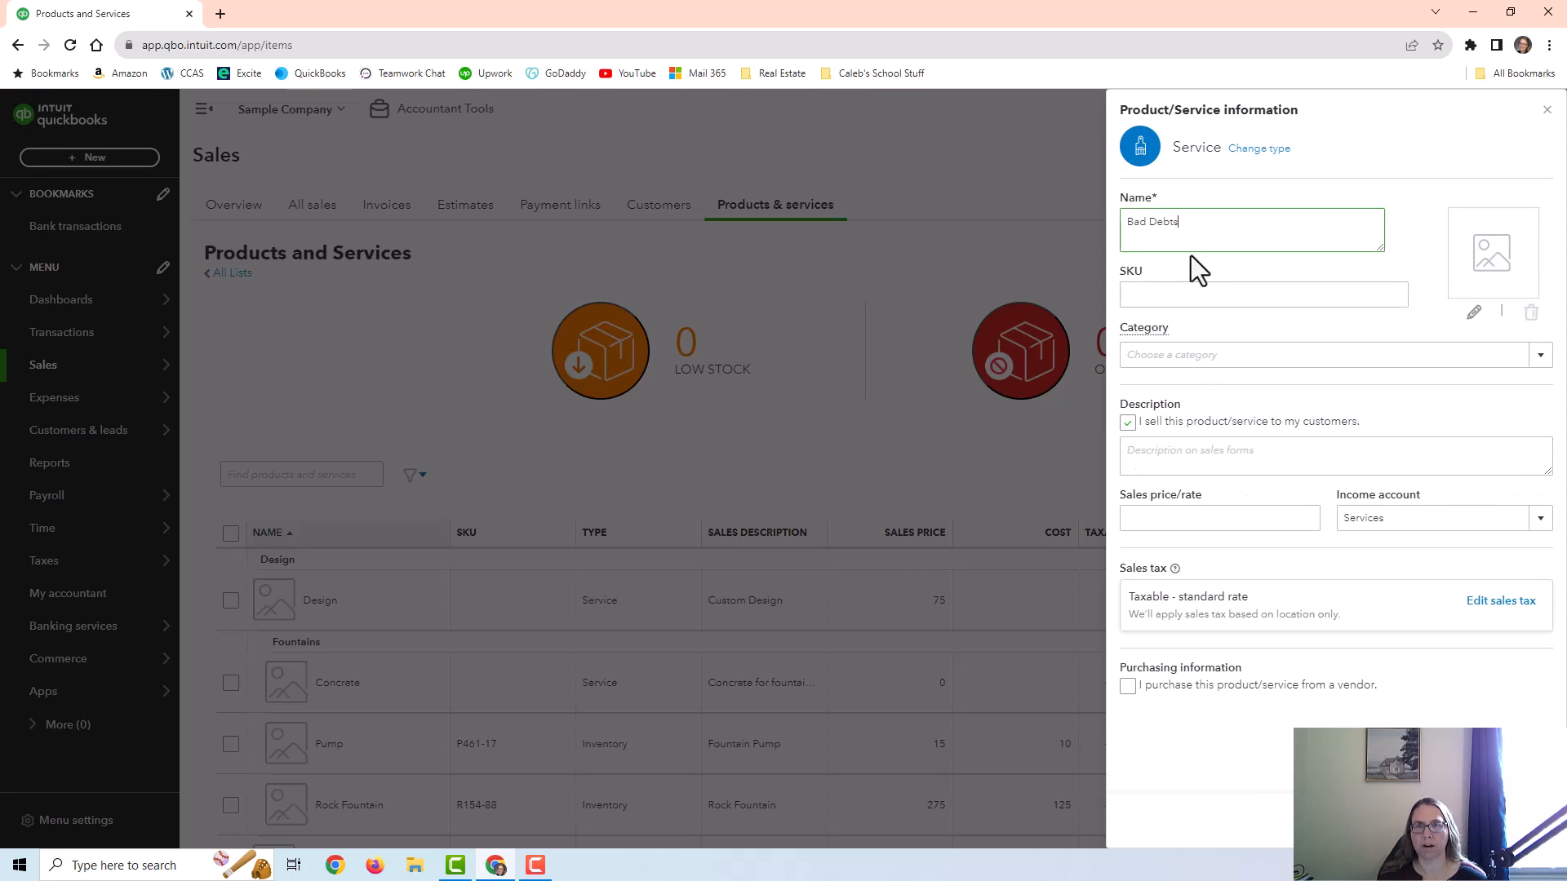
pyautogui.click(1439, 518)
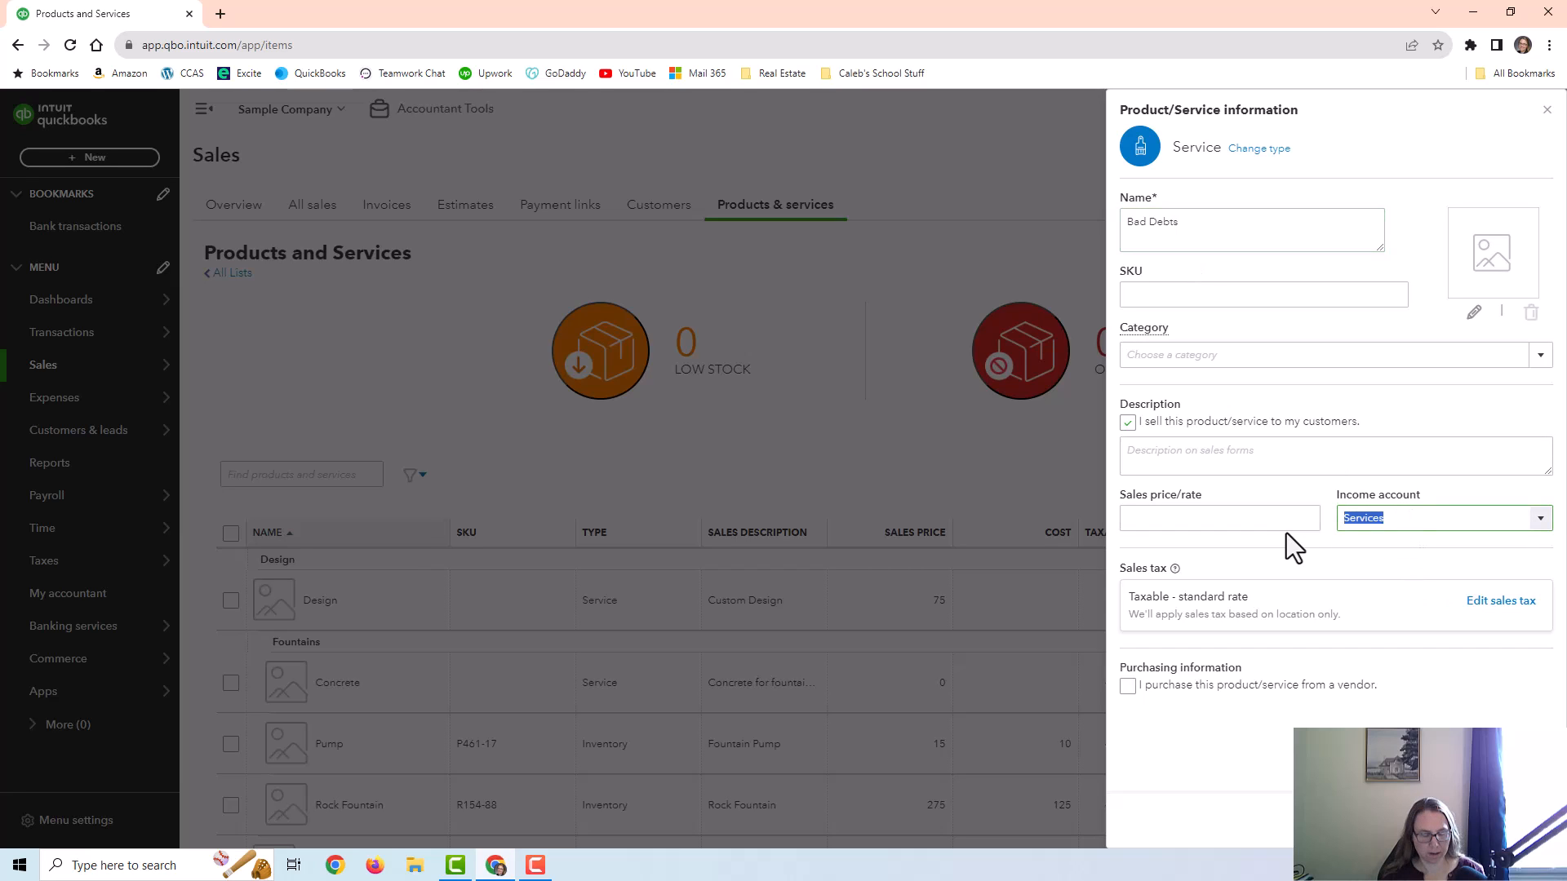
pyautogui.write('Bad Debts')
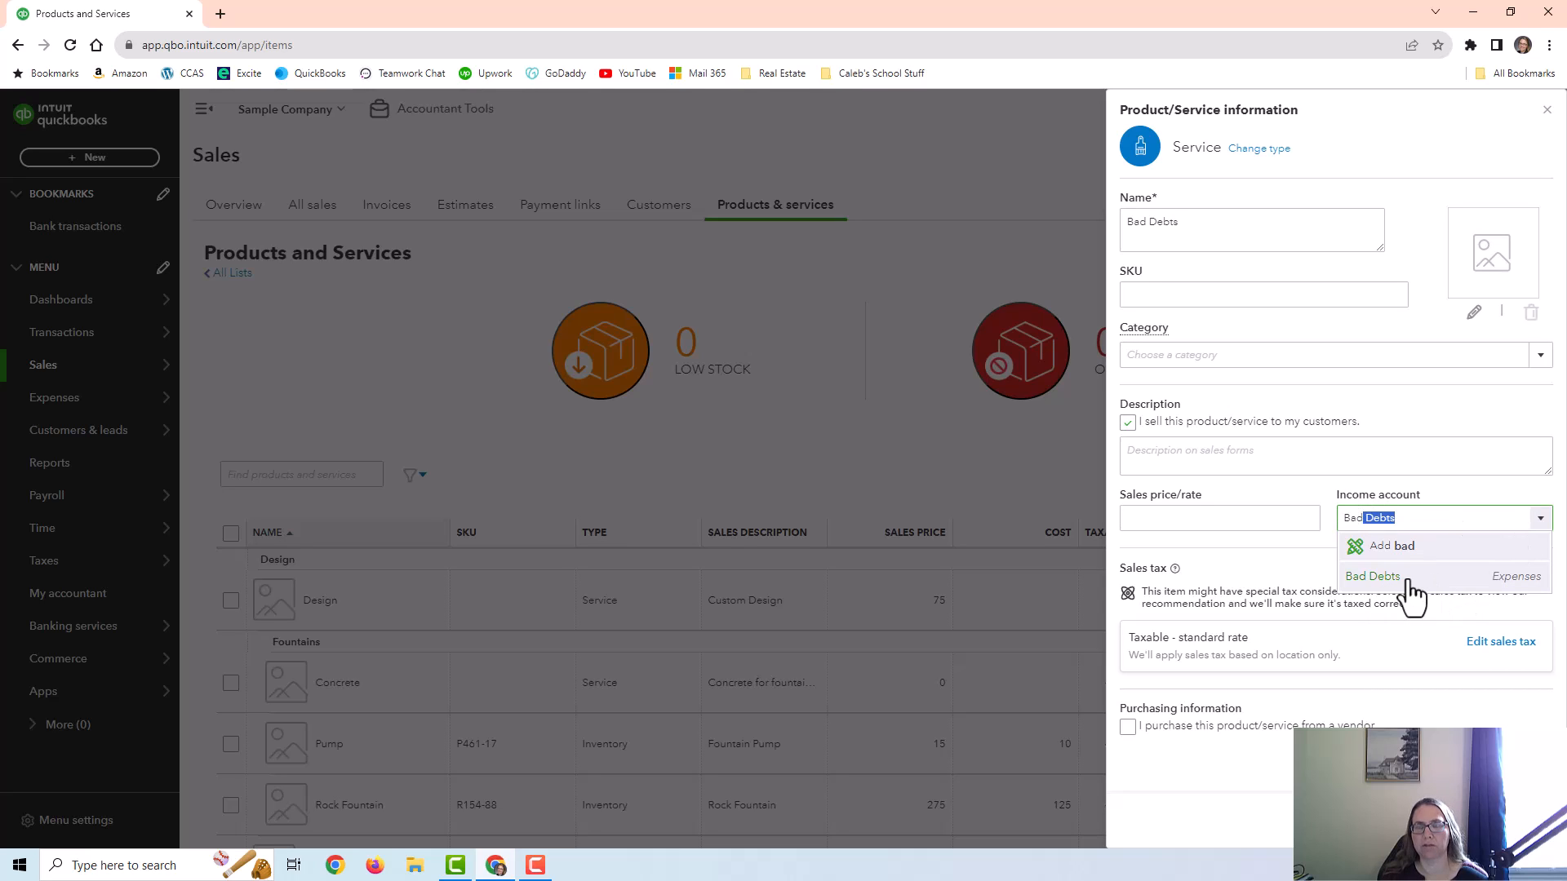
pyautogui.click(1371, 576)
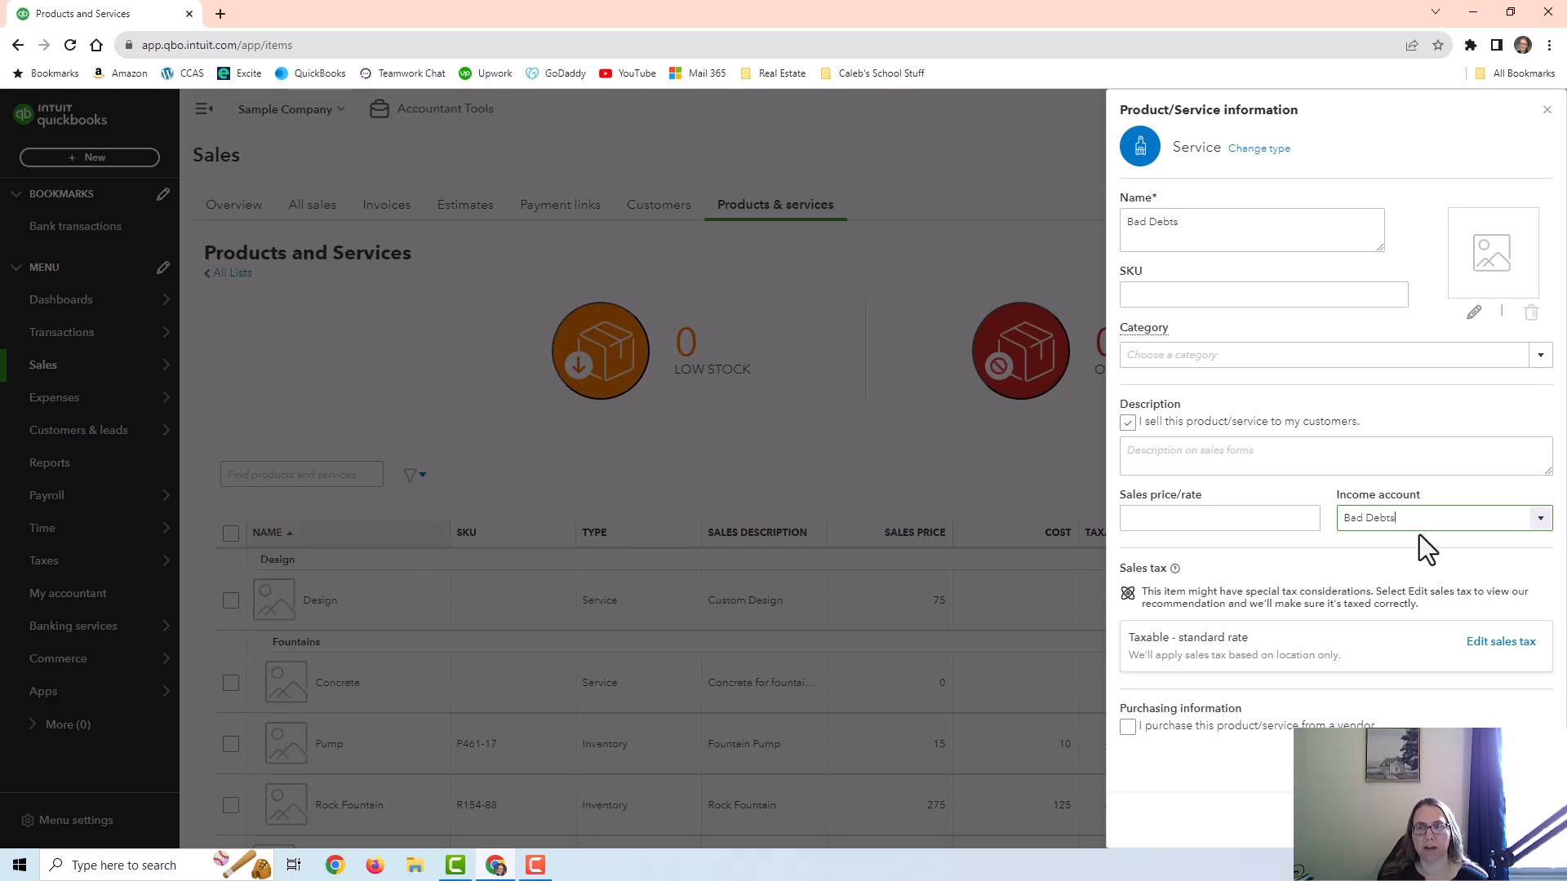
pyautogui.moveTo(1347, 644)
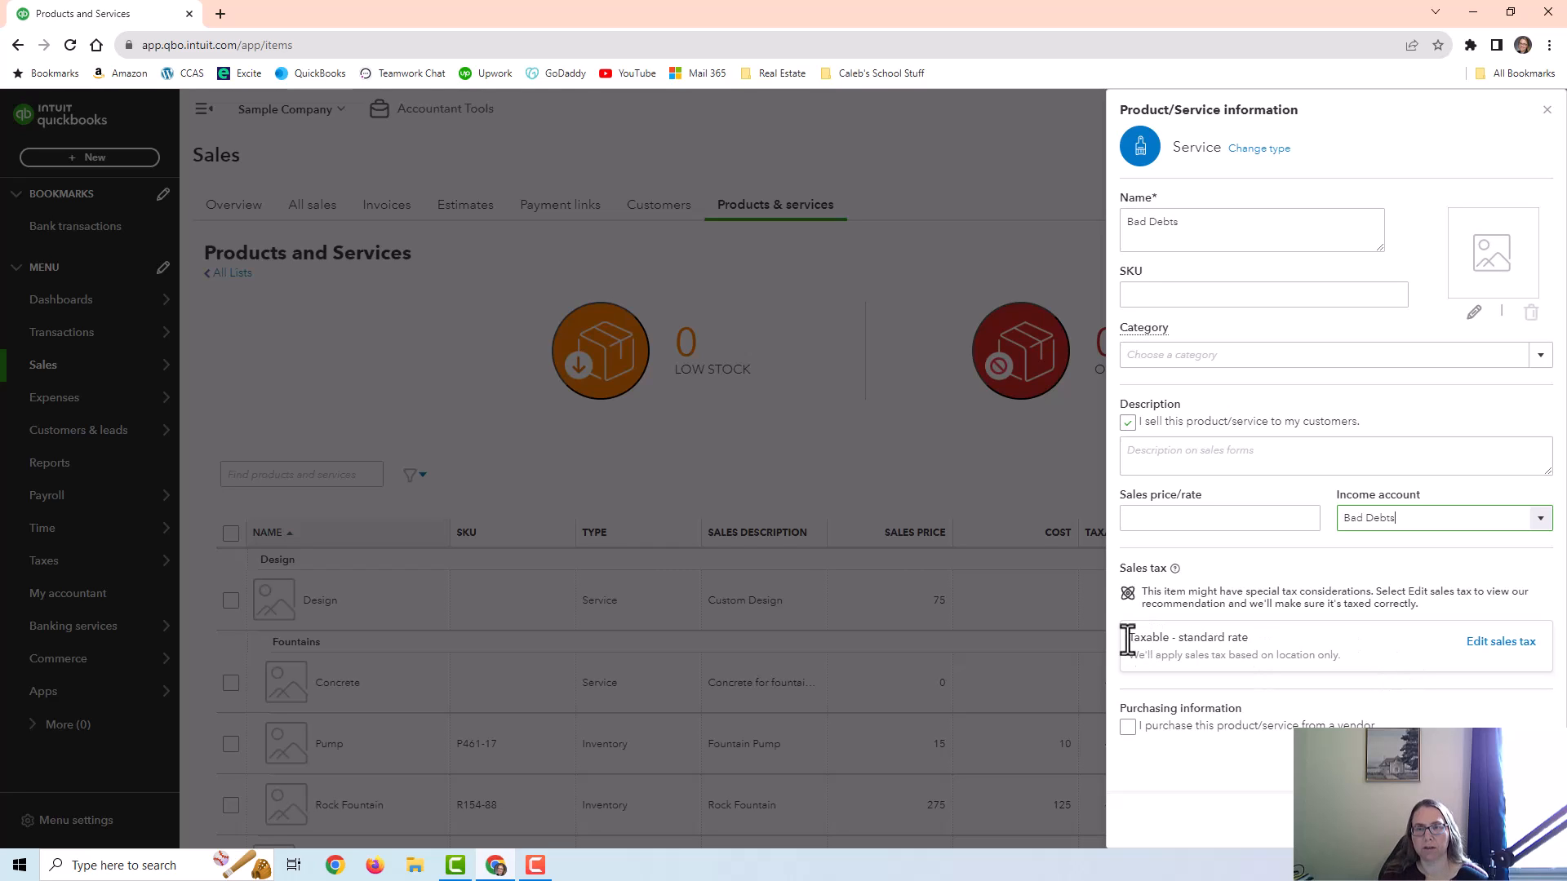
pyautogui.moveTo(1294, 662)
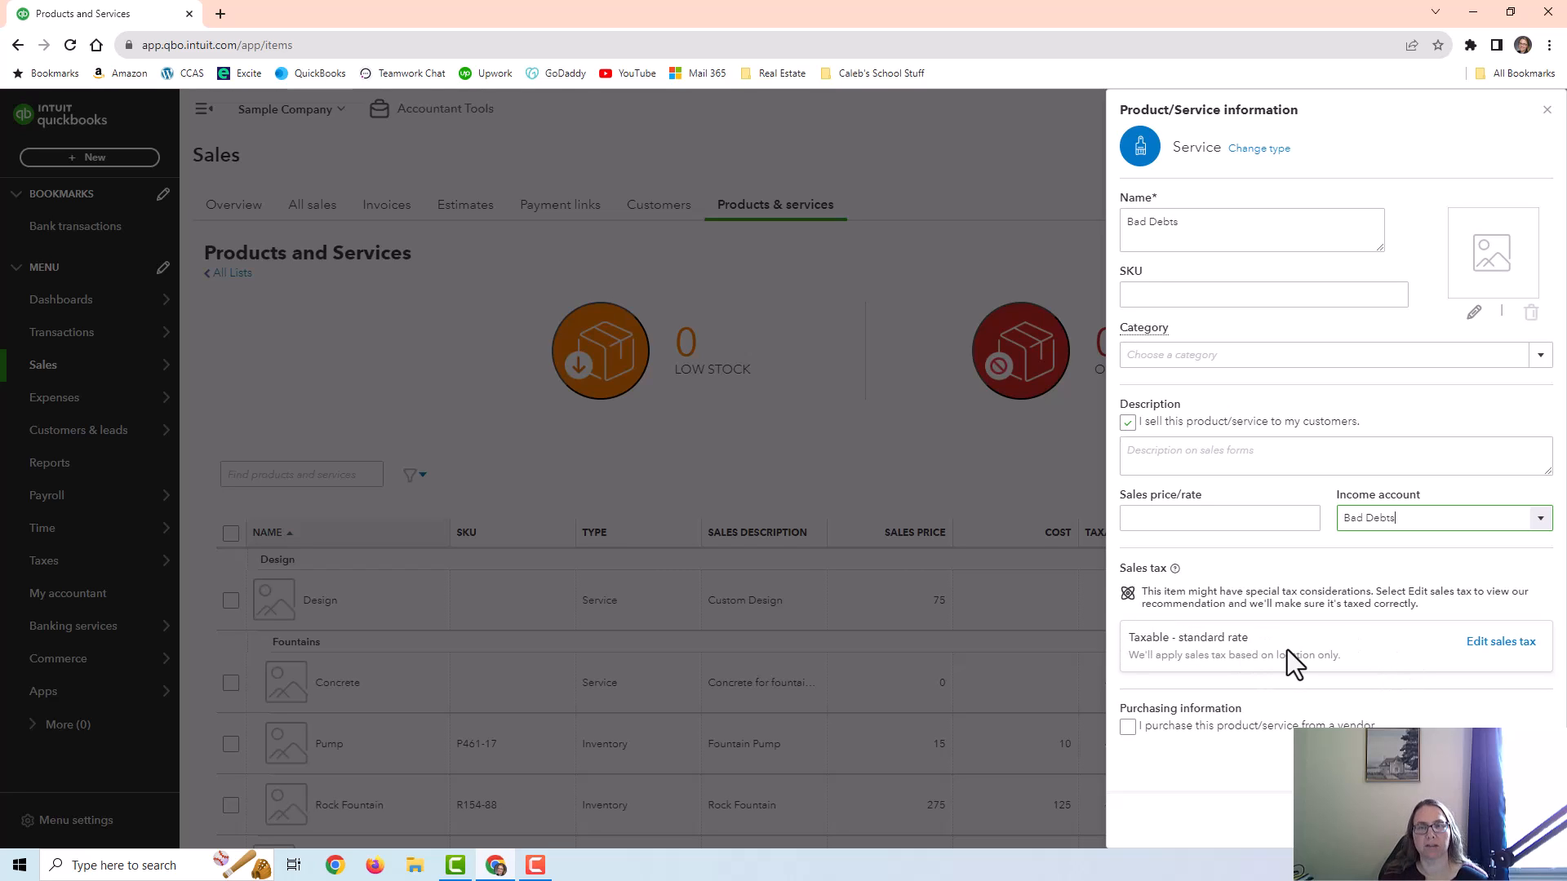
pyautogui.moveTo(1313, 651)
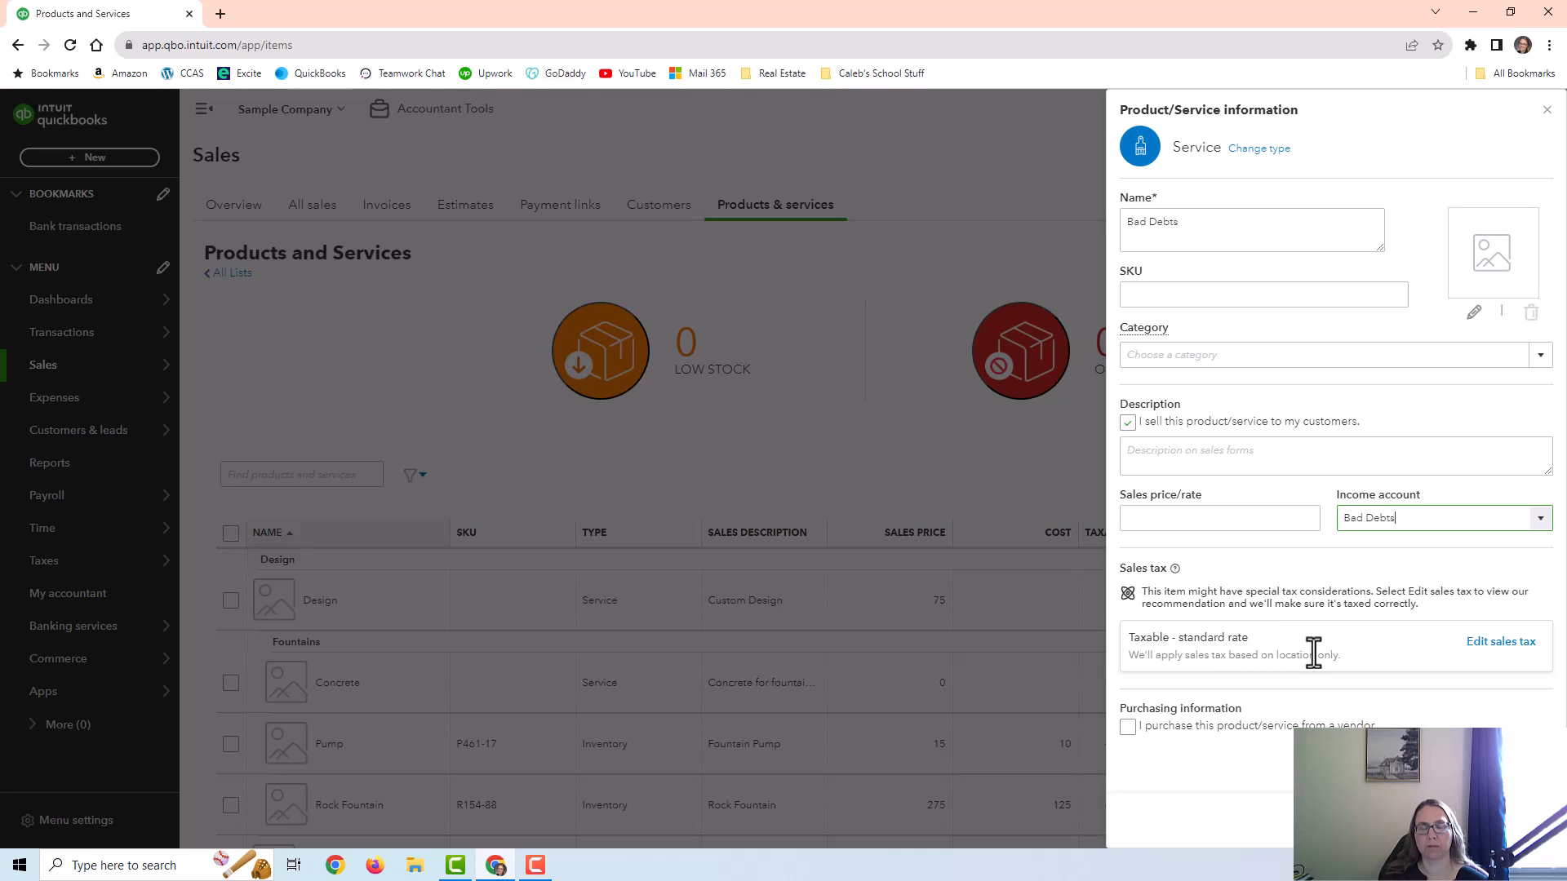
pyautogui.moveTo(1319, 665)
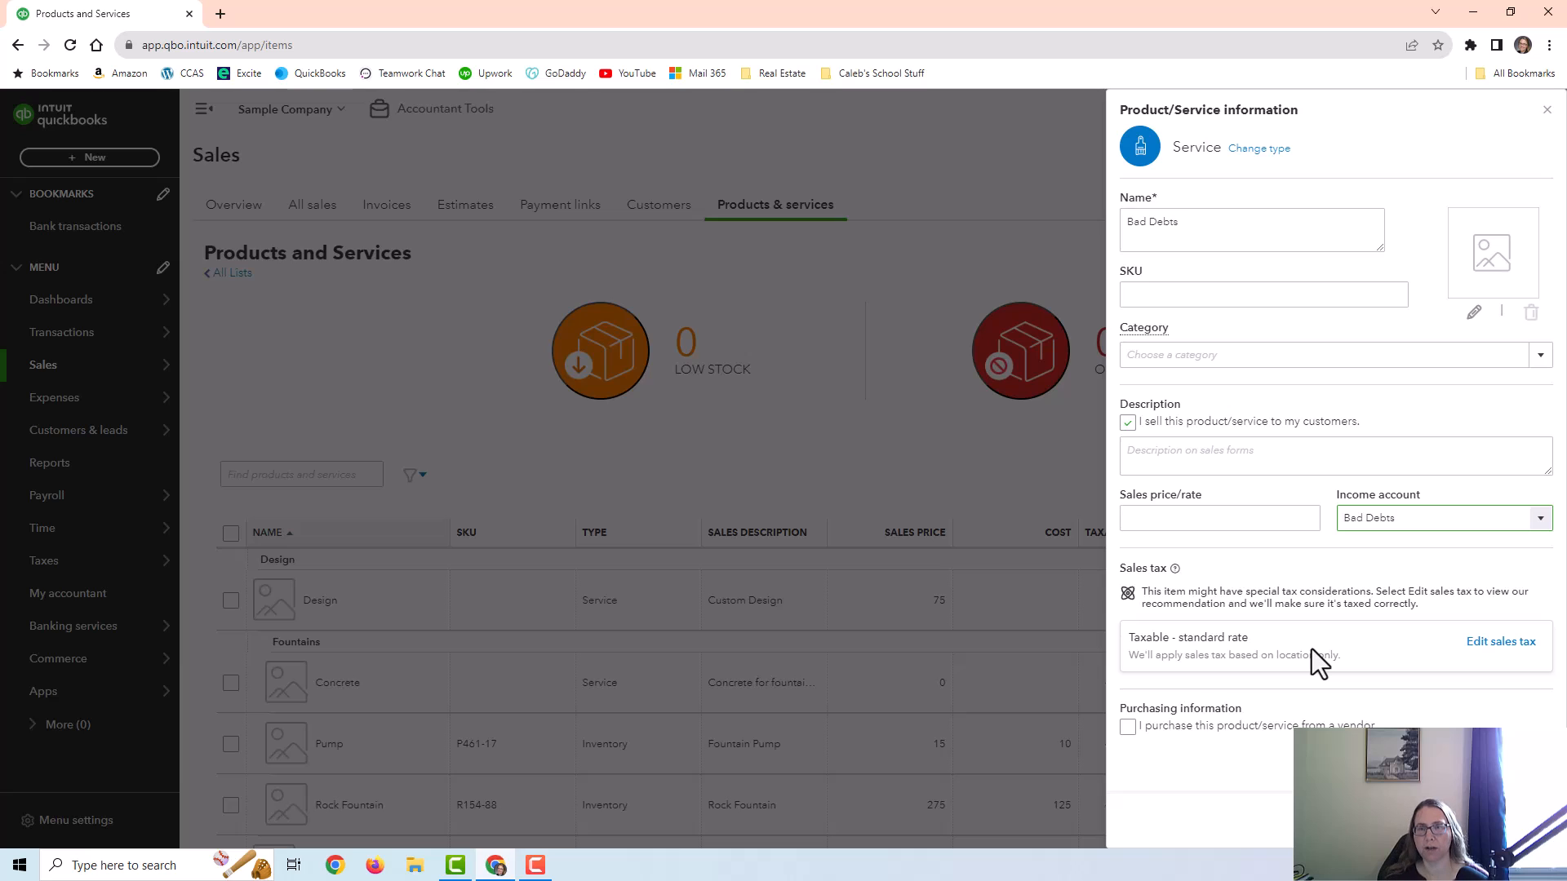
# - Mark the Bad Debts service nontaxable, save it, and go to the Customers list
pyautogui.click(1499, 640)
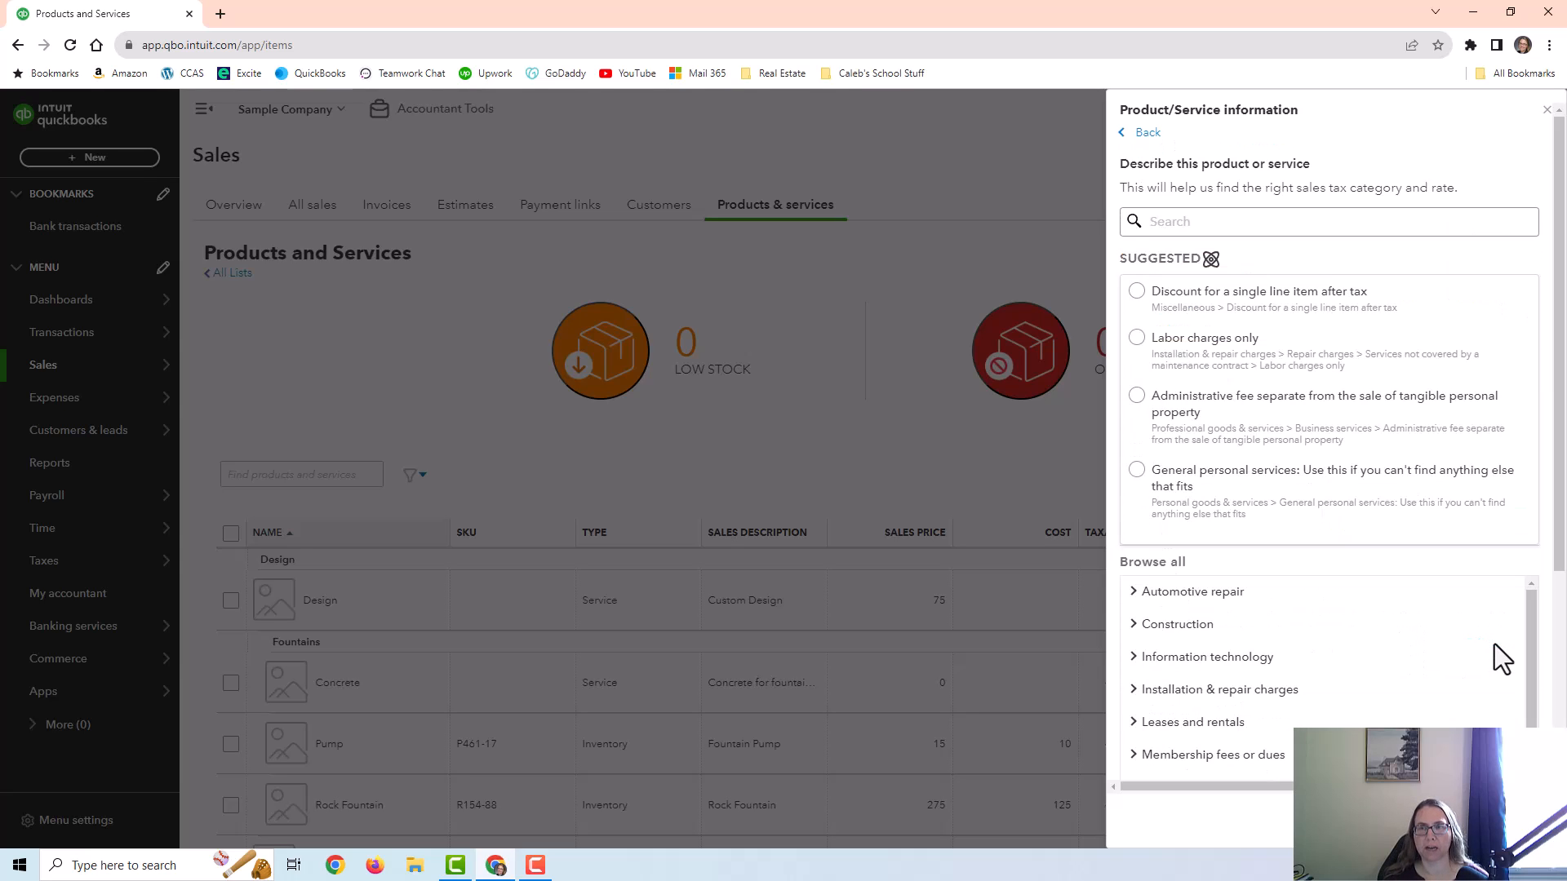
pyautogui.scroll(-3)
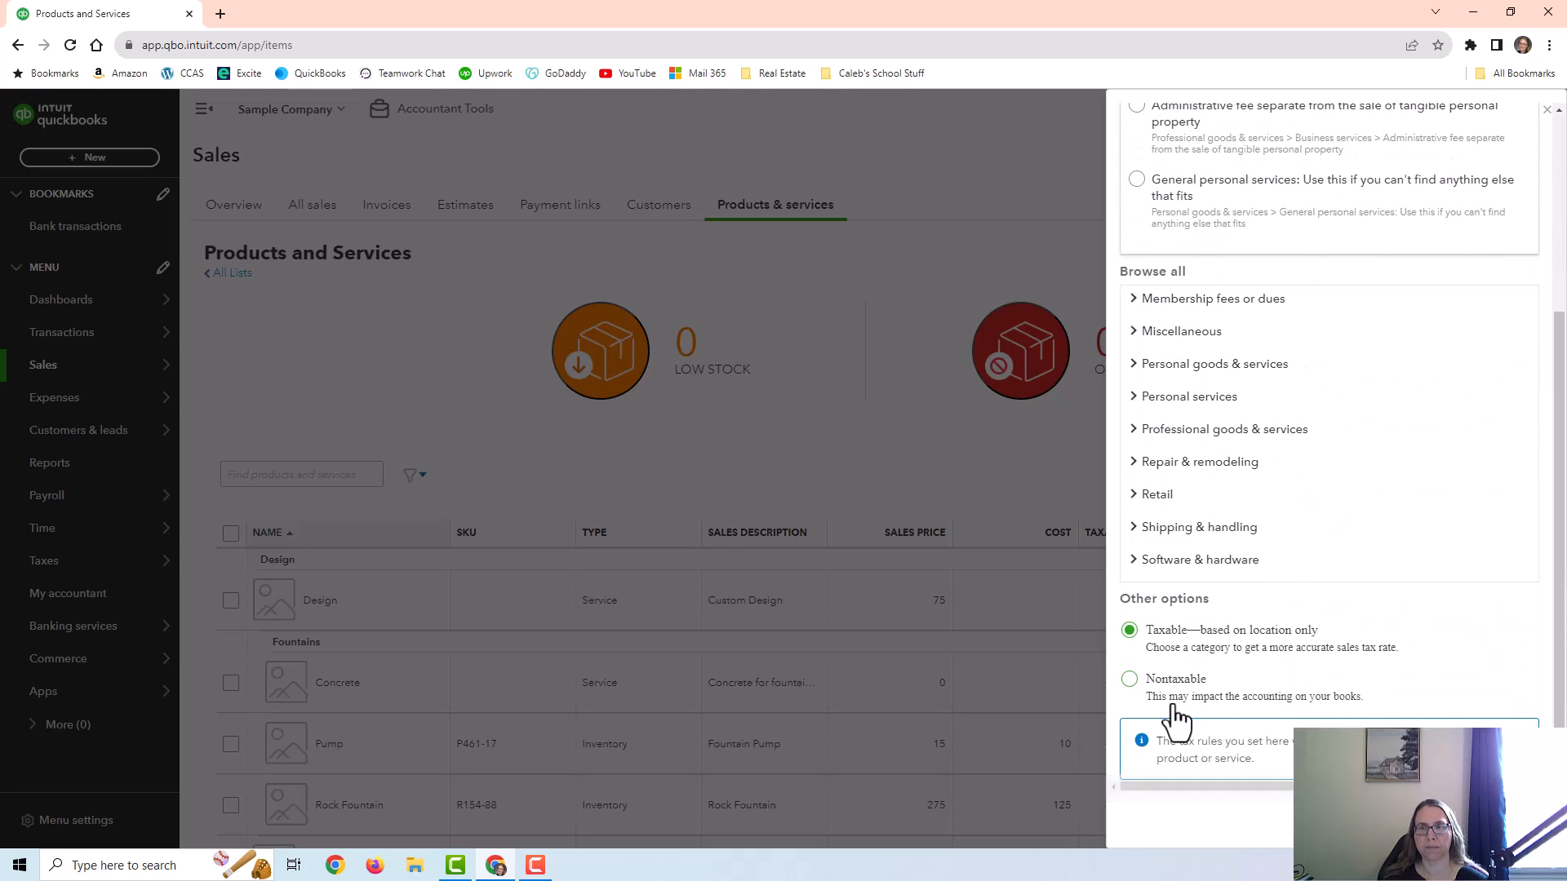
pyautogui.click(1129, 678)
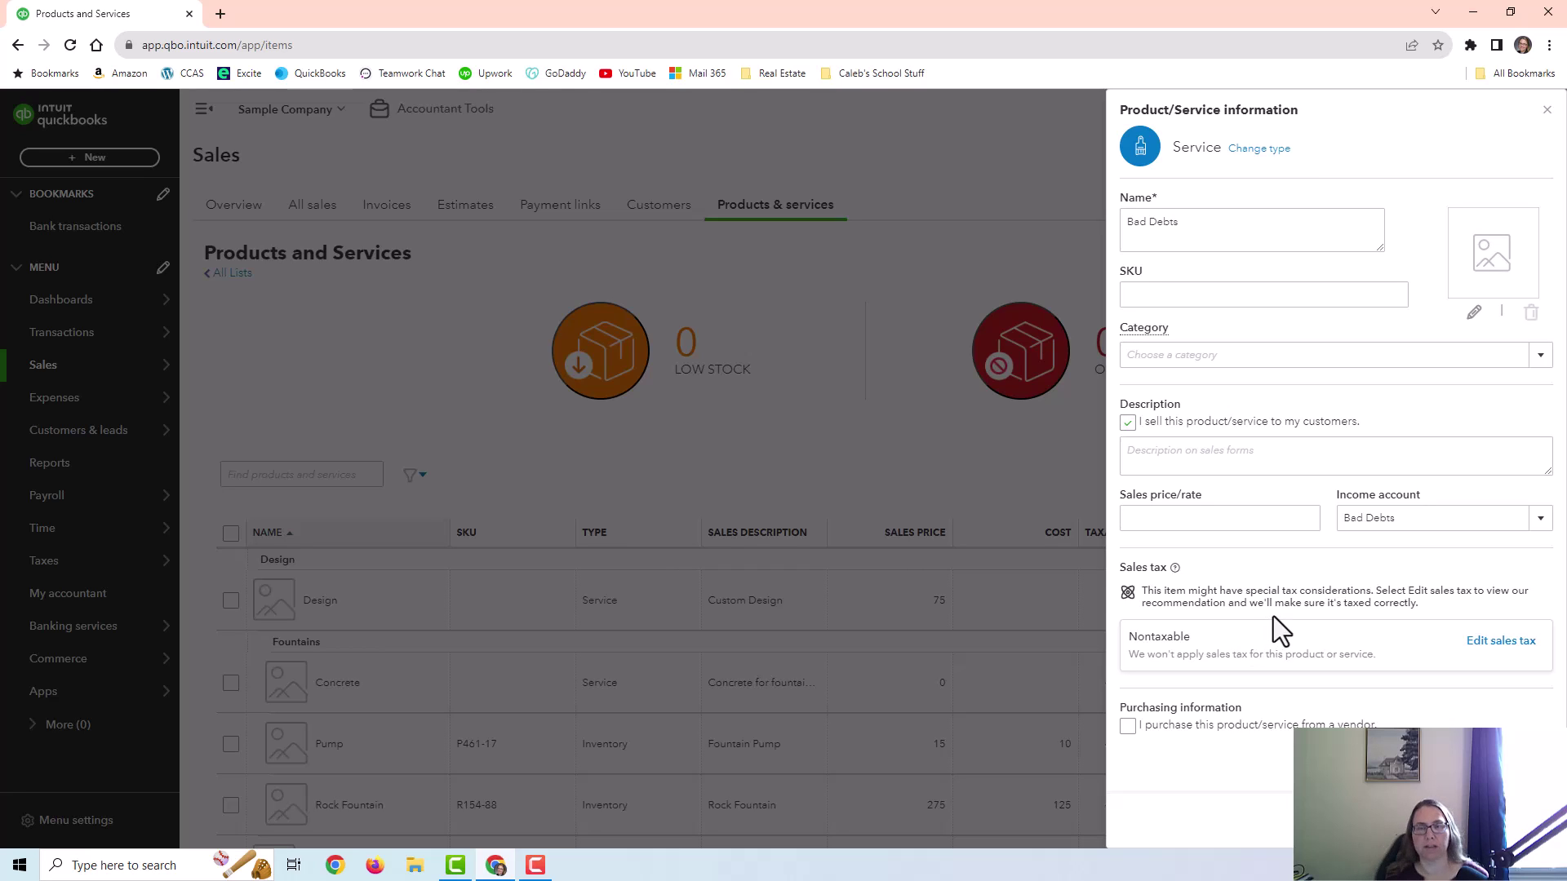
pyautogui.moveTo(1276, 657)
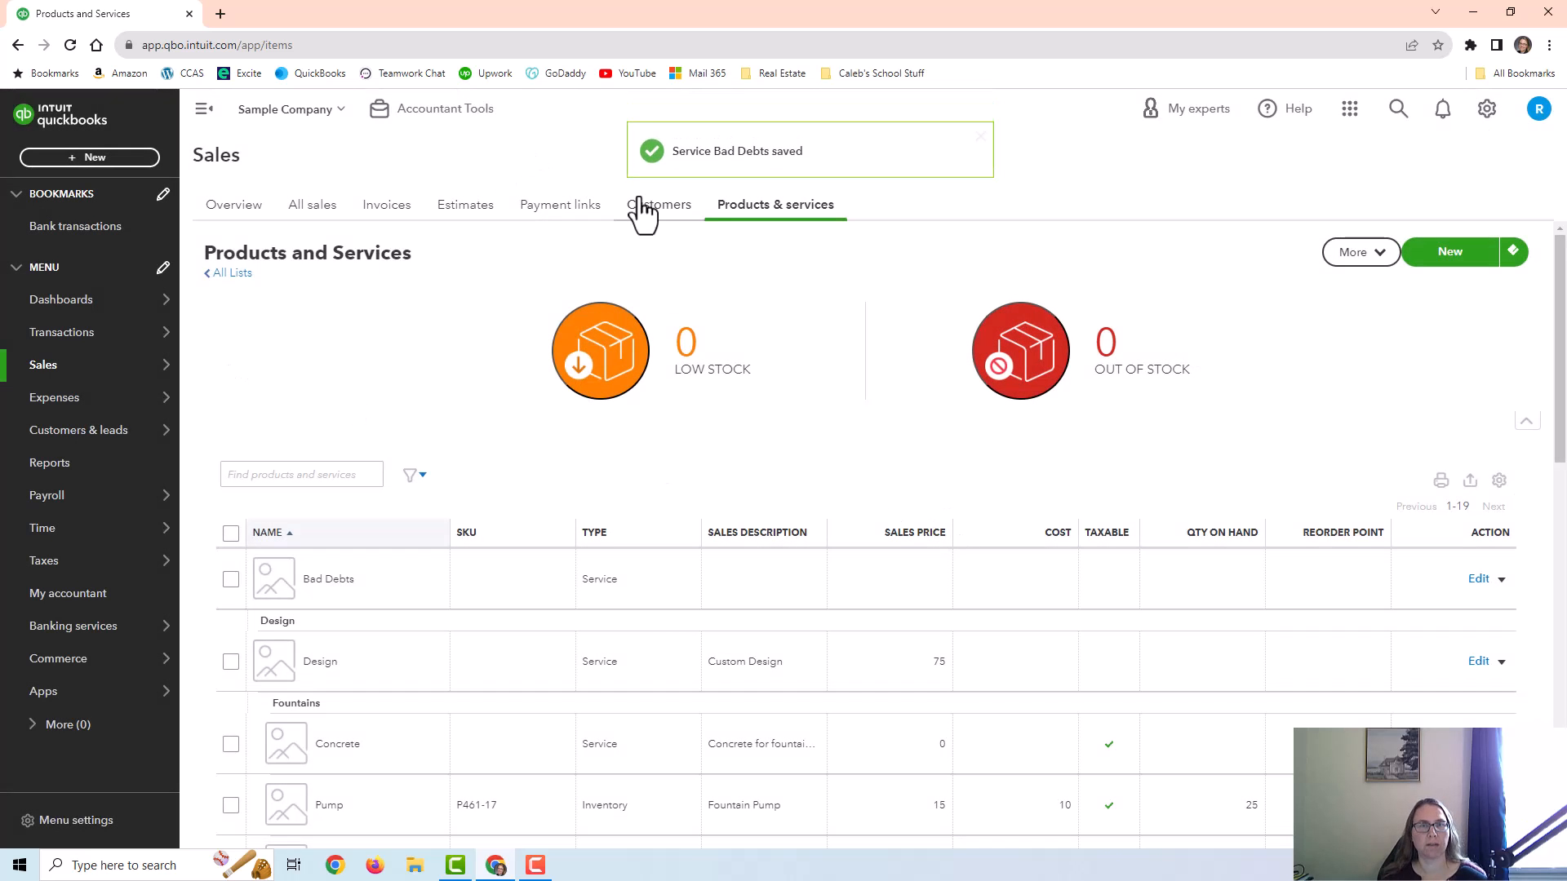
pyautogui.click(659, 205)
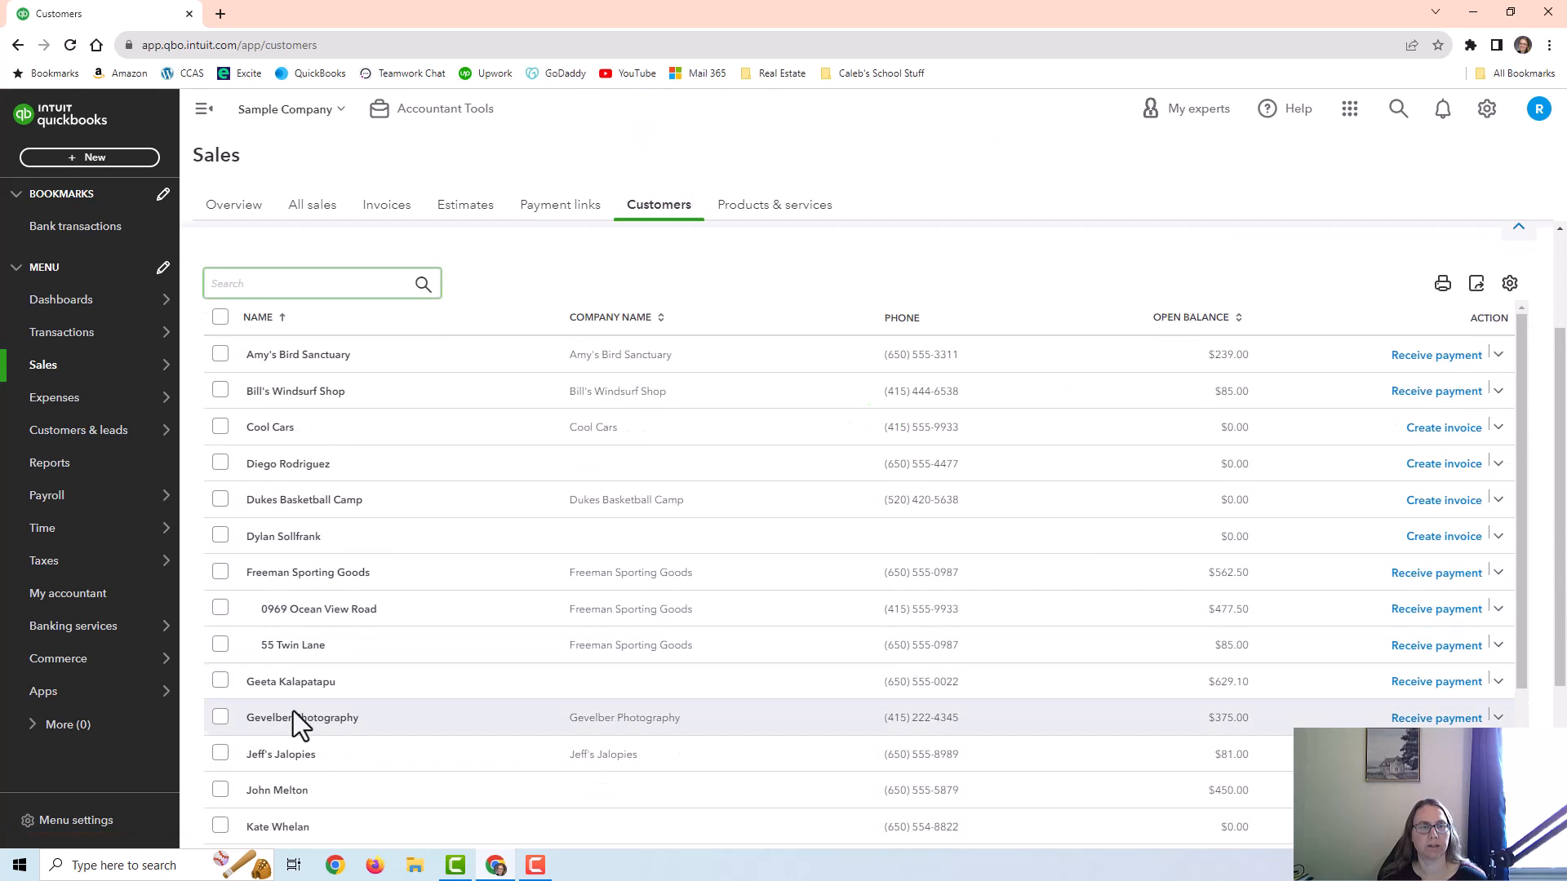
# - Open Gevelber Photography's customer page and start a new credit memo via + New
pyautogui.click(302, 717)
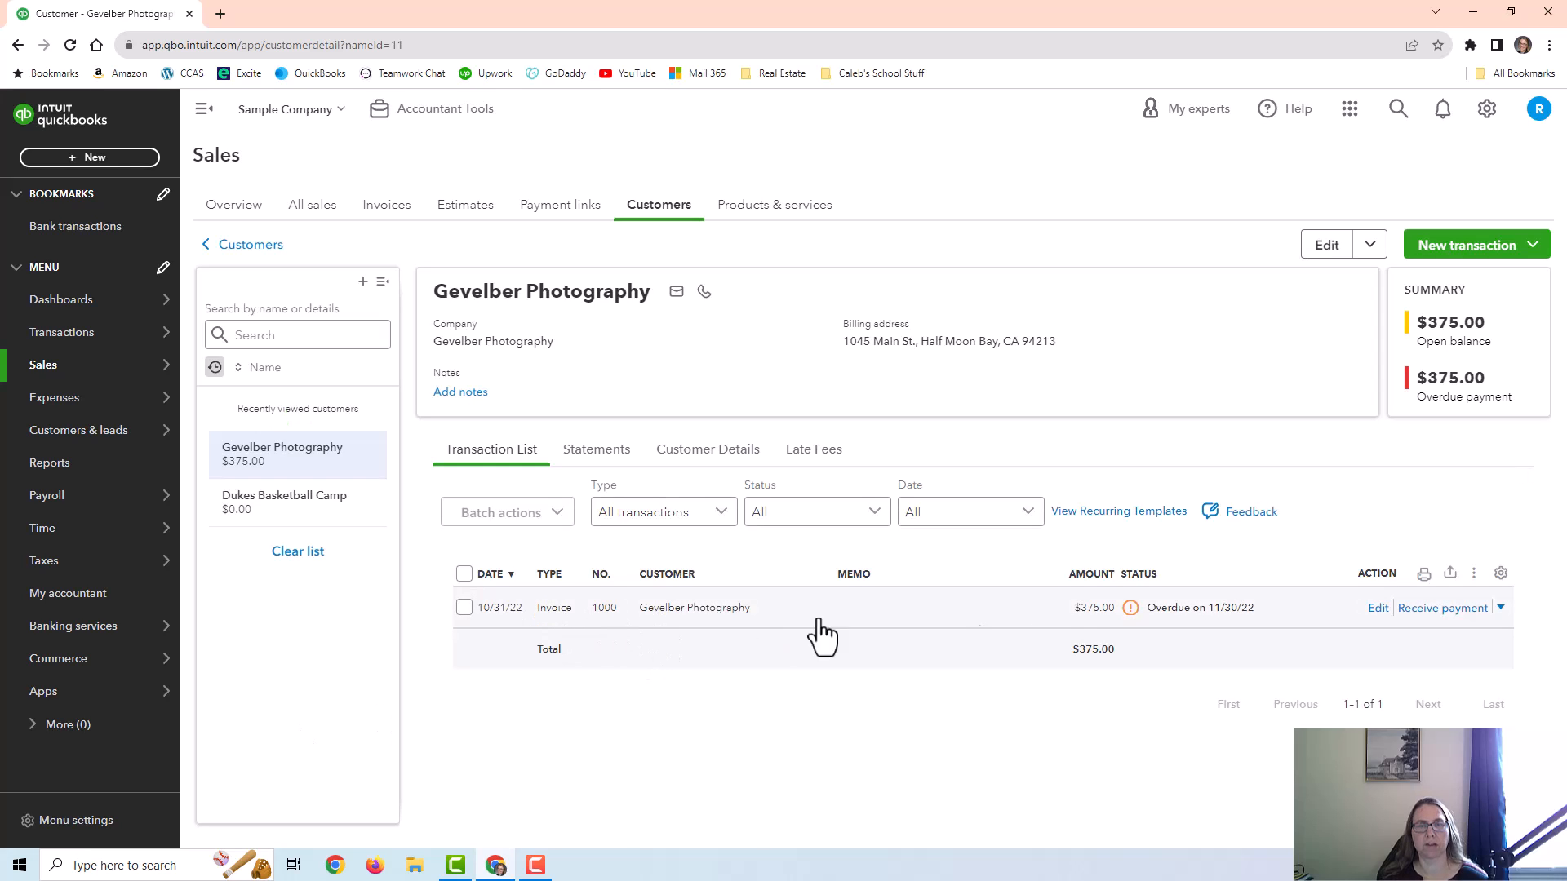
pyautogui.moveTo(1084, 635)
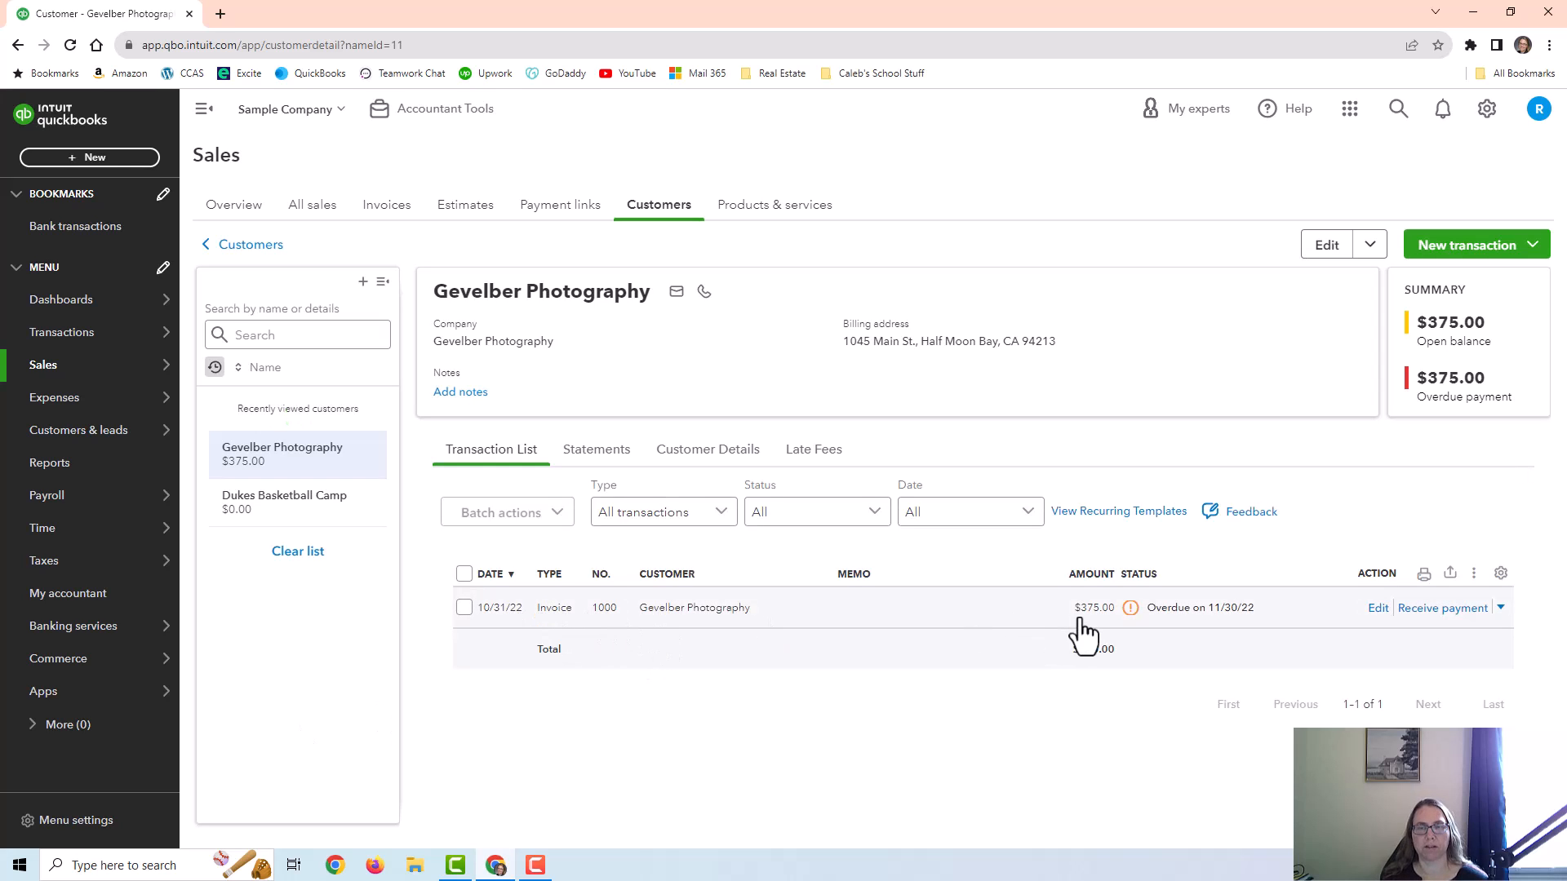
pyautogui.moveTo(499, 629)
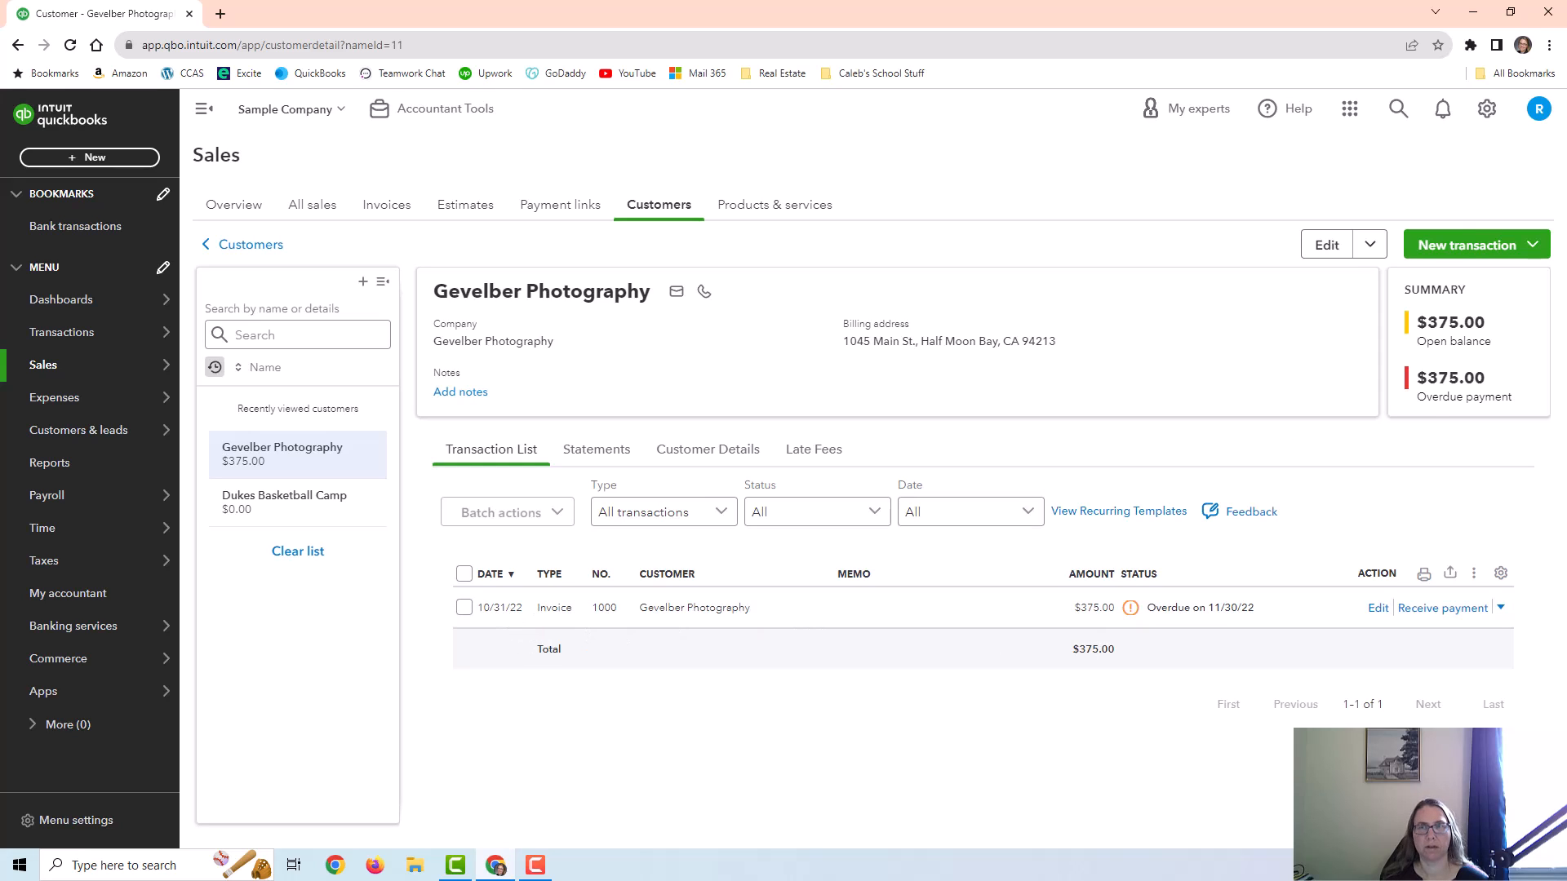
pyautogui.moveTo(1469, 244)
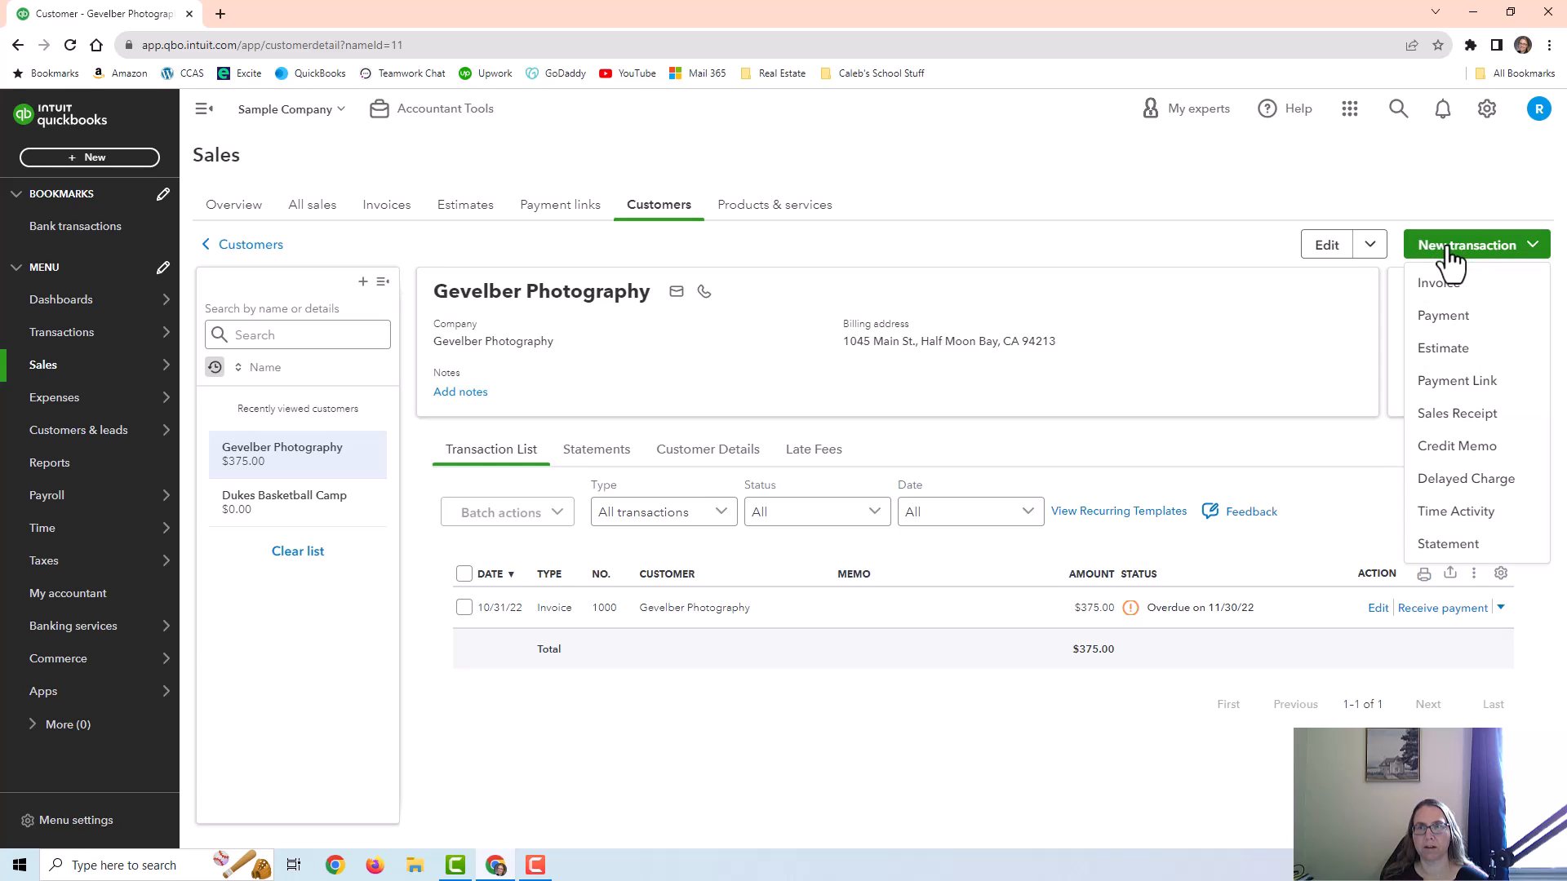
pyautogui.moveTo(1490, 264)
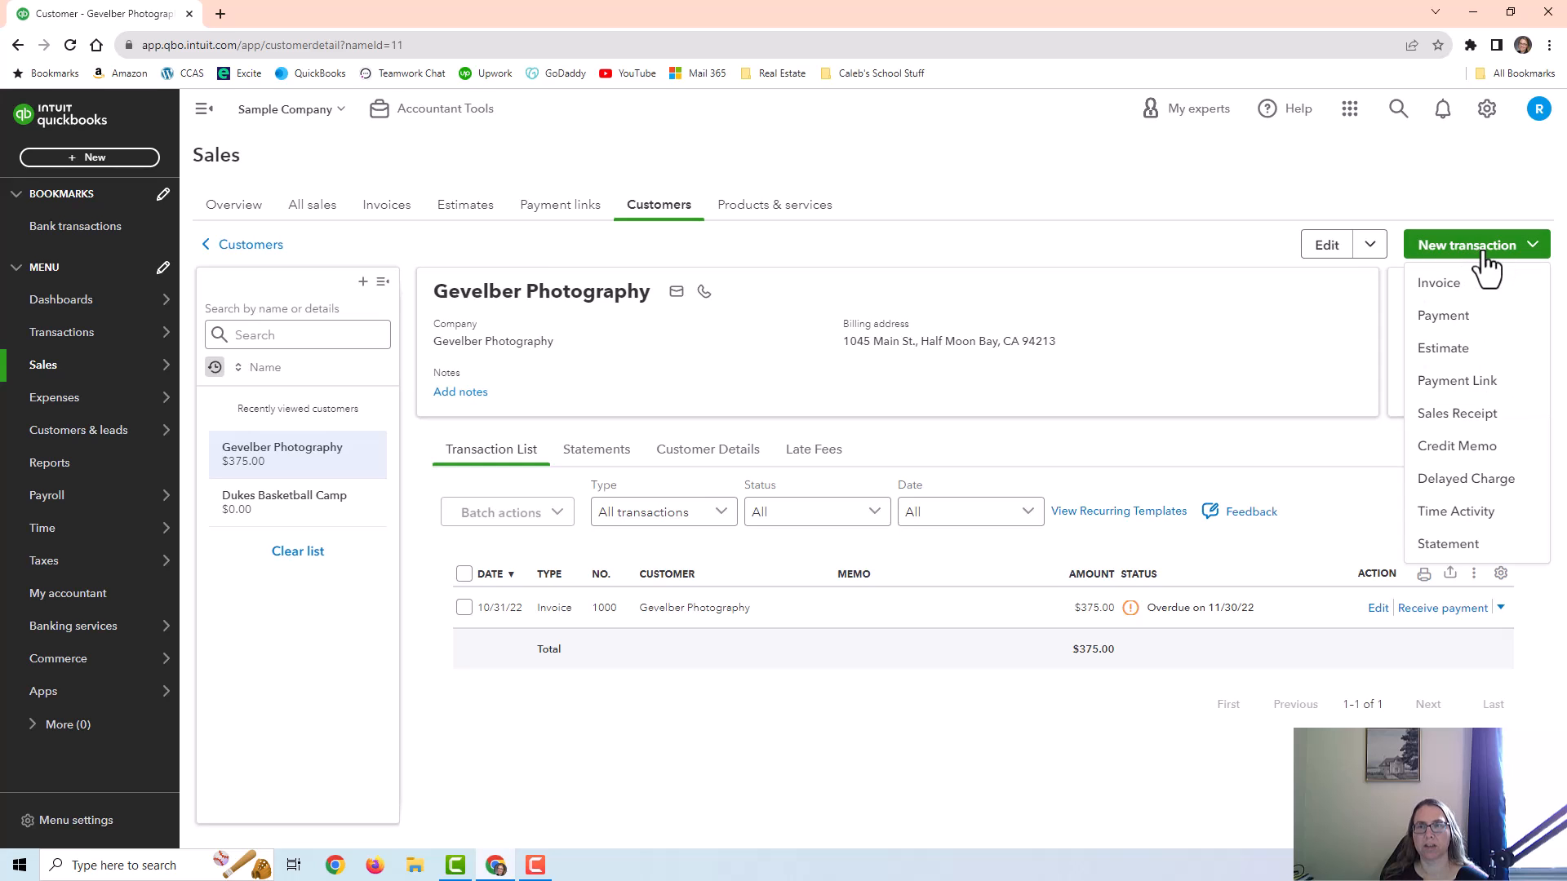
pyautogui.moveTo(1456, 446)
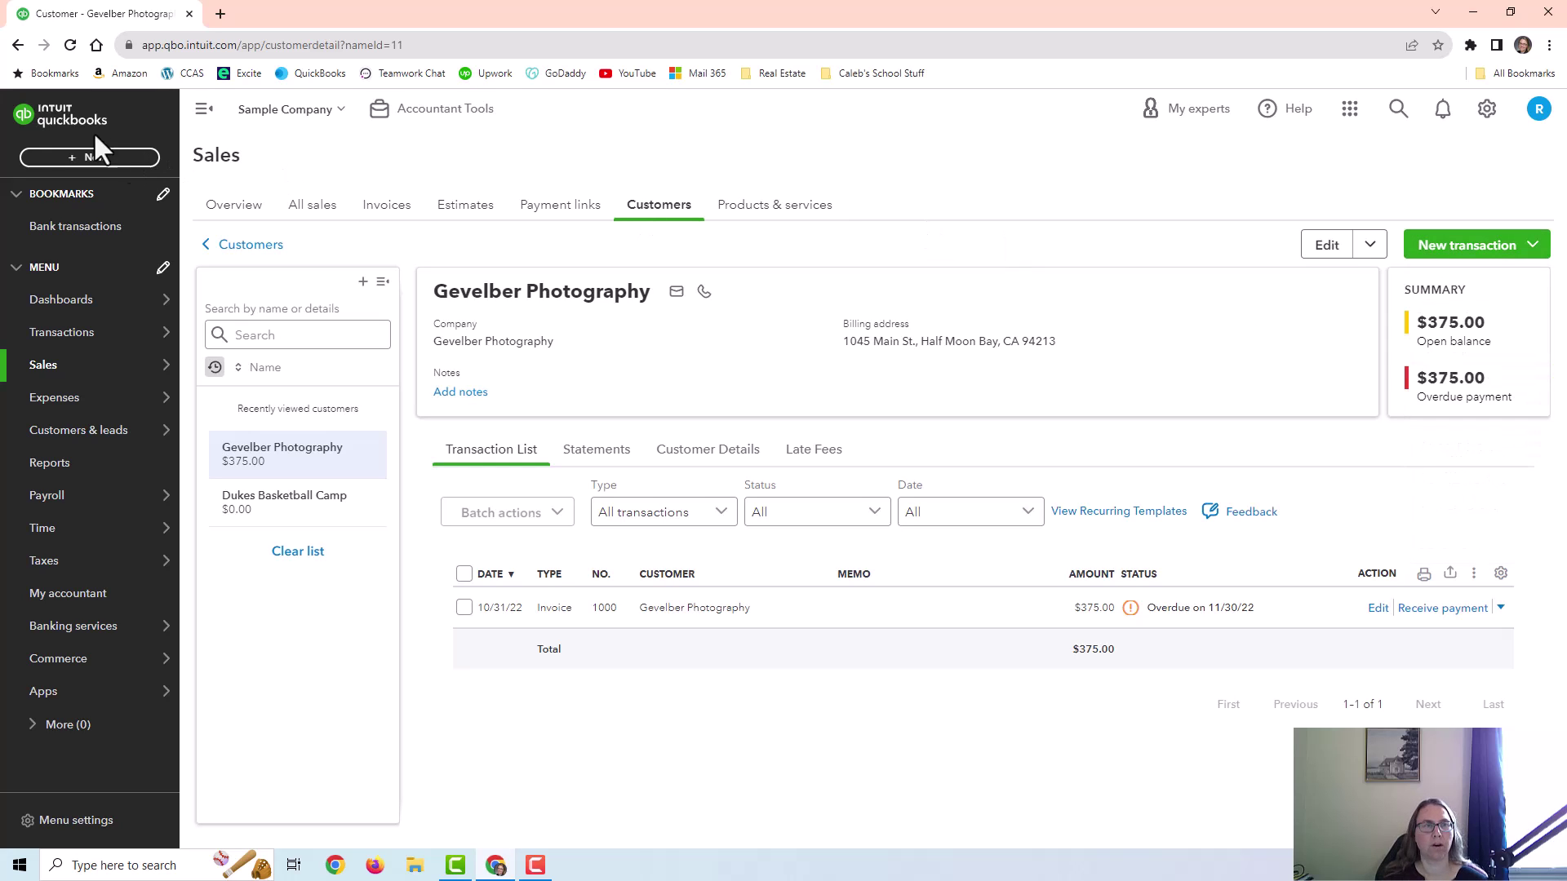
pyautogui.click(89, 156)
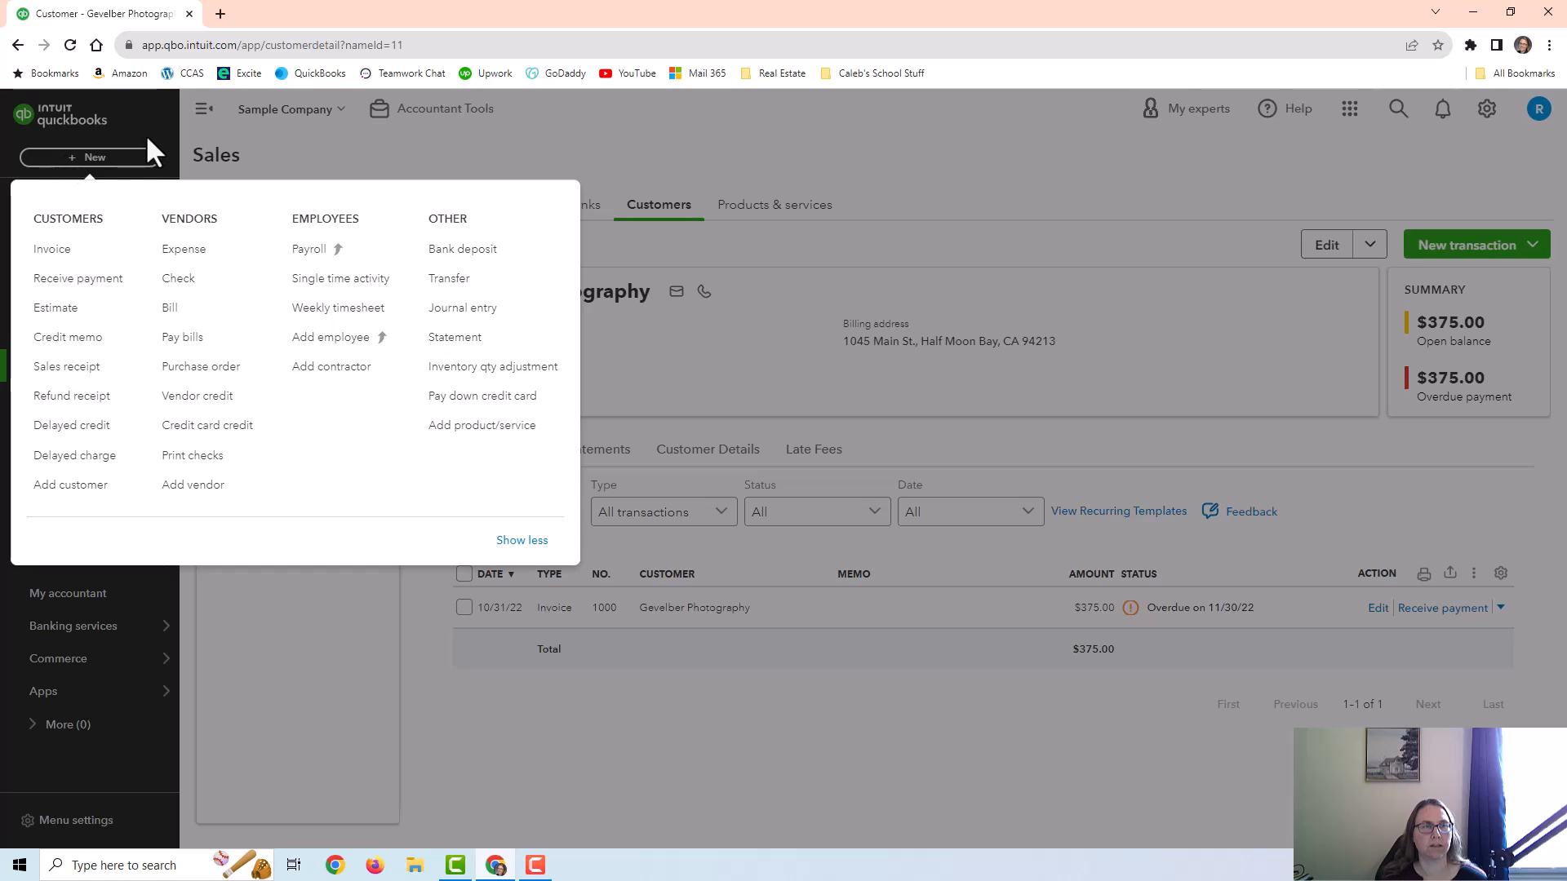
pyautogui.moveTo(639, 105)
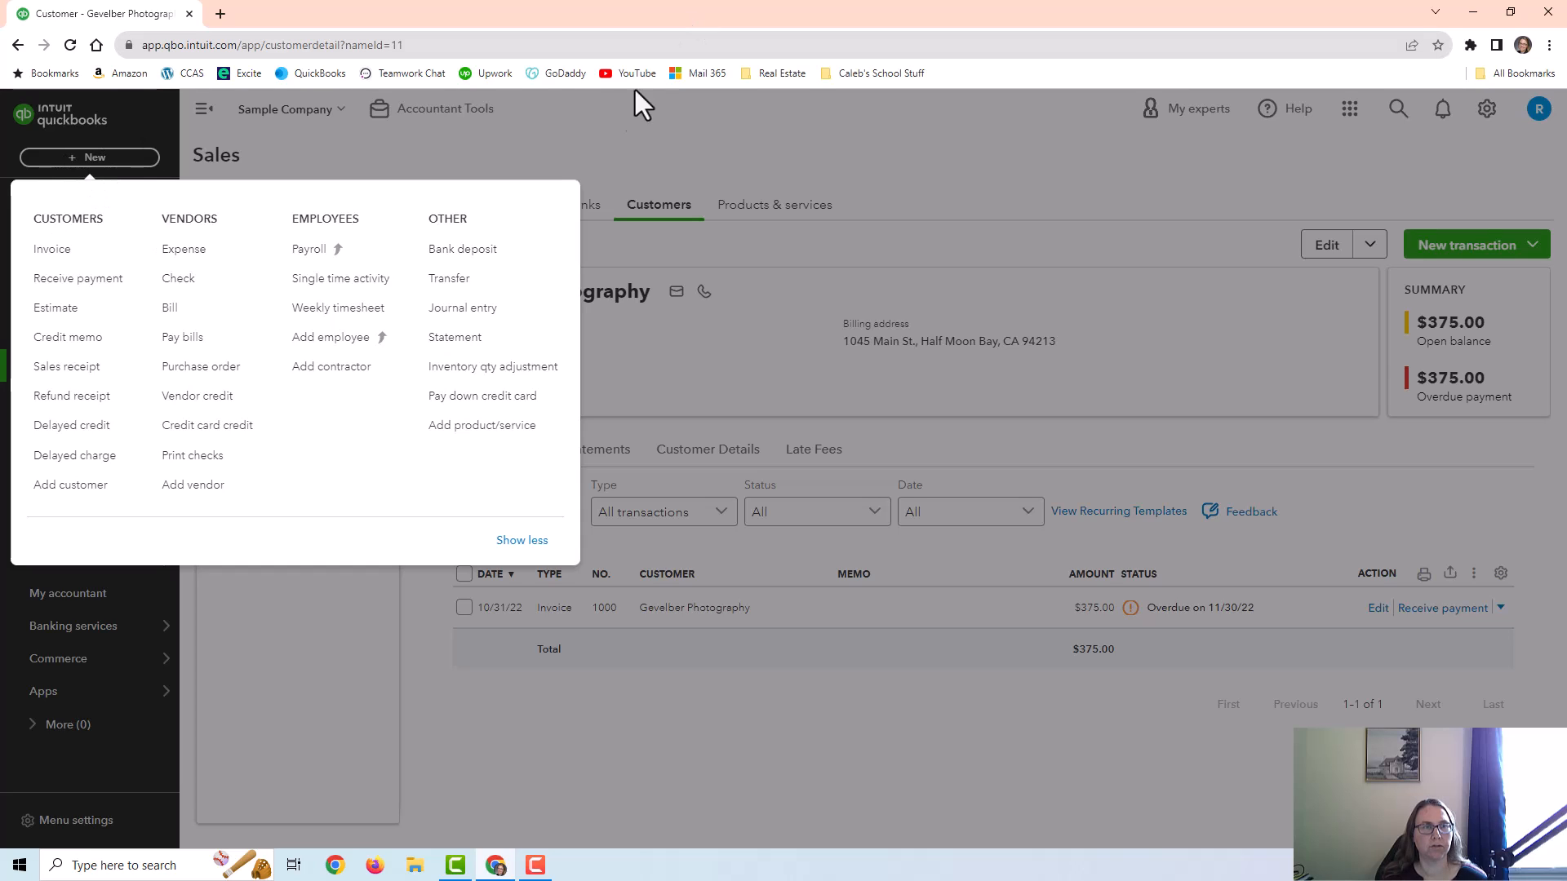
pyautogui.moveTo(68, 337)
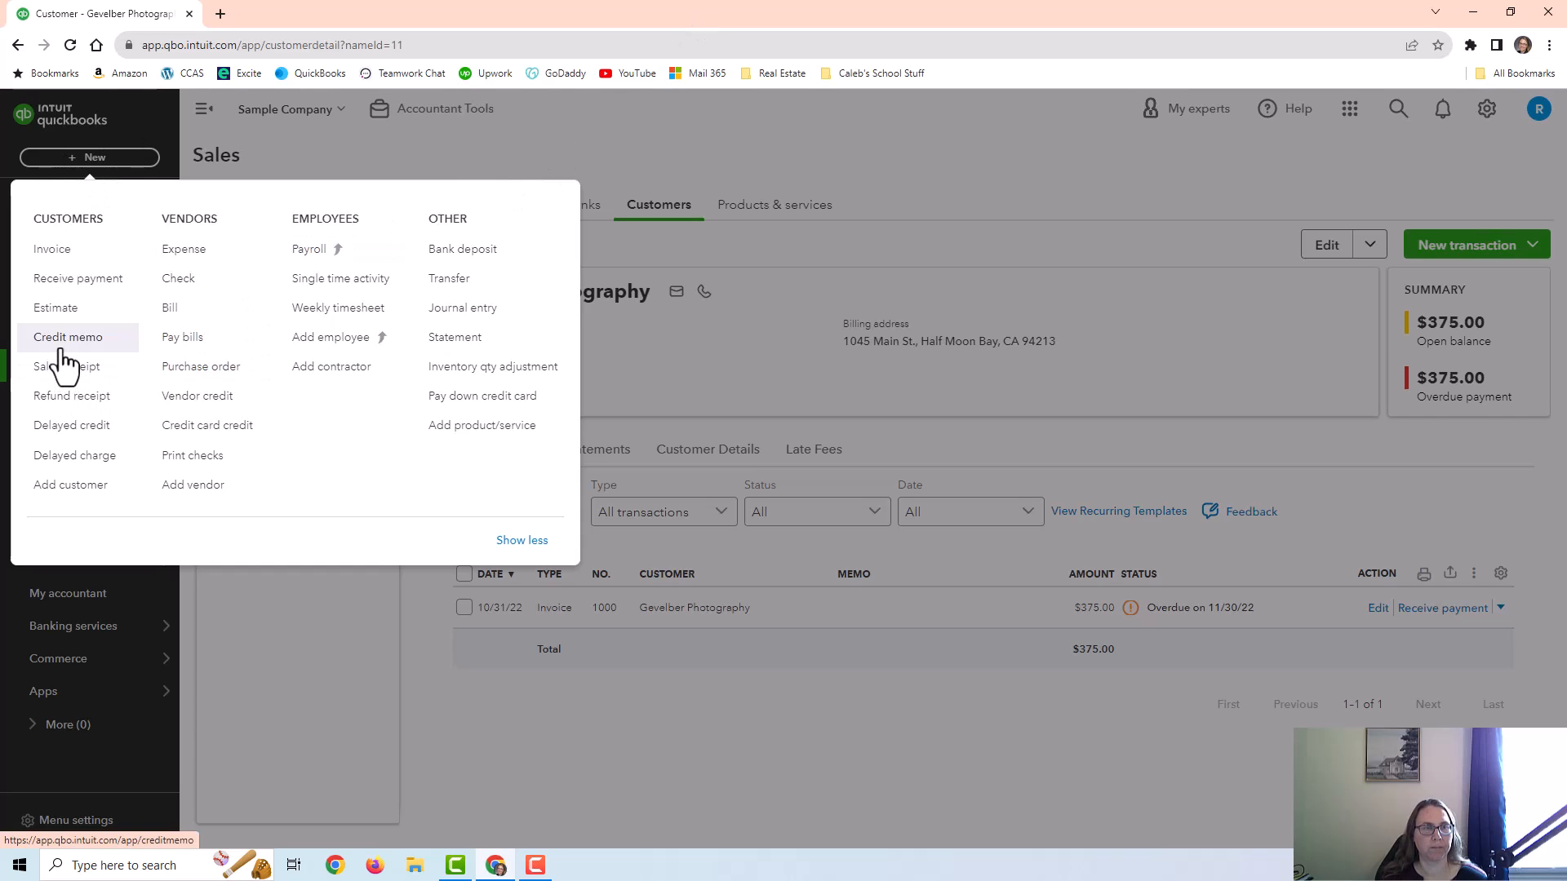
pyautogui.click(68, 337)
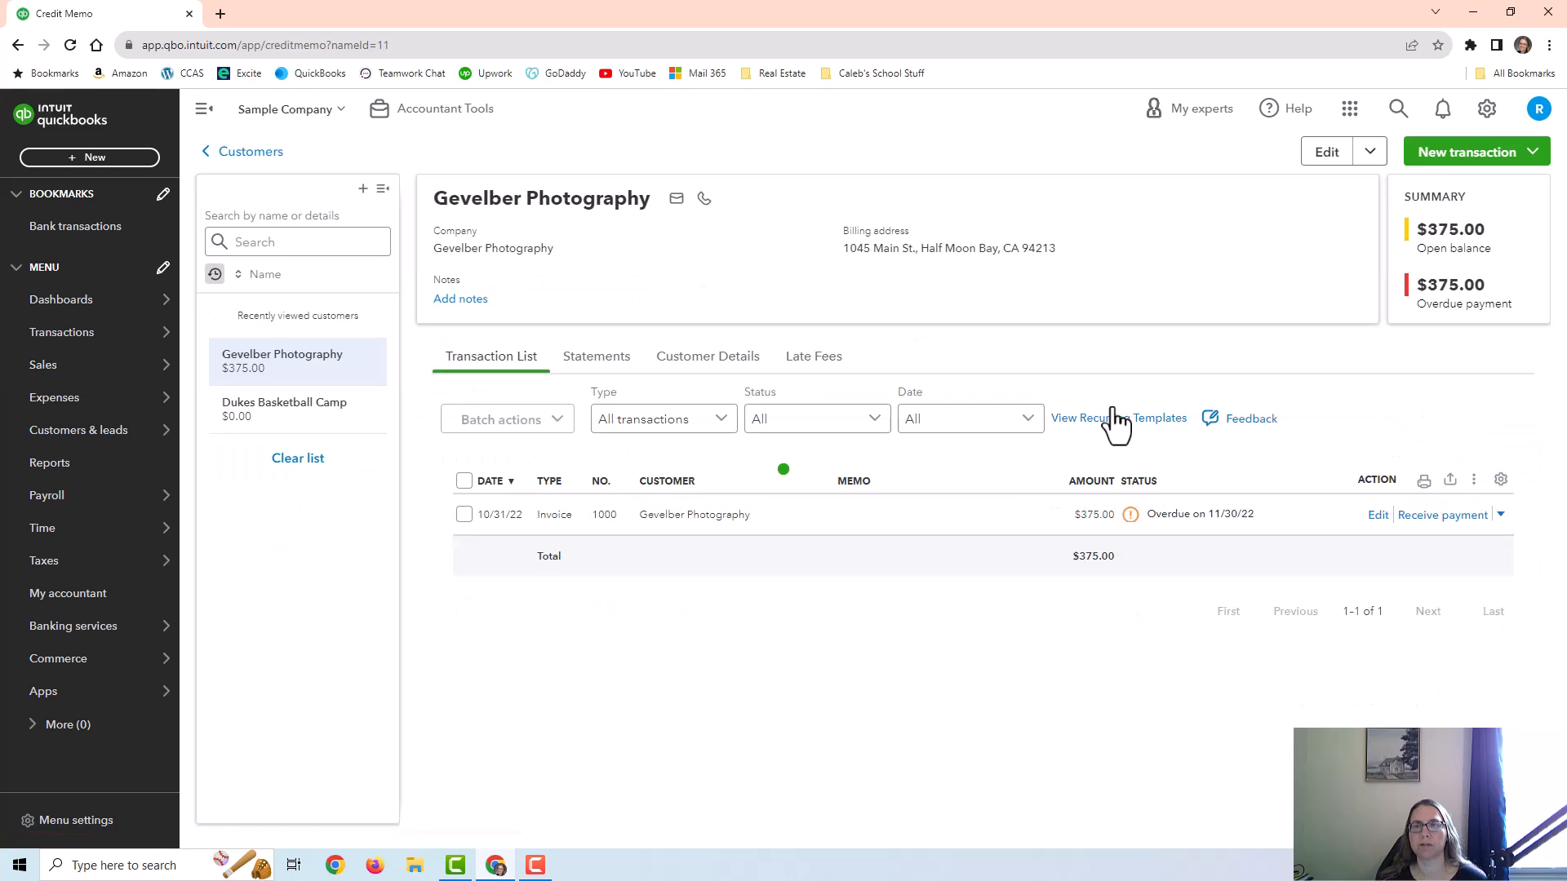
# - Add a $375 Bad Debts line with a write-off description to Credit Memo #1043
pyautogui.click(1467, 152)
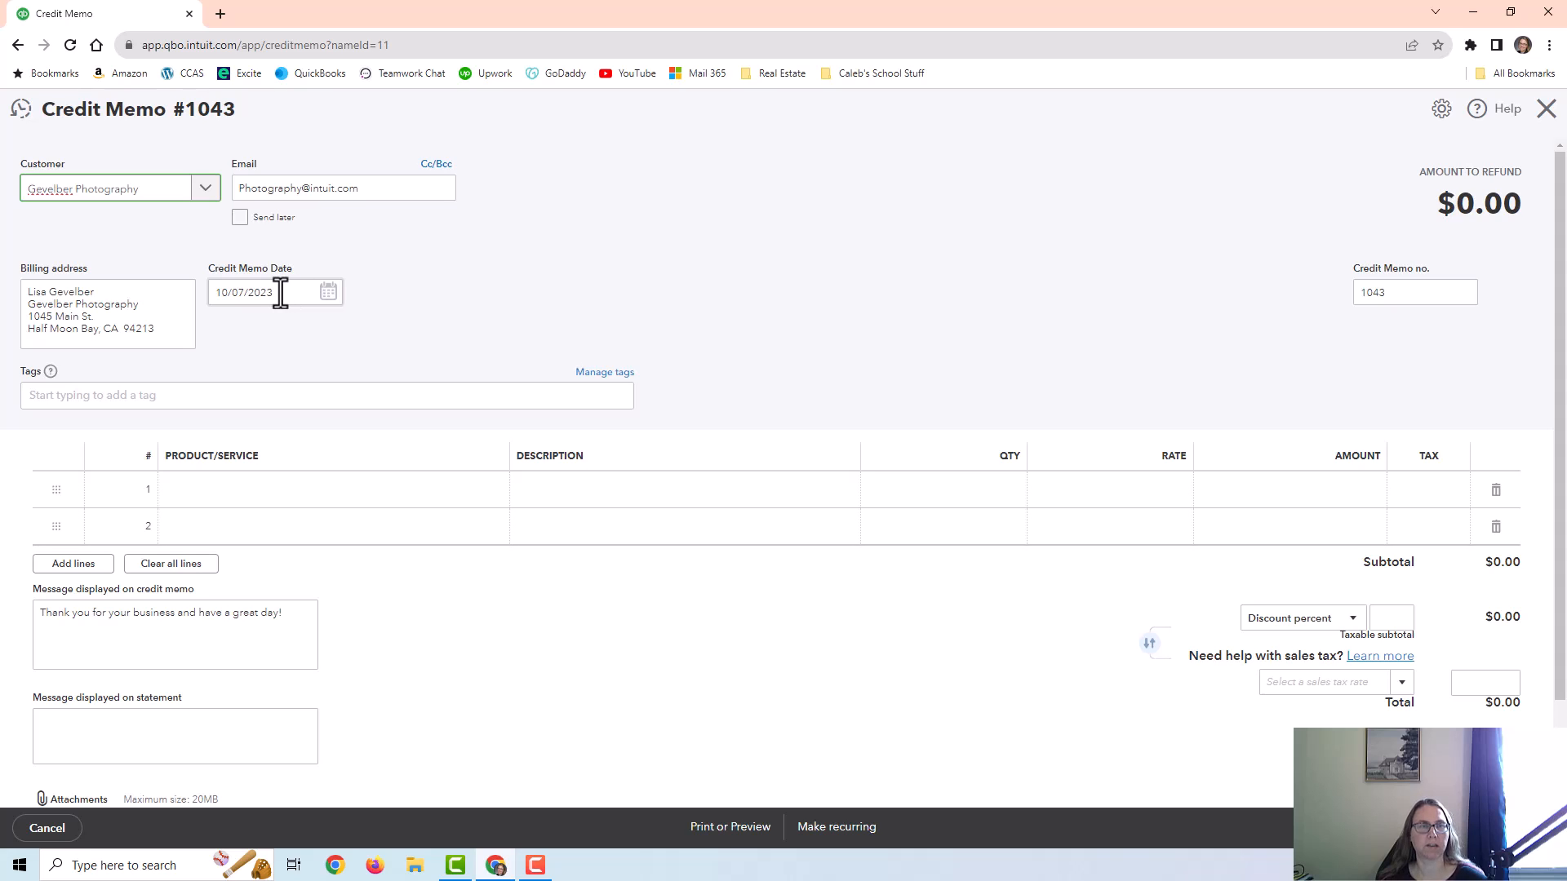
pyautogui.moveTo(419, 295)
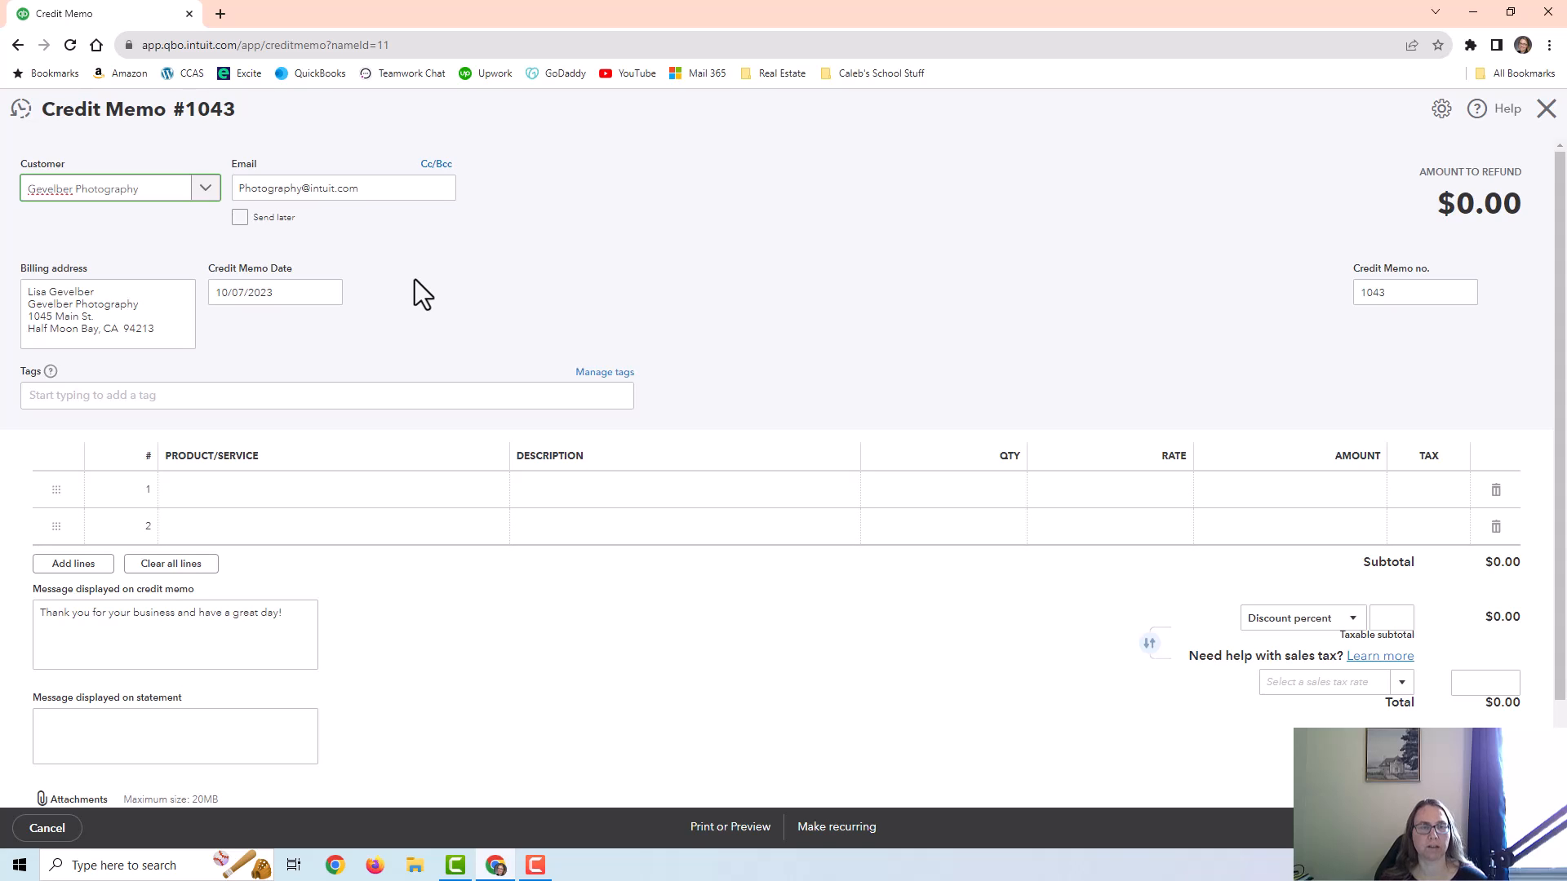
pyautogui.moveTo(373, 499)
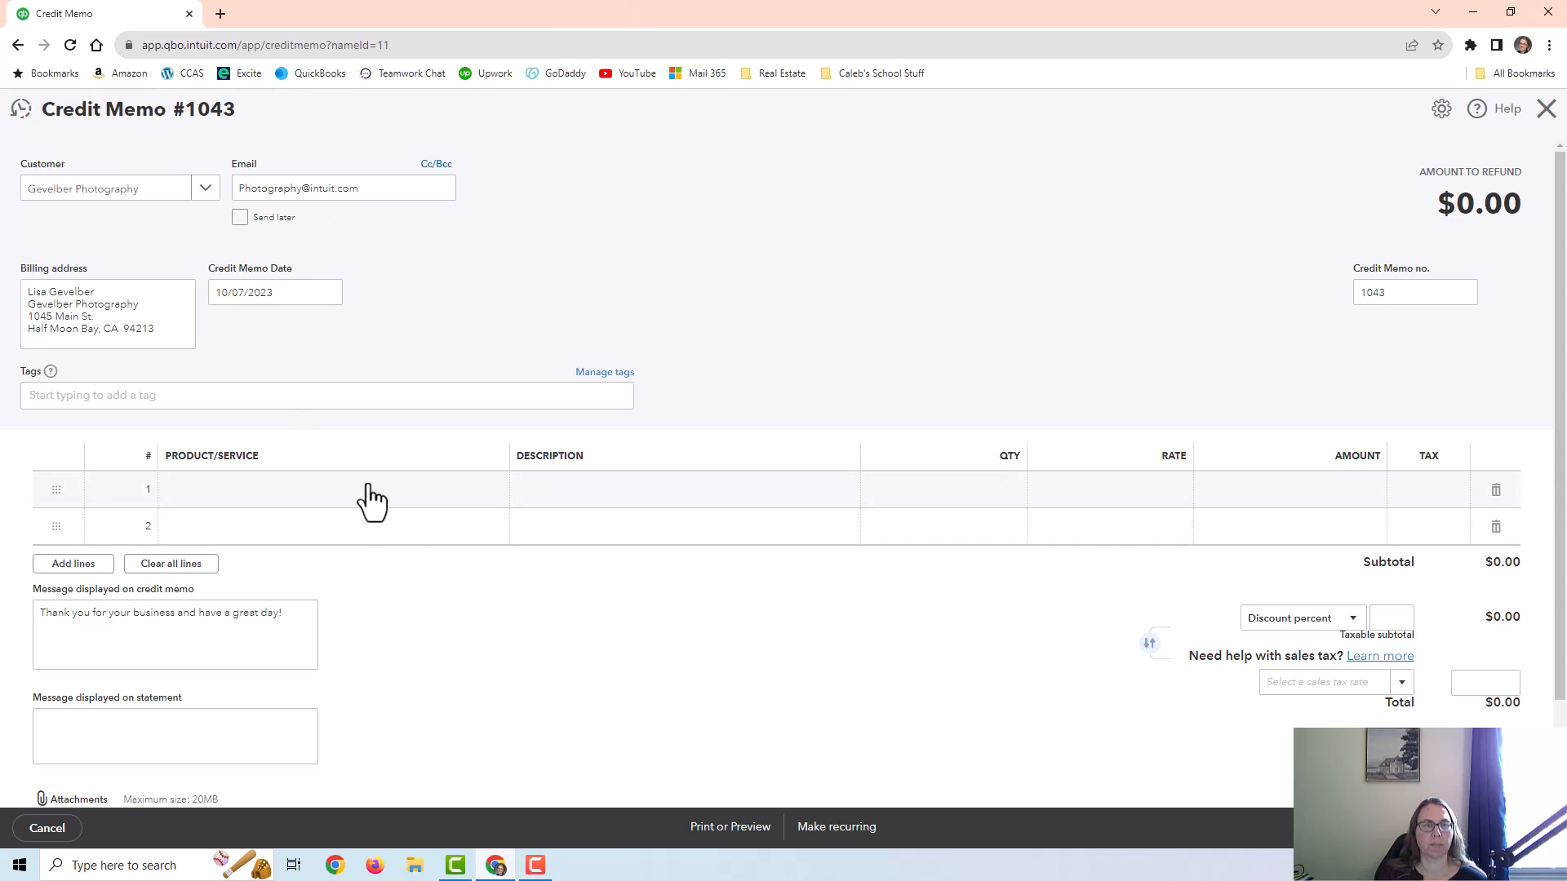
pyautogui.click(320, 490)
pyautogui.write('Bad Debts')
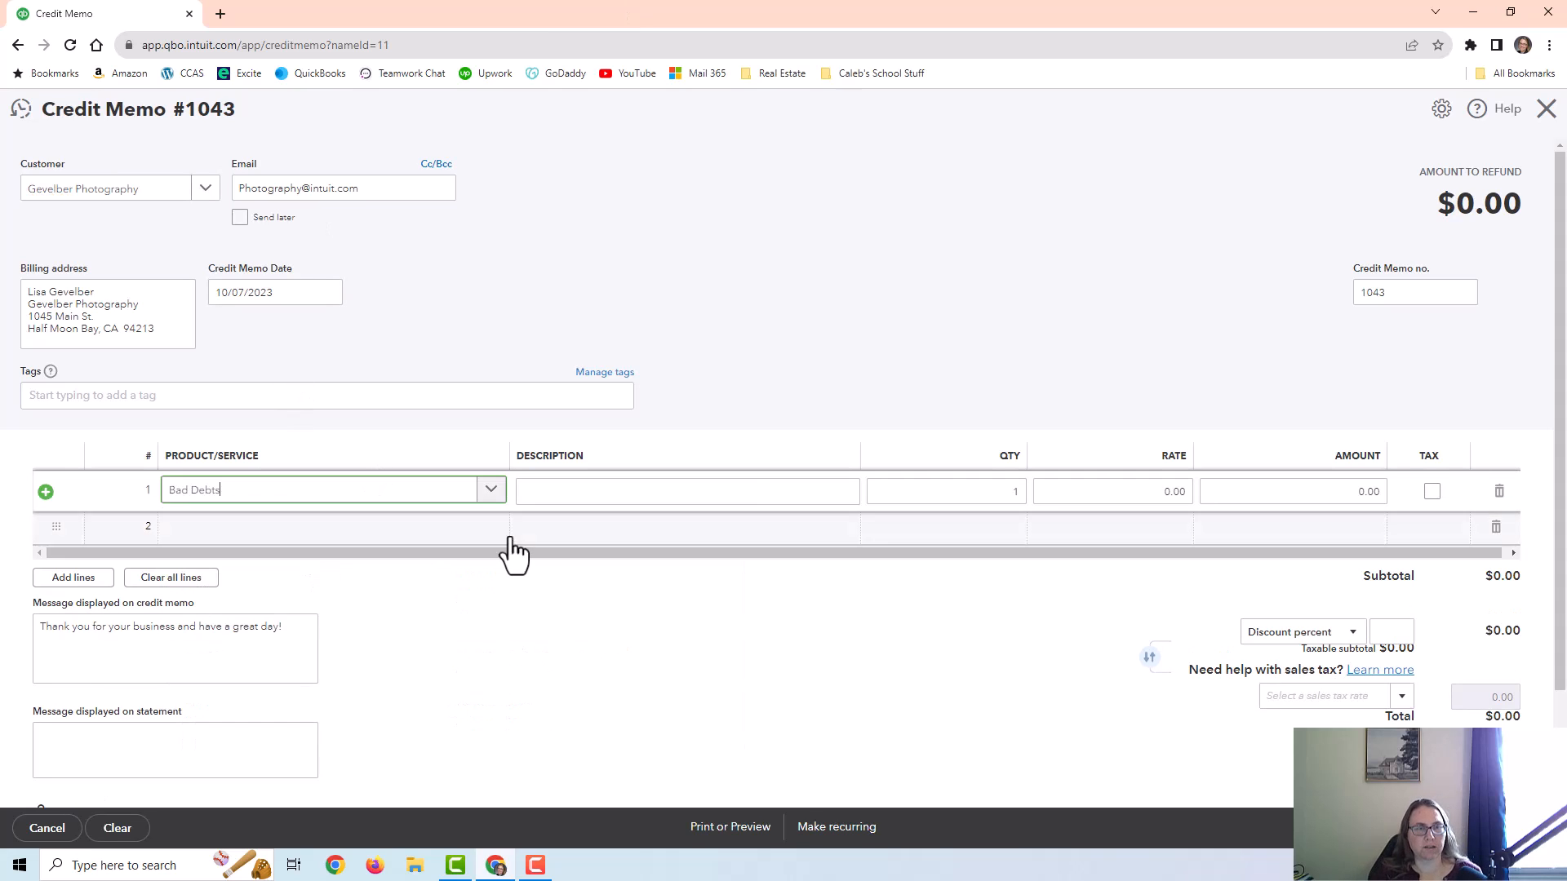
pyautogui.click(1111, 490)
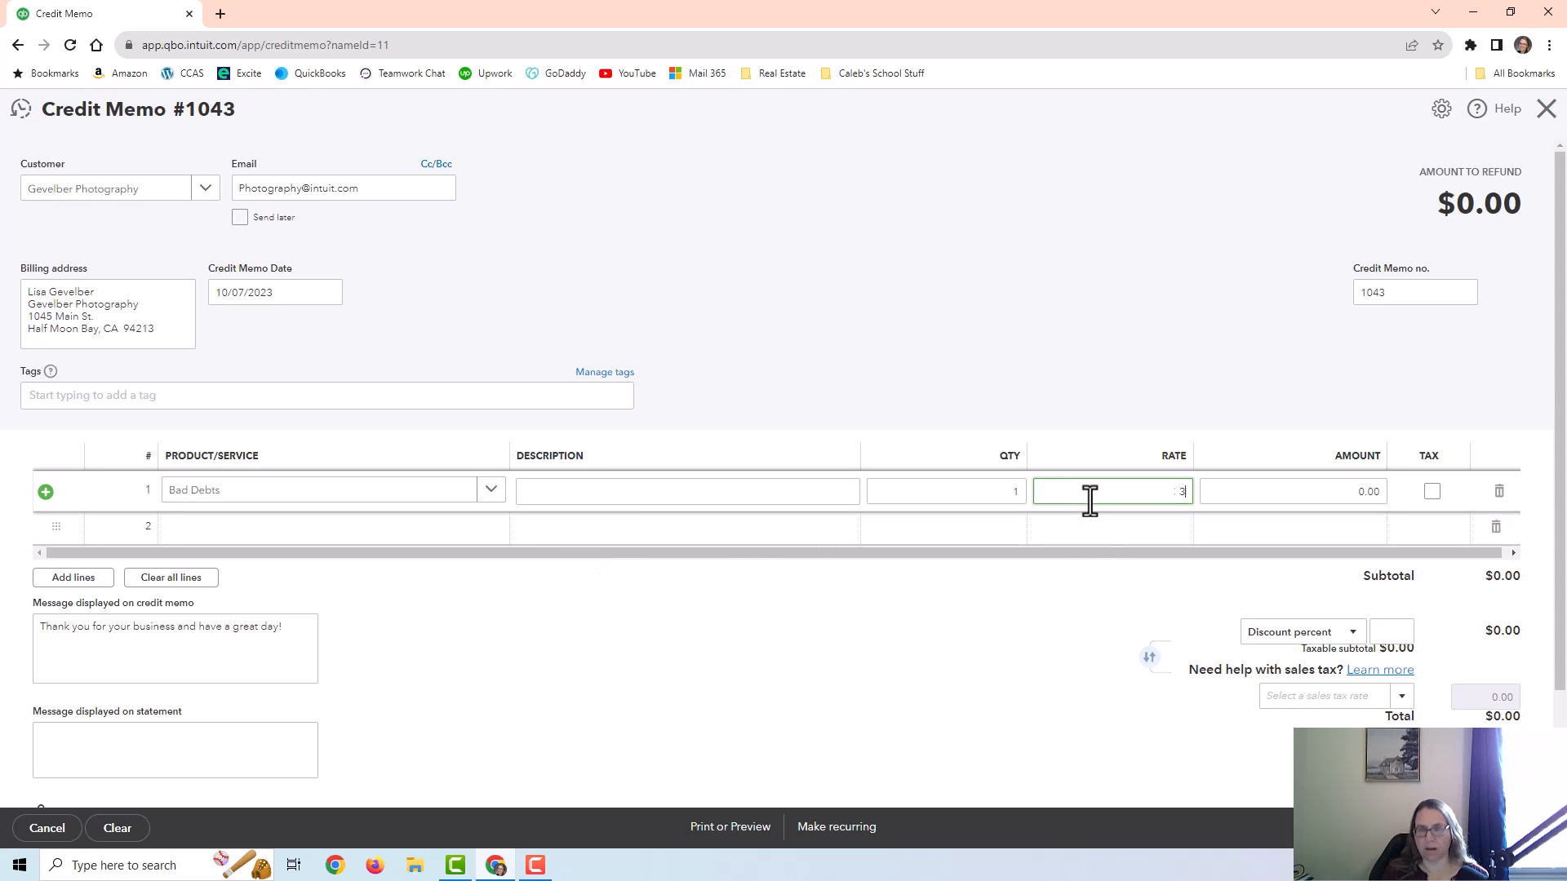
pyautogui.write('75')
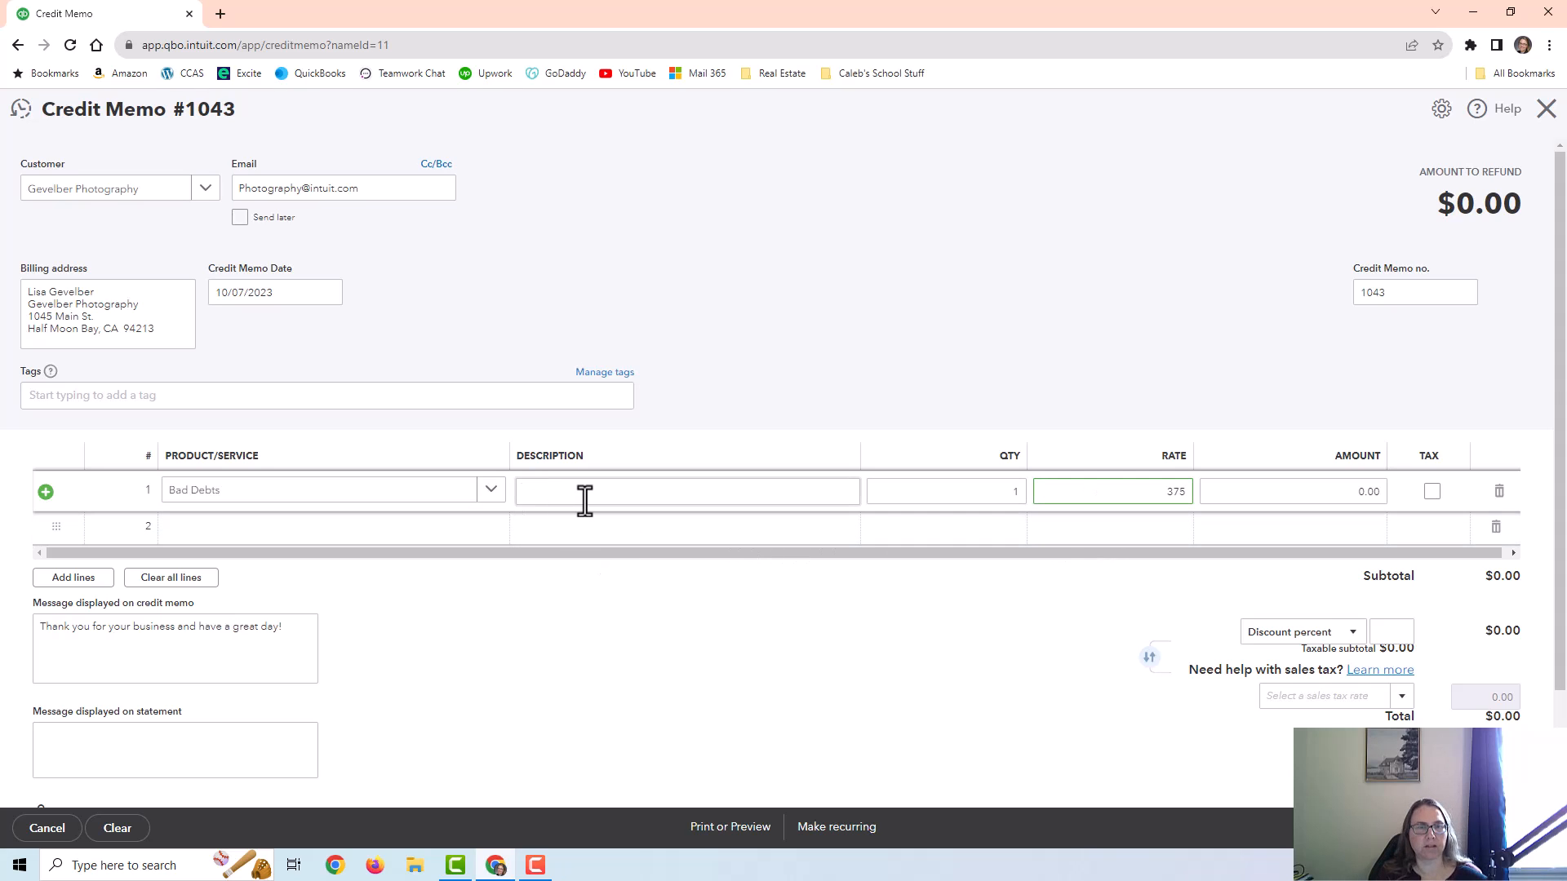
pyautogui.write('Write off Invoice 1')
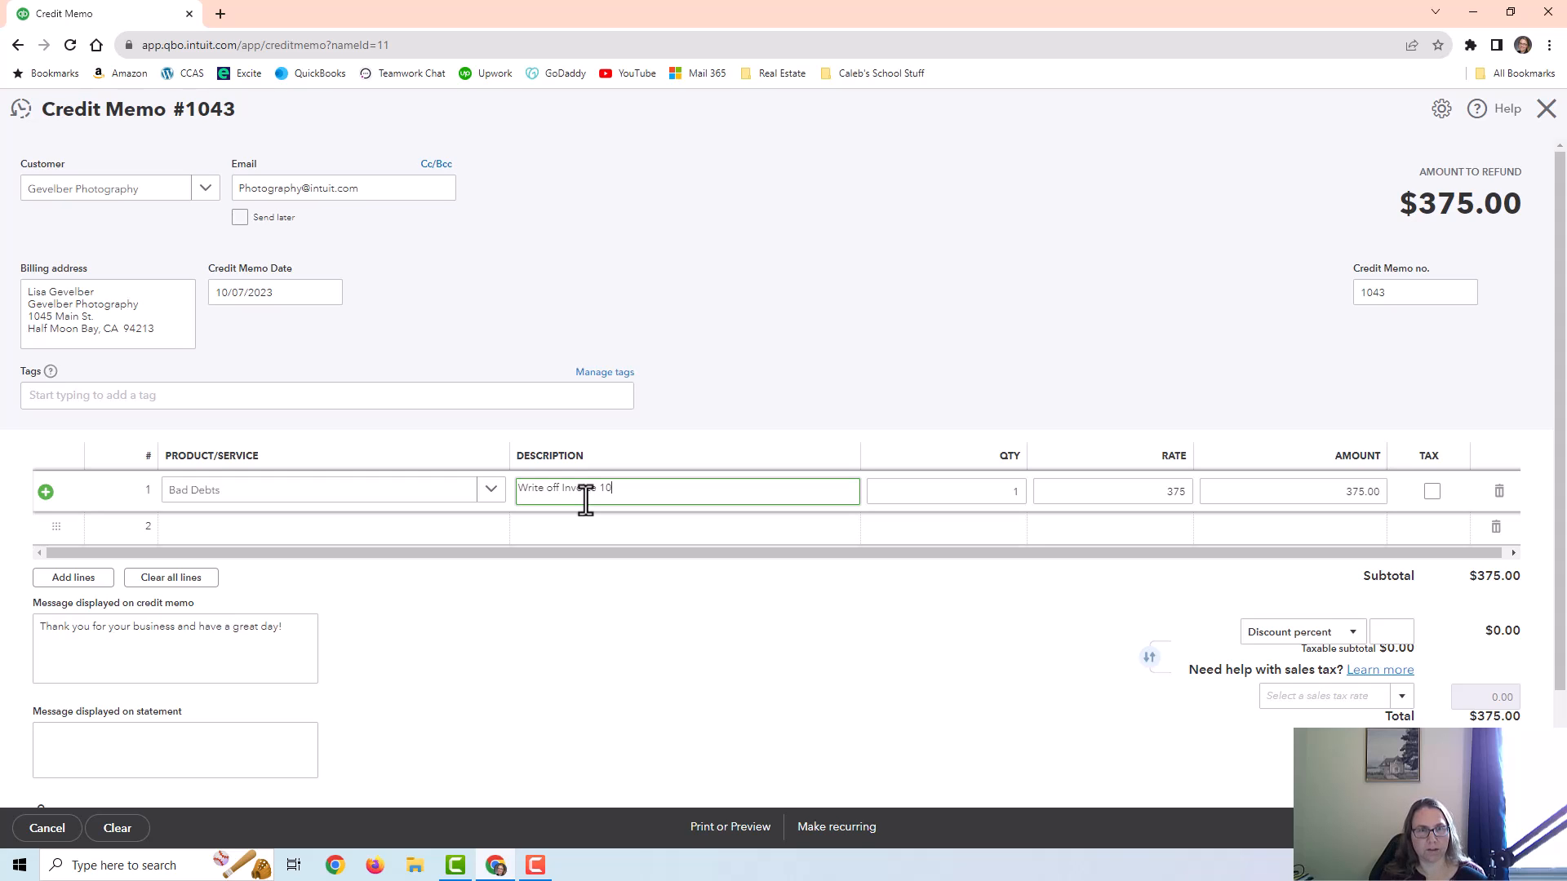
pyautogui.write('00')
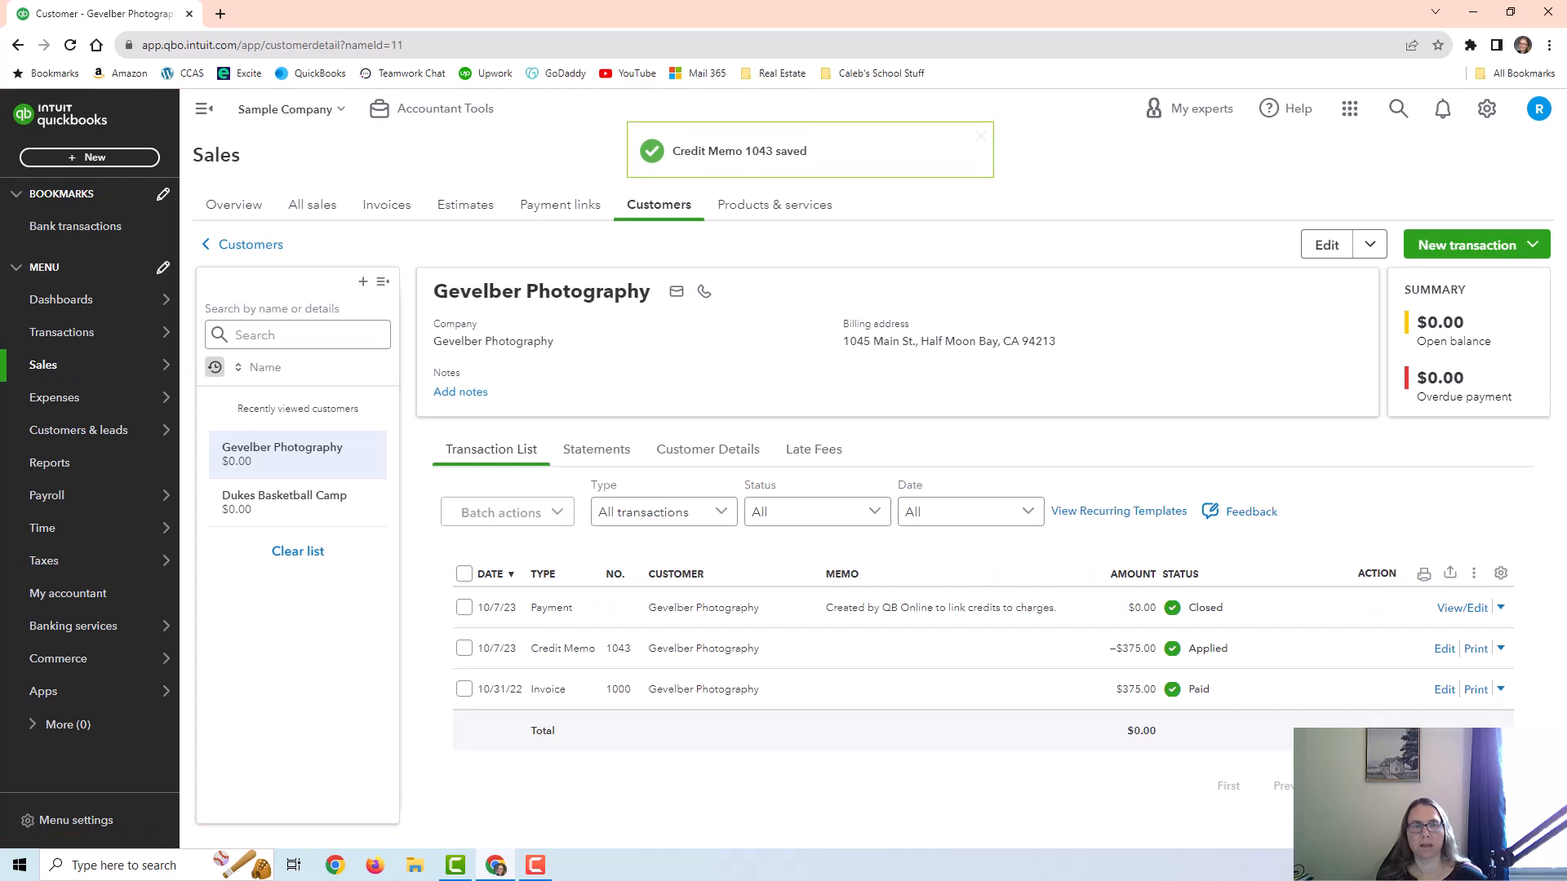
pyautogui.moveTo(827, 619)
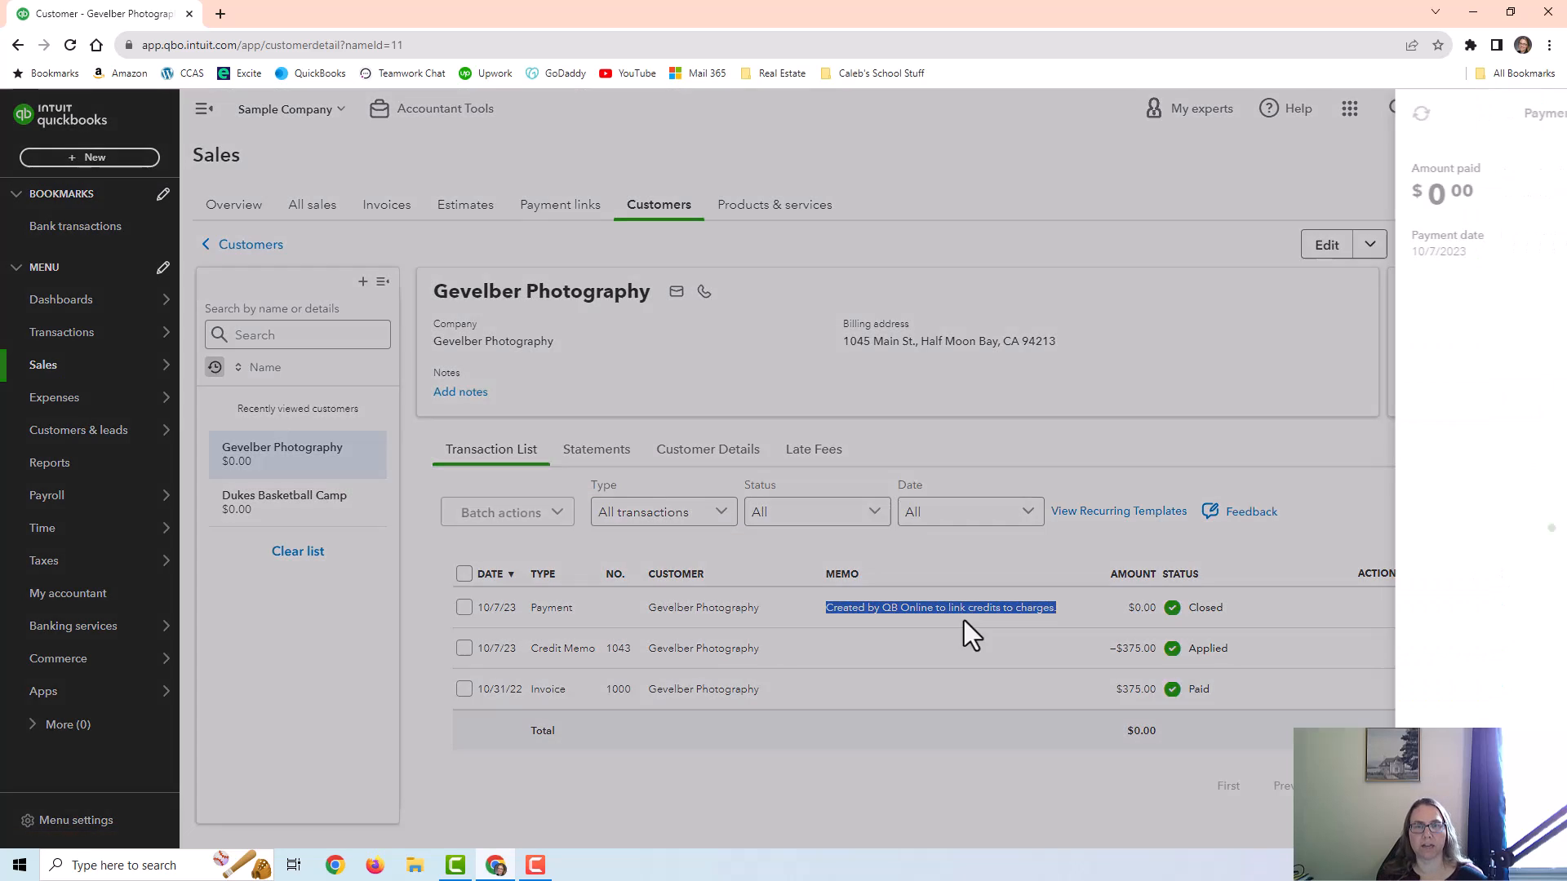
# - Review the automatic $0.00 payment's details, then open that payment transaction
pyautogui.click(549, 607)
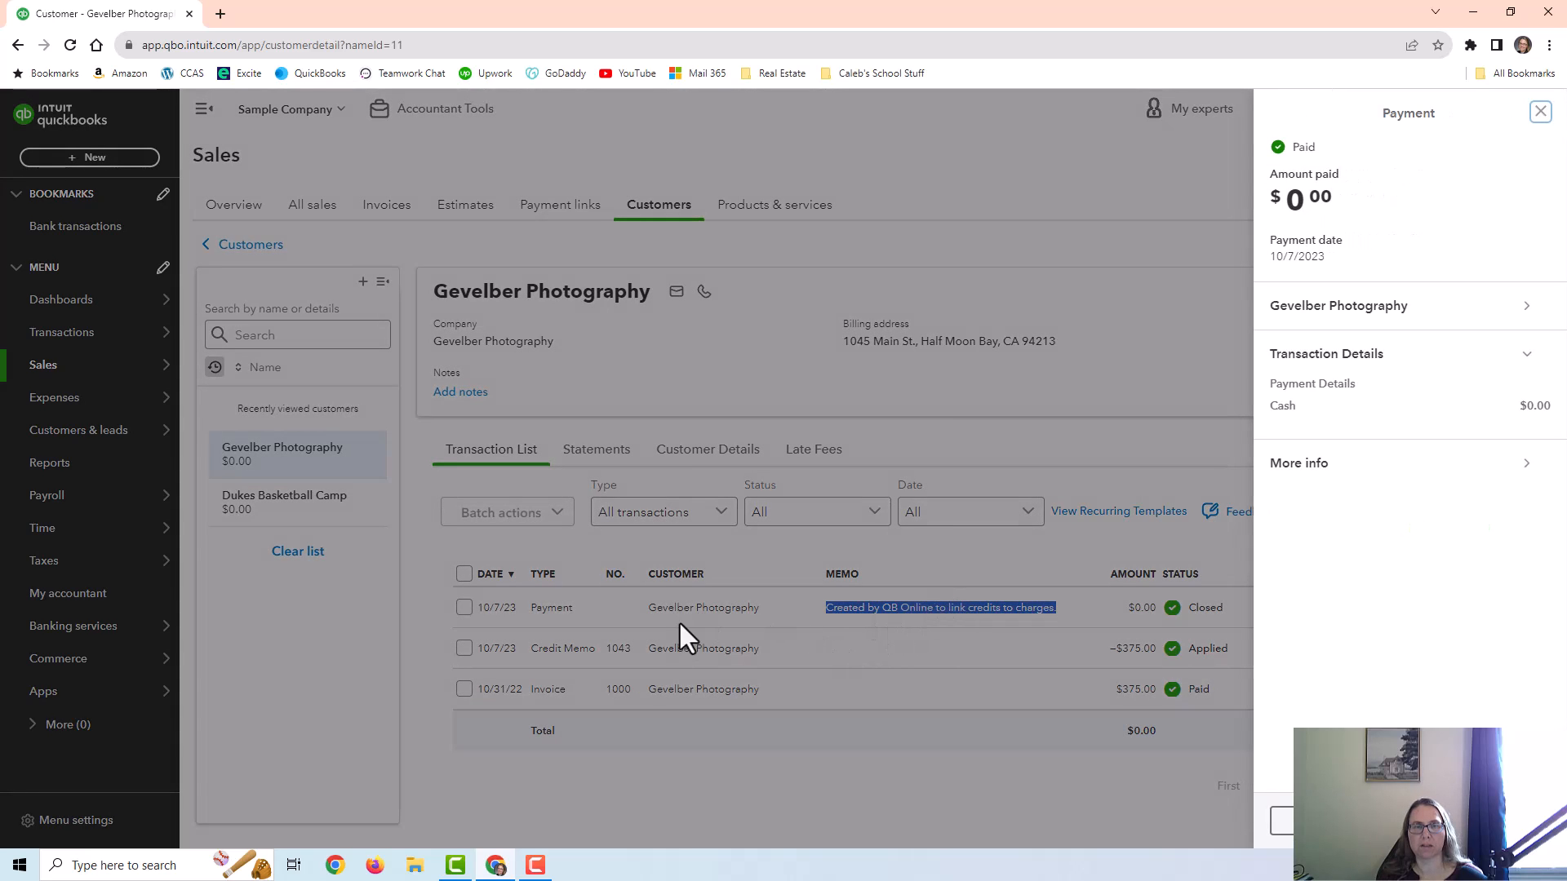
pyautogui.moveTo(694, 655)
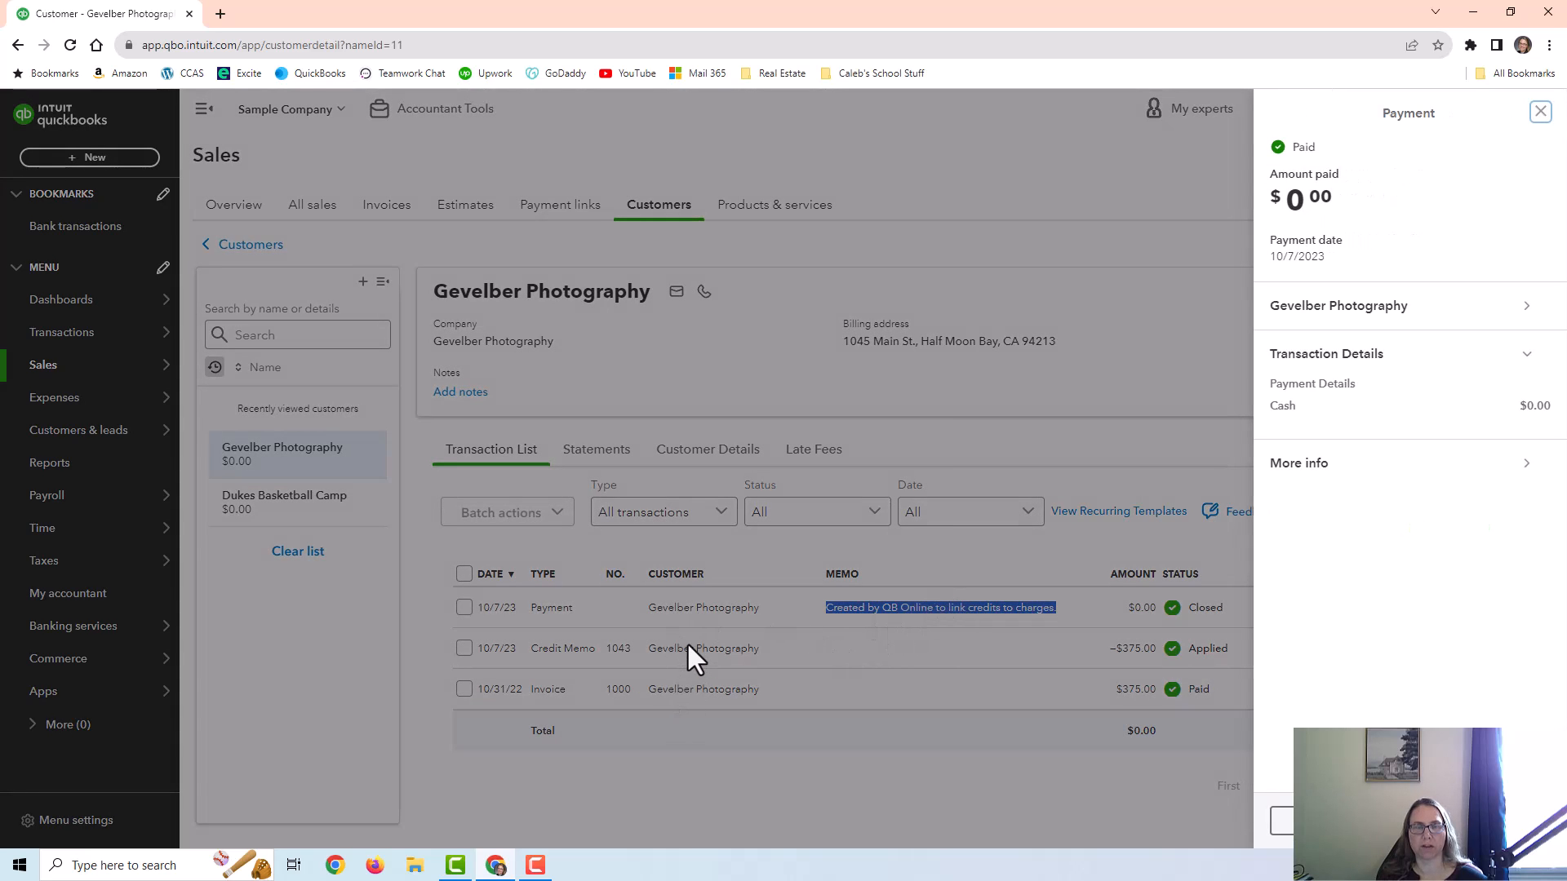
pyautogui.moveTo(818, 690)
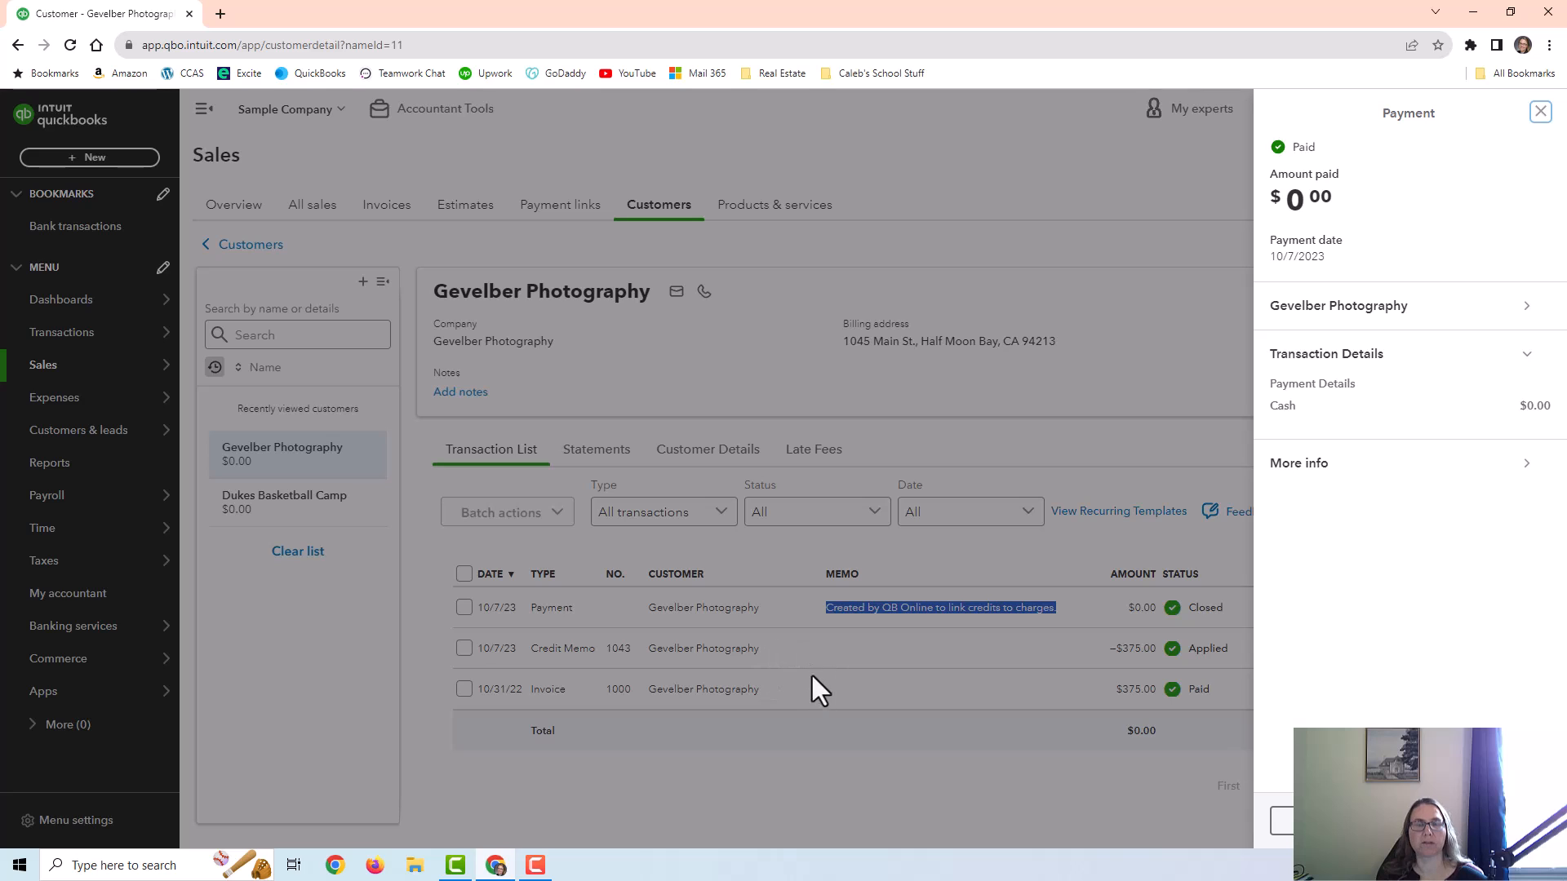
pyautogui.click(1539, 111)
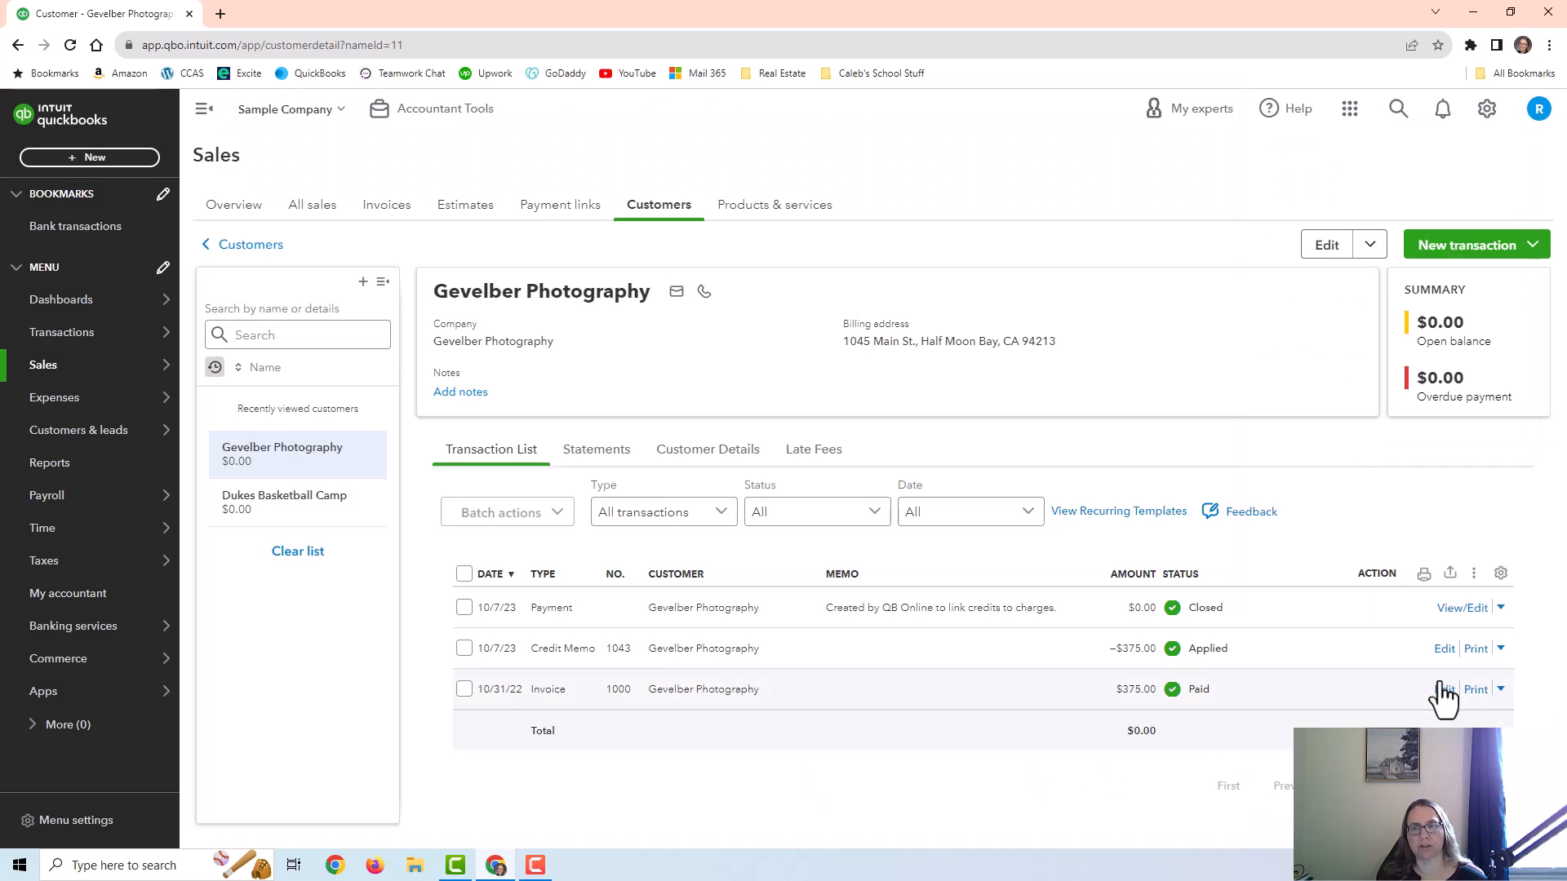
pyautogui.moveTo(899, 609)
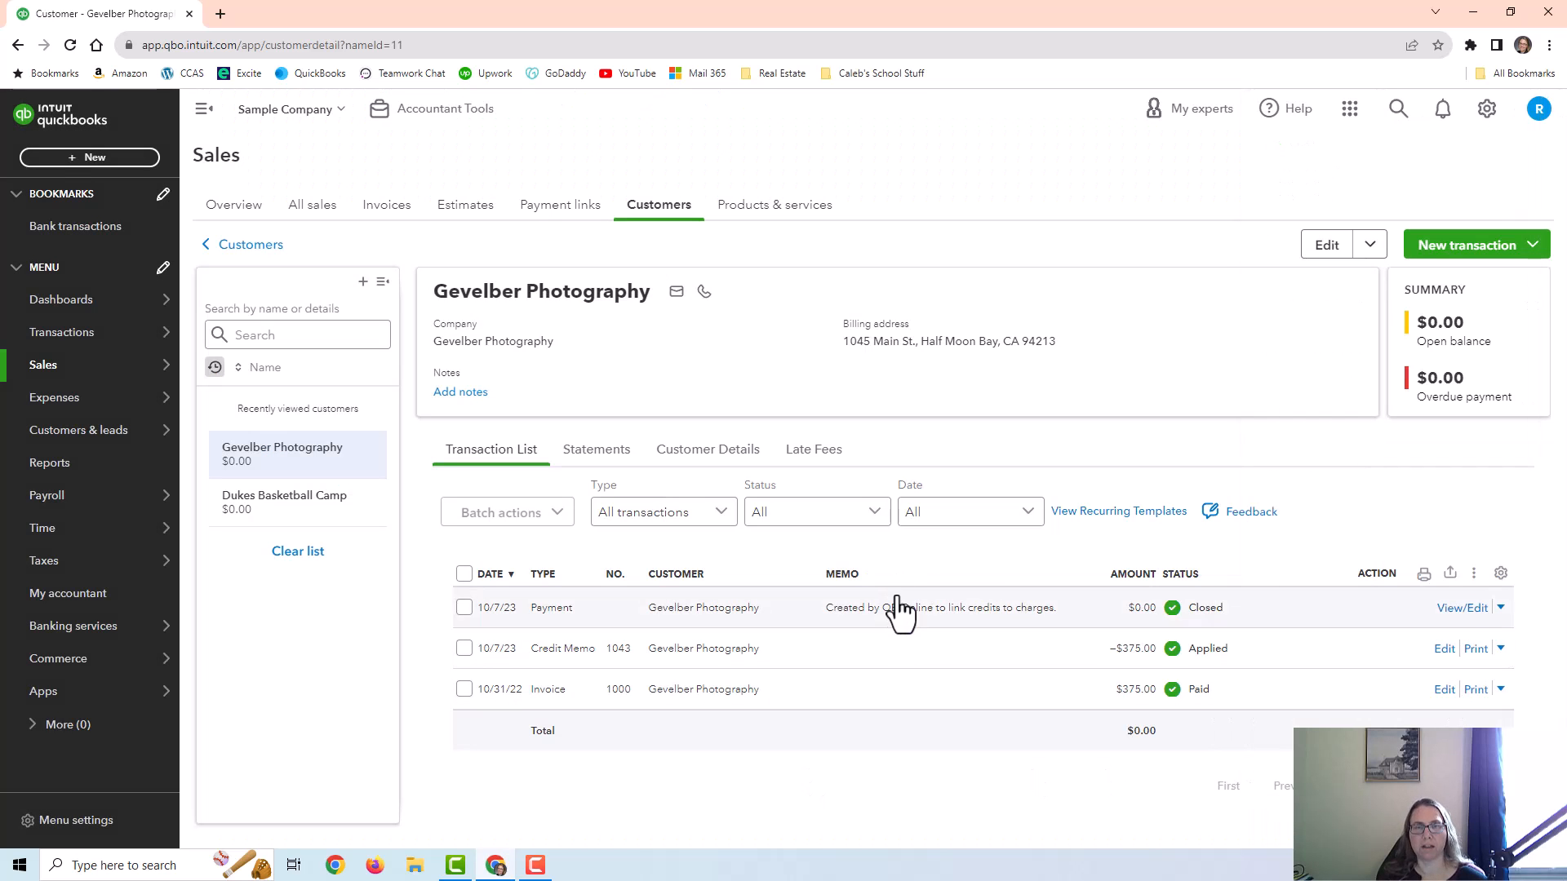
pyautogui.click(1459, 607)
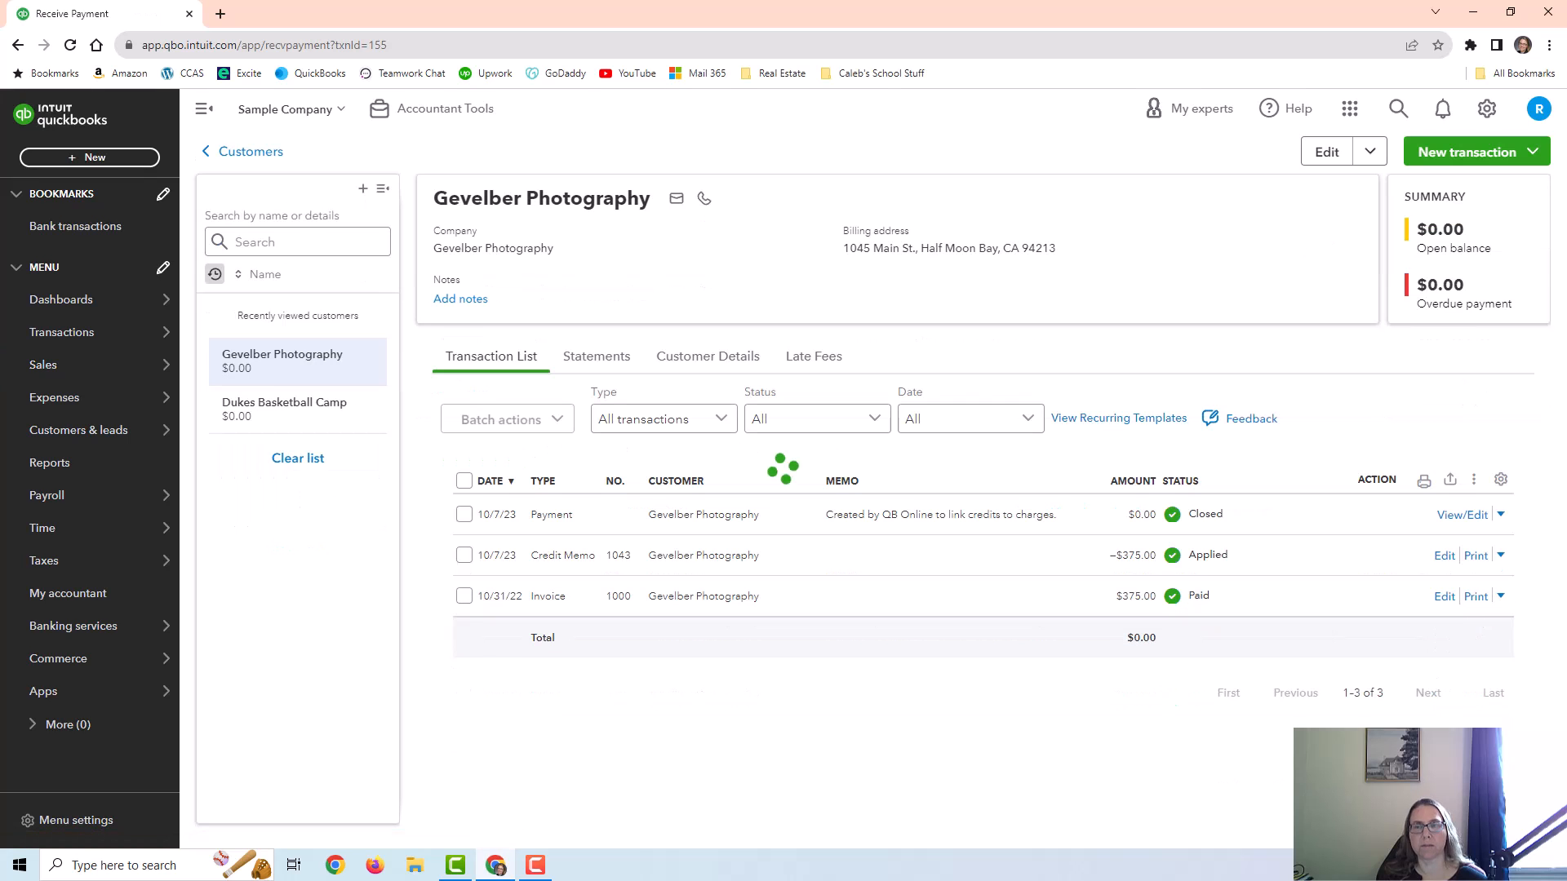
pyautogui.click(1460, 515)
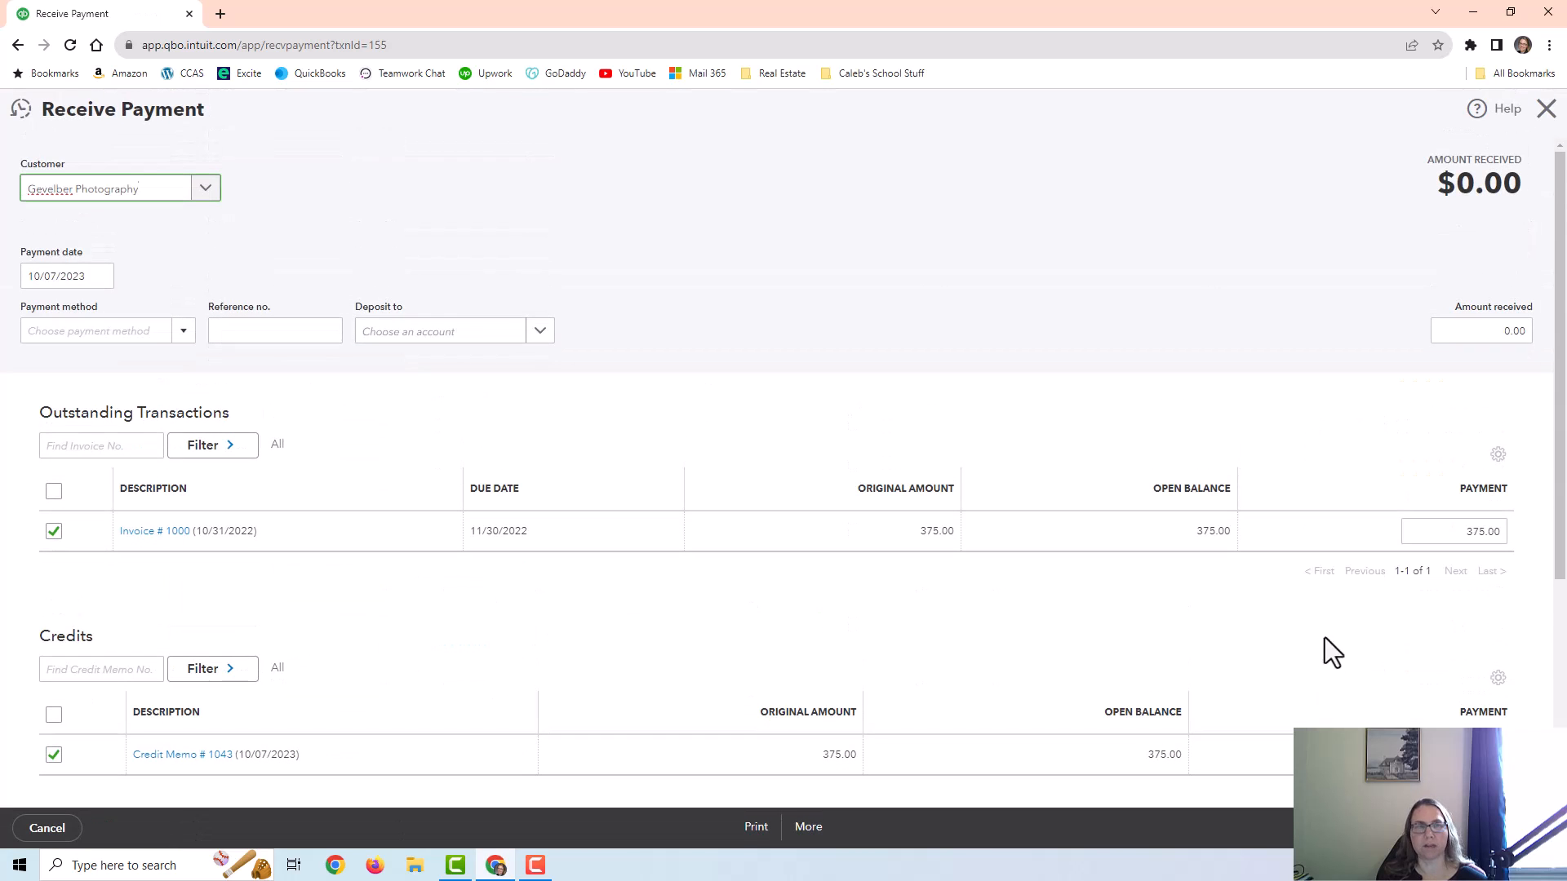
pyautogui.moveTo(539, 448)
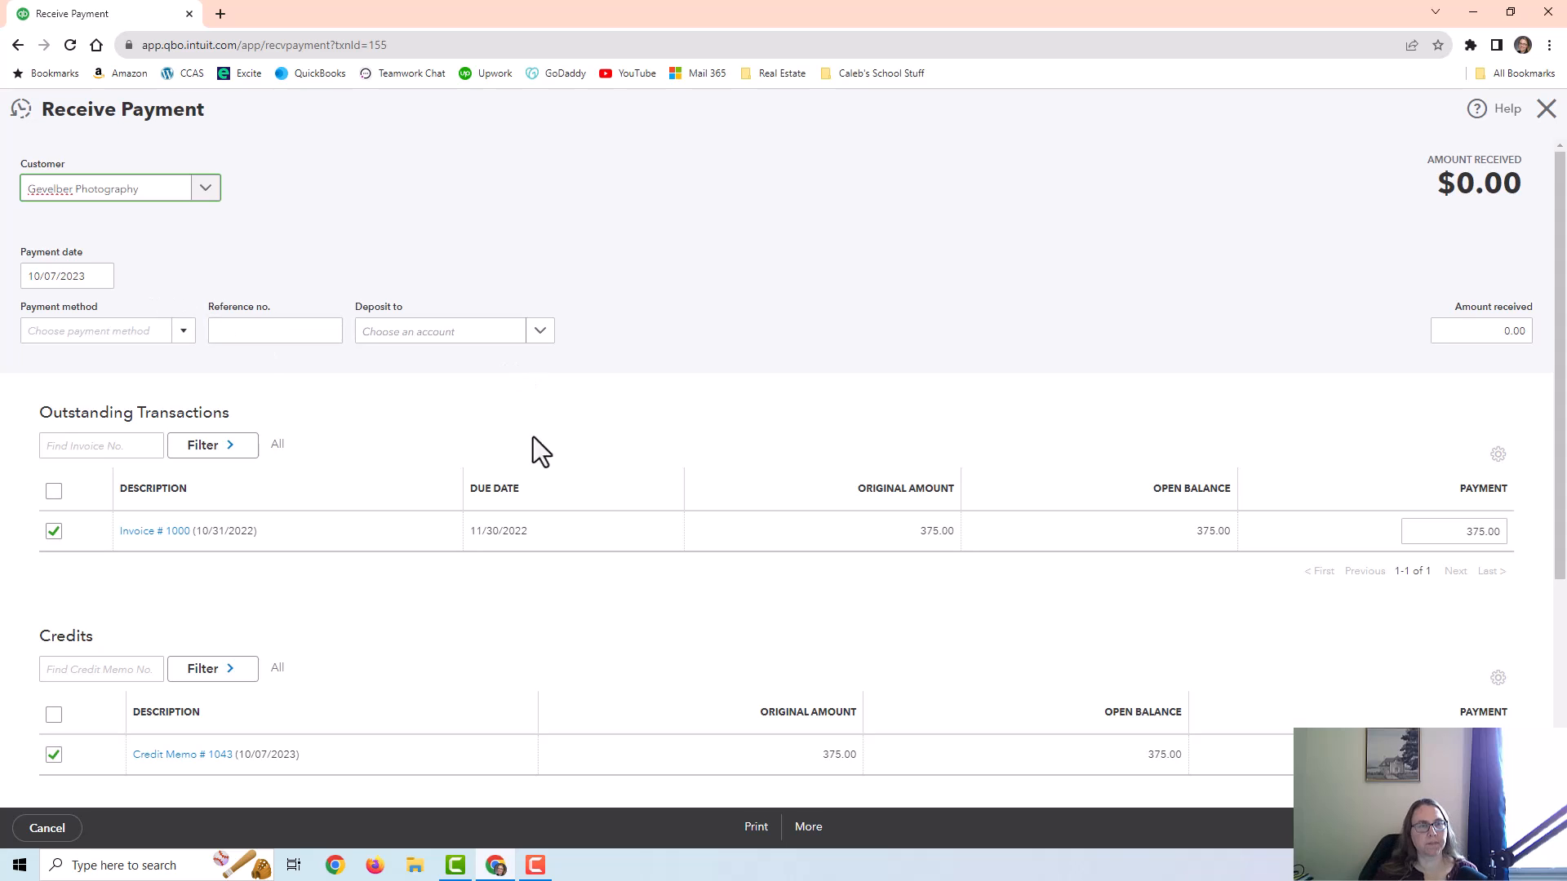
pyautogui.scroll(-3)
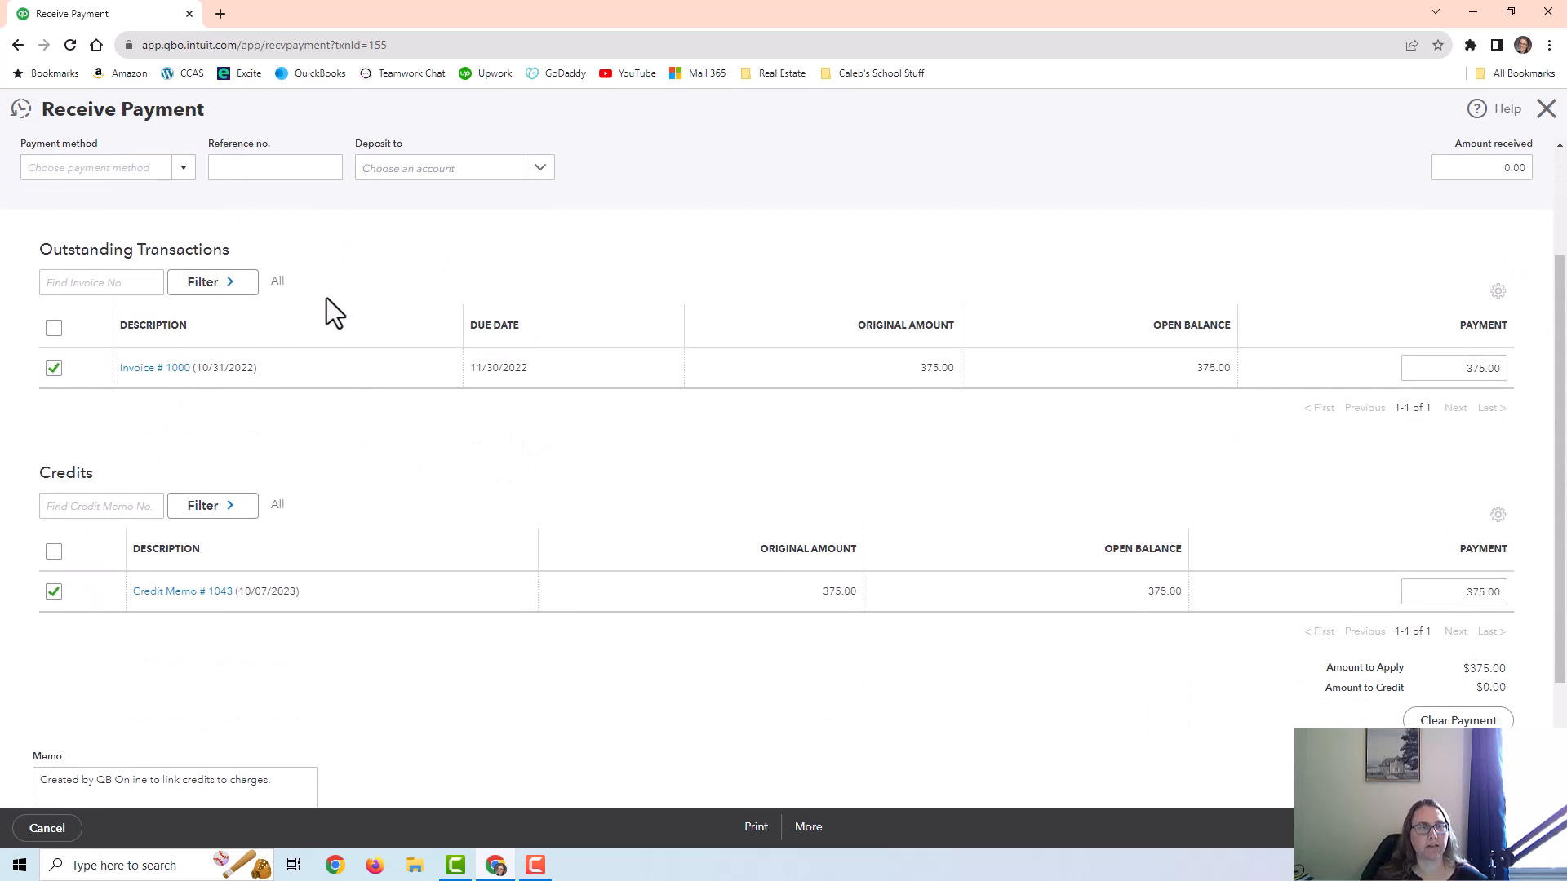
pyautogui.moveTo(1392, 404)
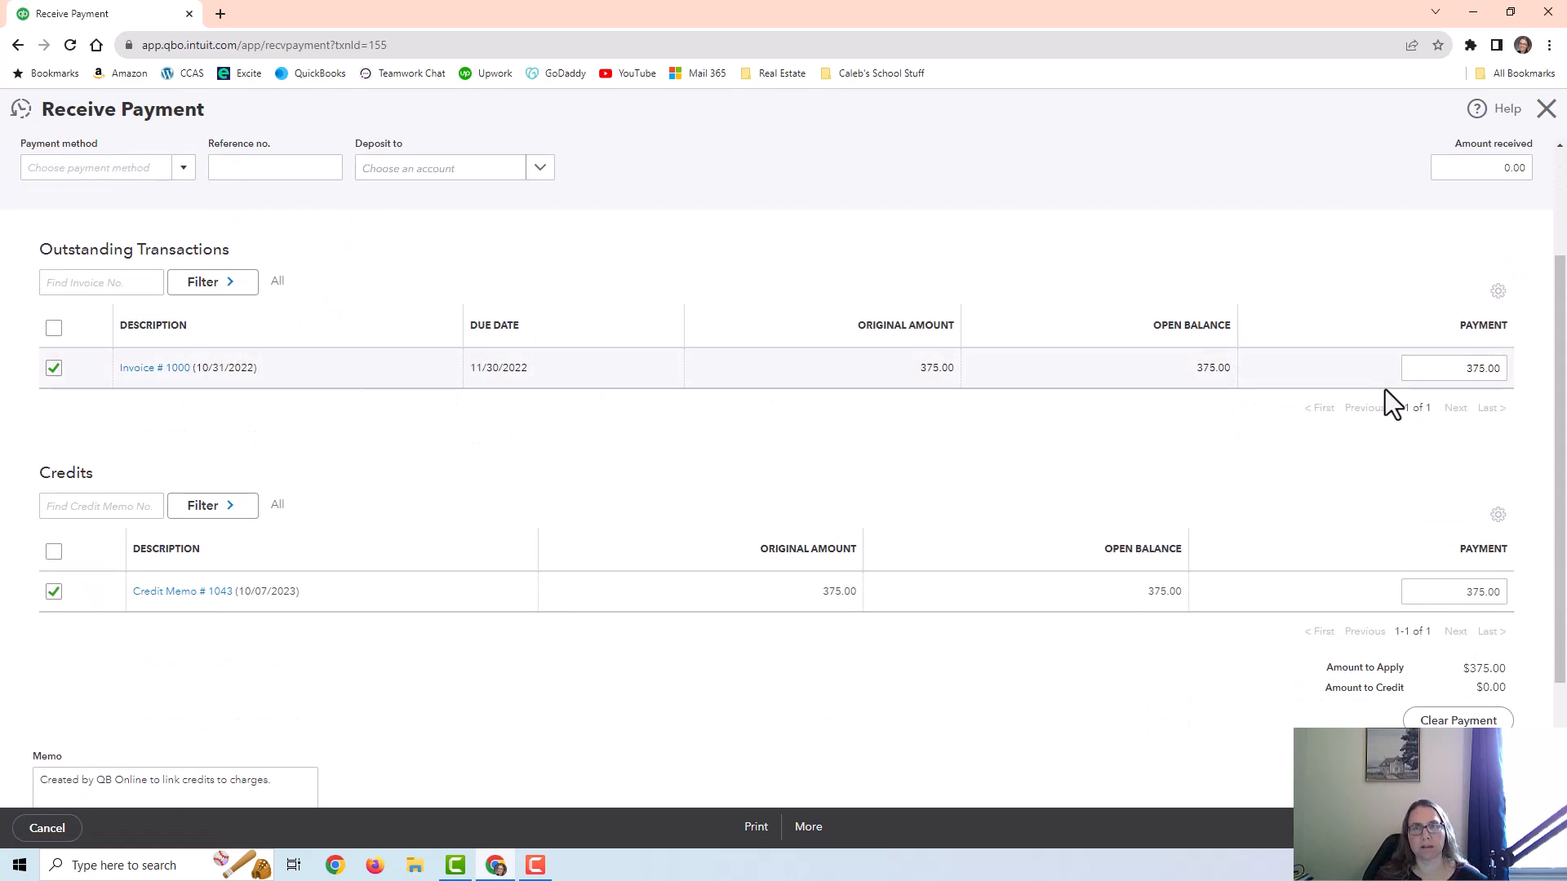
pyautogui.click(1452, 368)
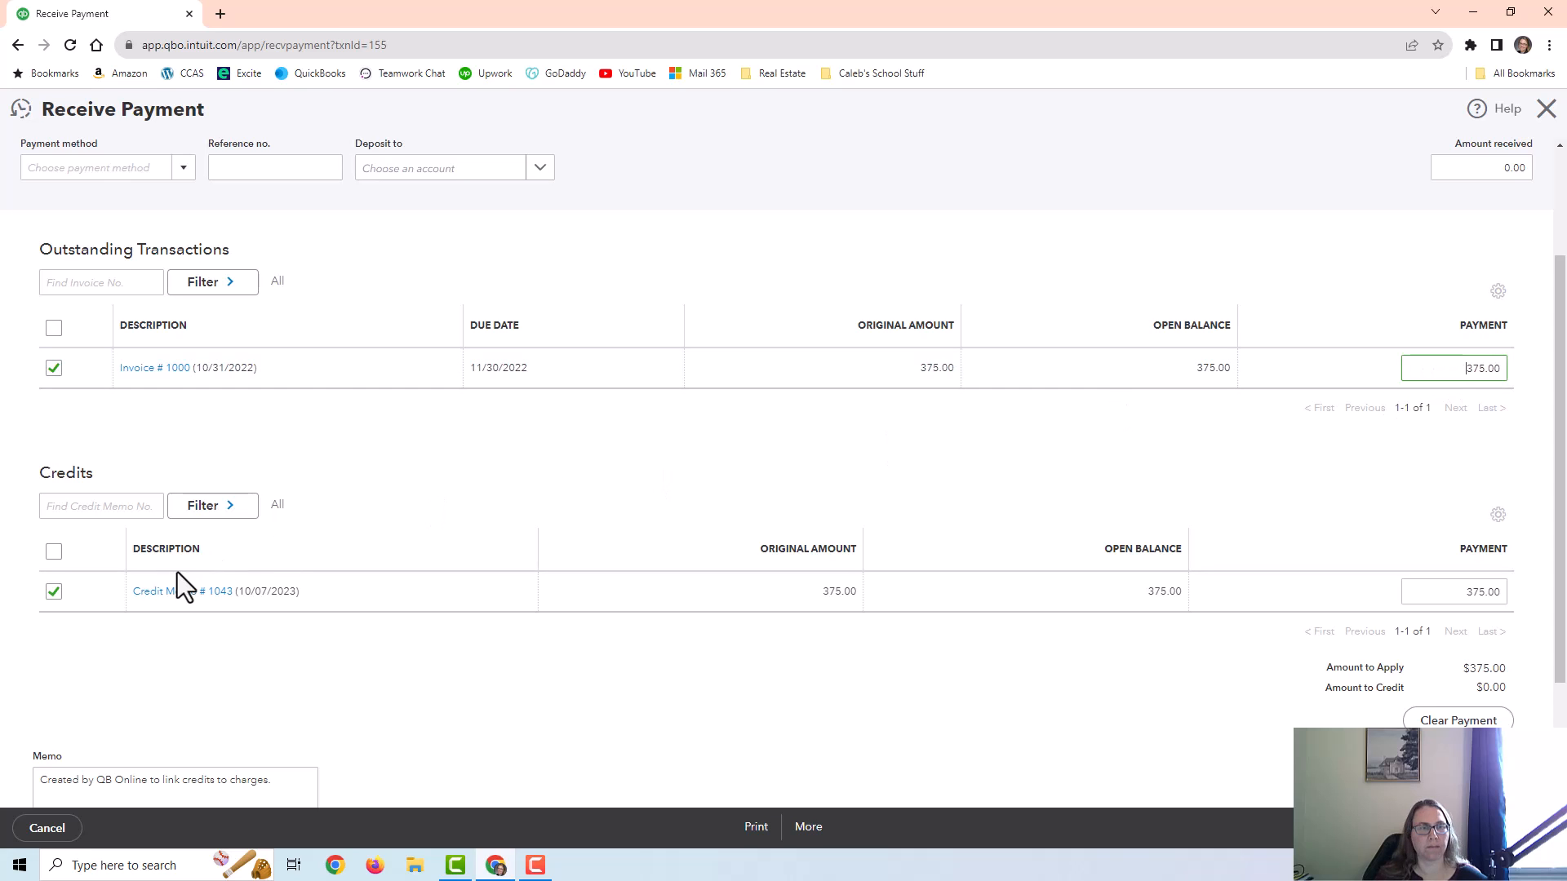
pyautogui.moveTo(255, 590)
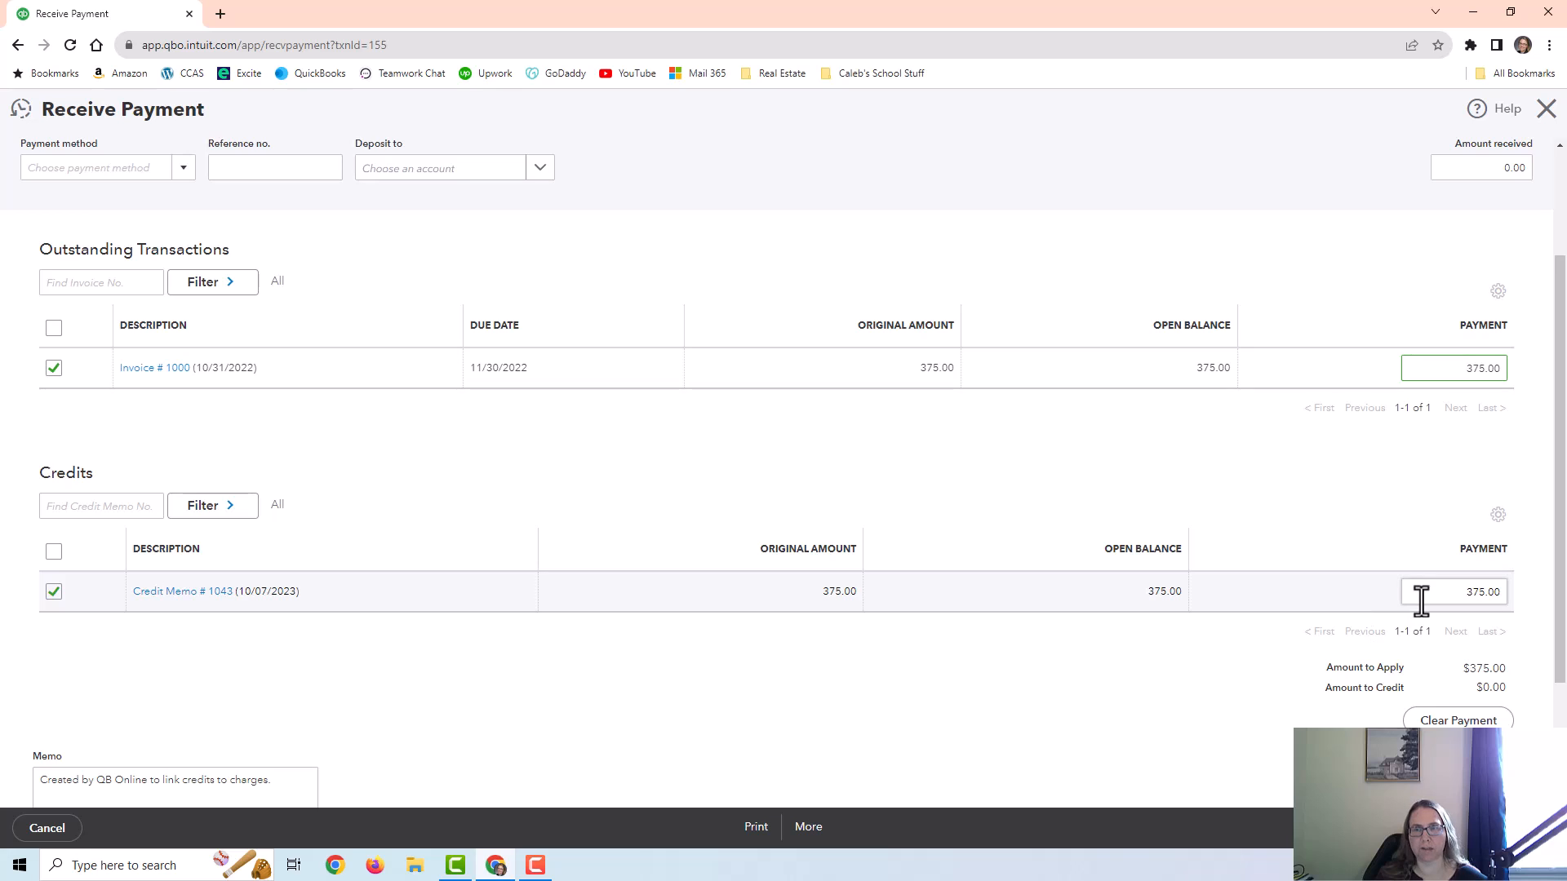
pyautogui.scroll(3)
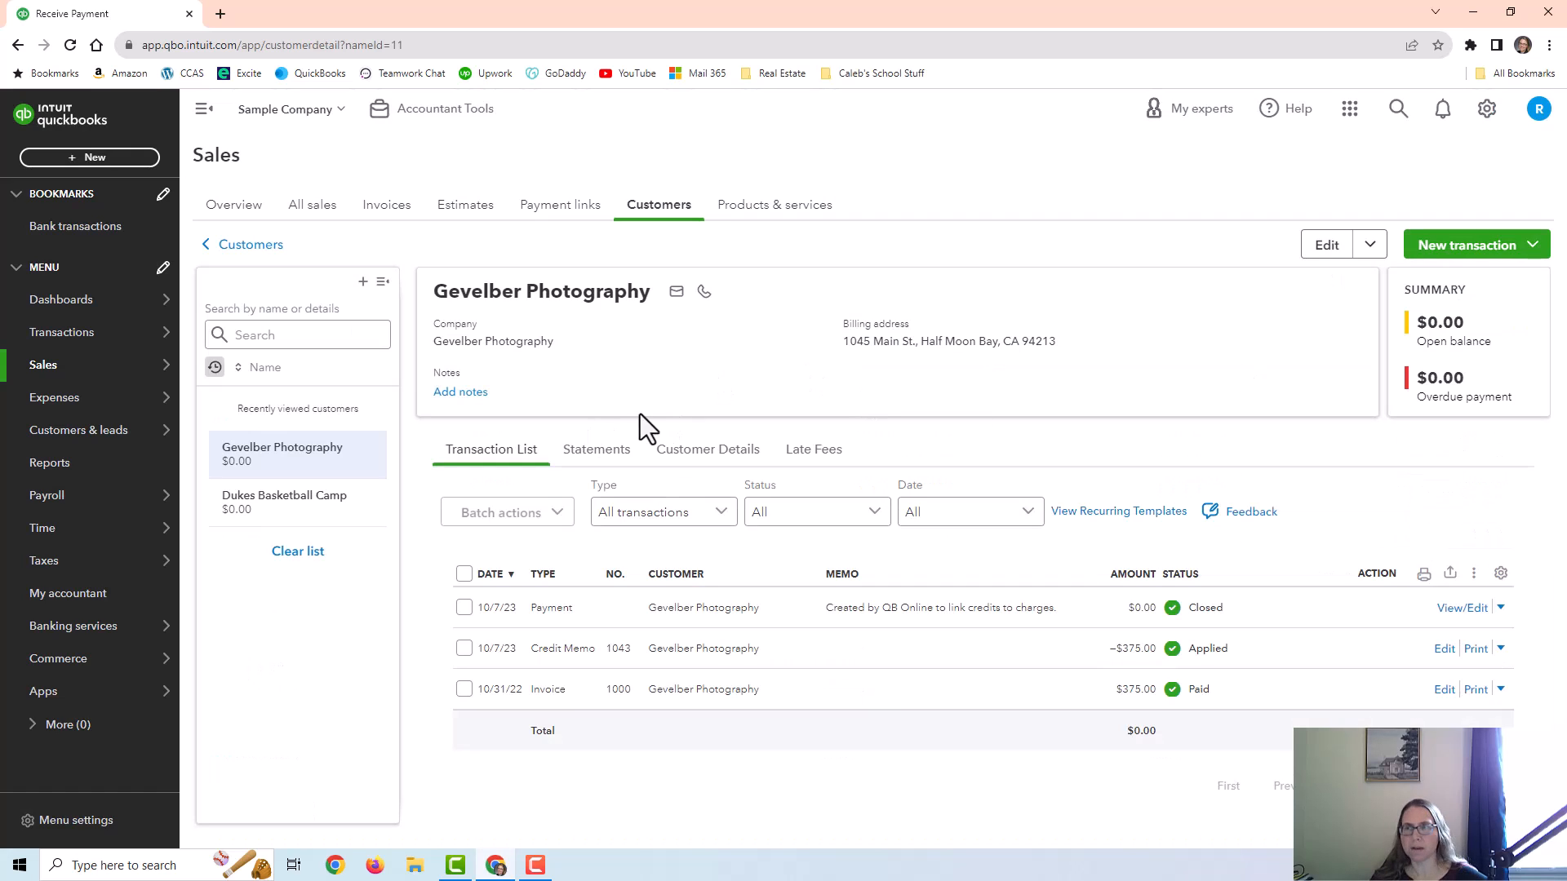
pyautogui.moveTo(49, 463)
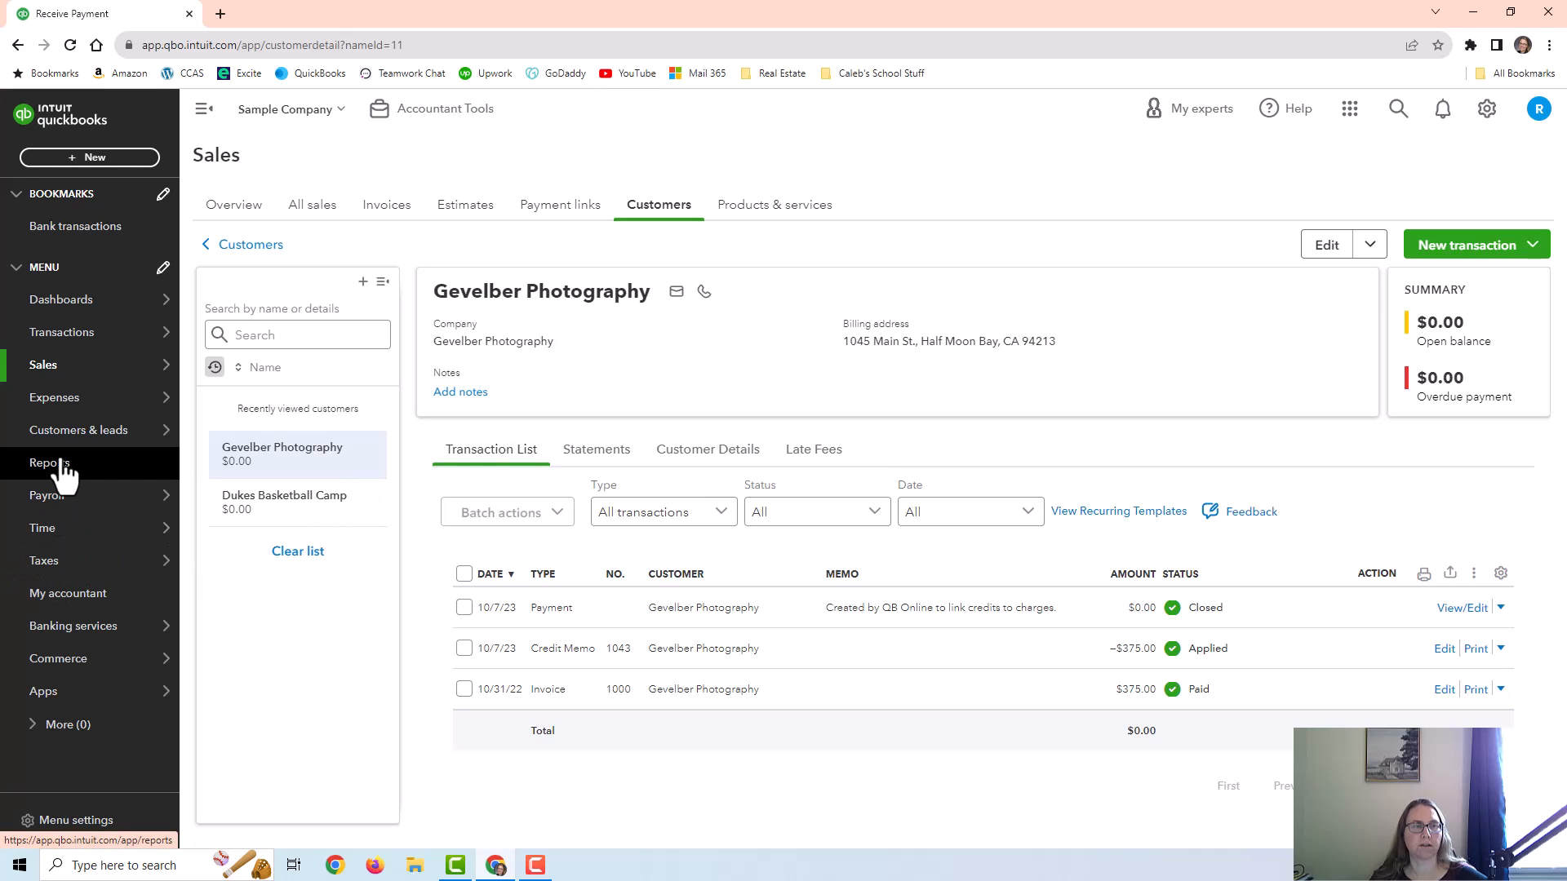
# - Leave the payment form and open the Reports page from the left navigation
pyautogui.click(48, 463)
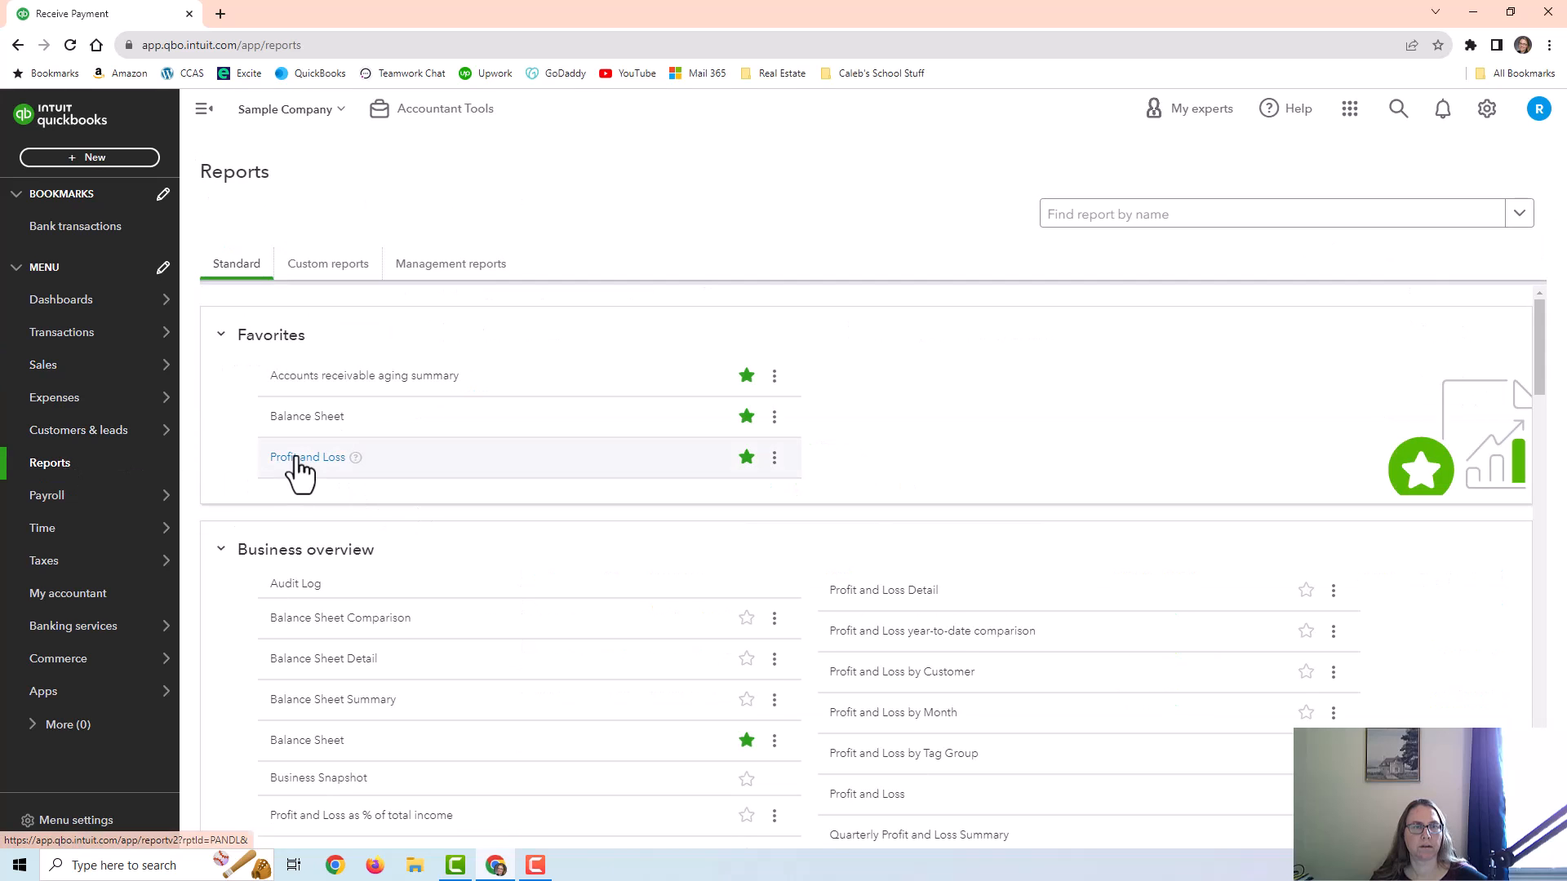
# - Run Profit and Loss for all dates by year on cash basis, showing $375 Bad Debts
pyautogui.click(307, 457)
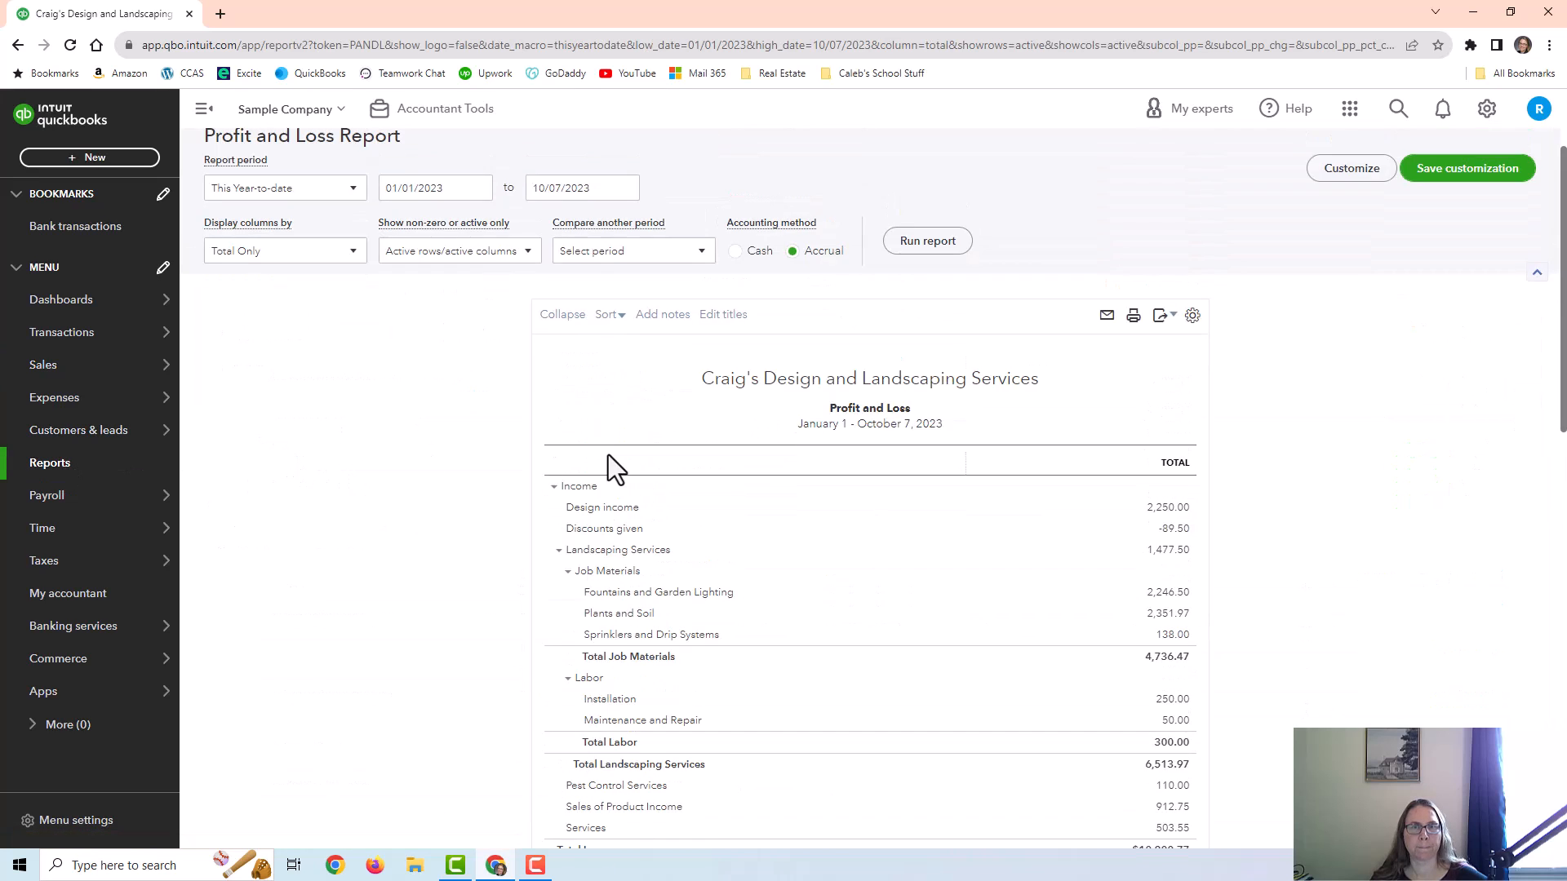
pyautogui.click(284, 255)
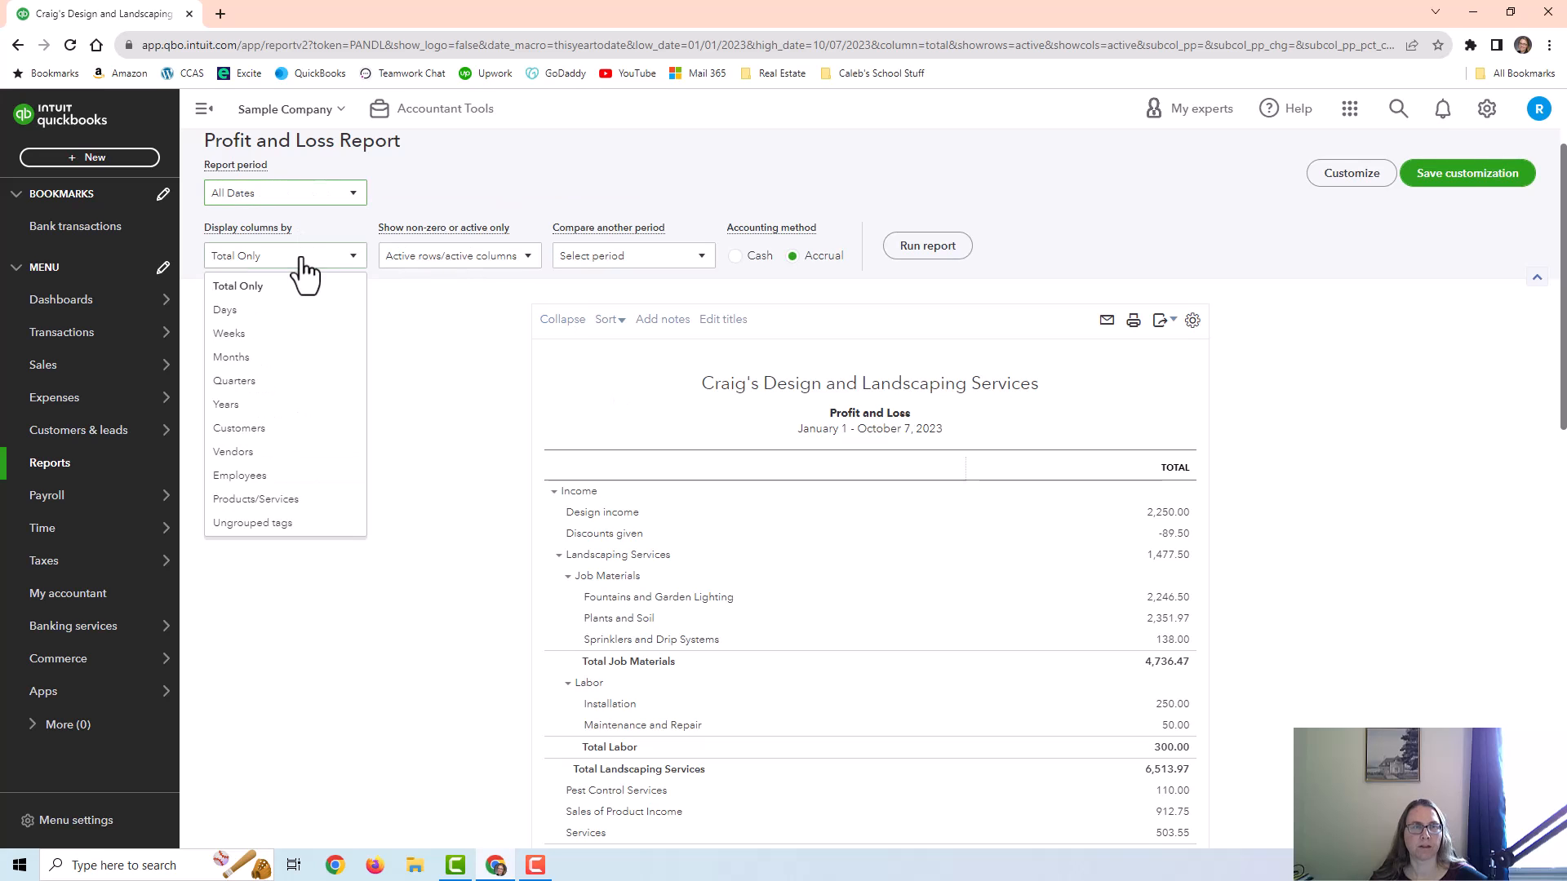
pyautogui.click(226, 404)
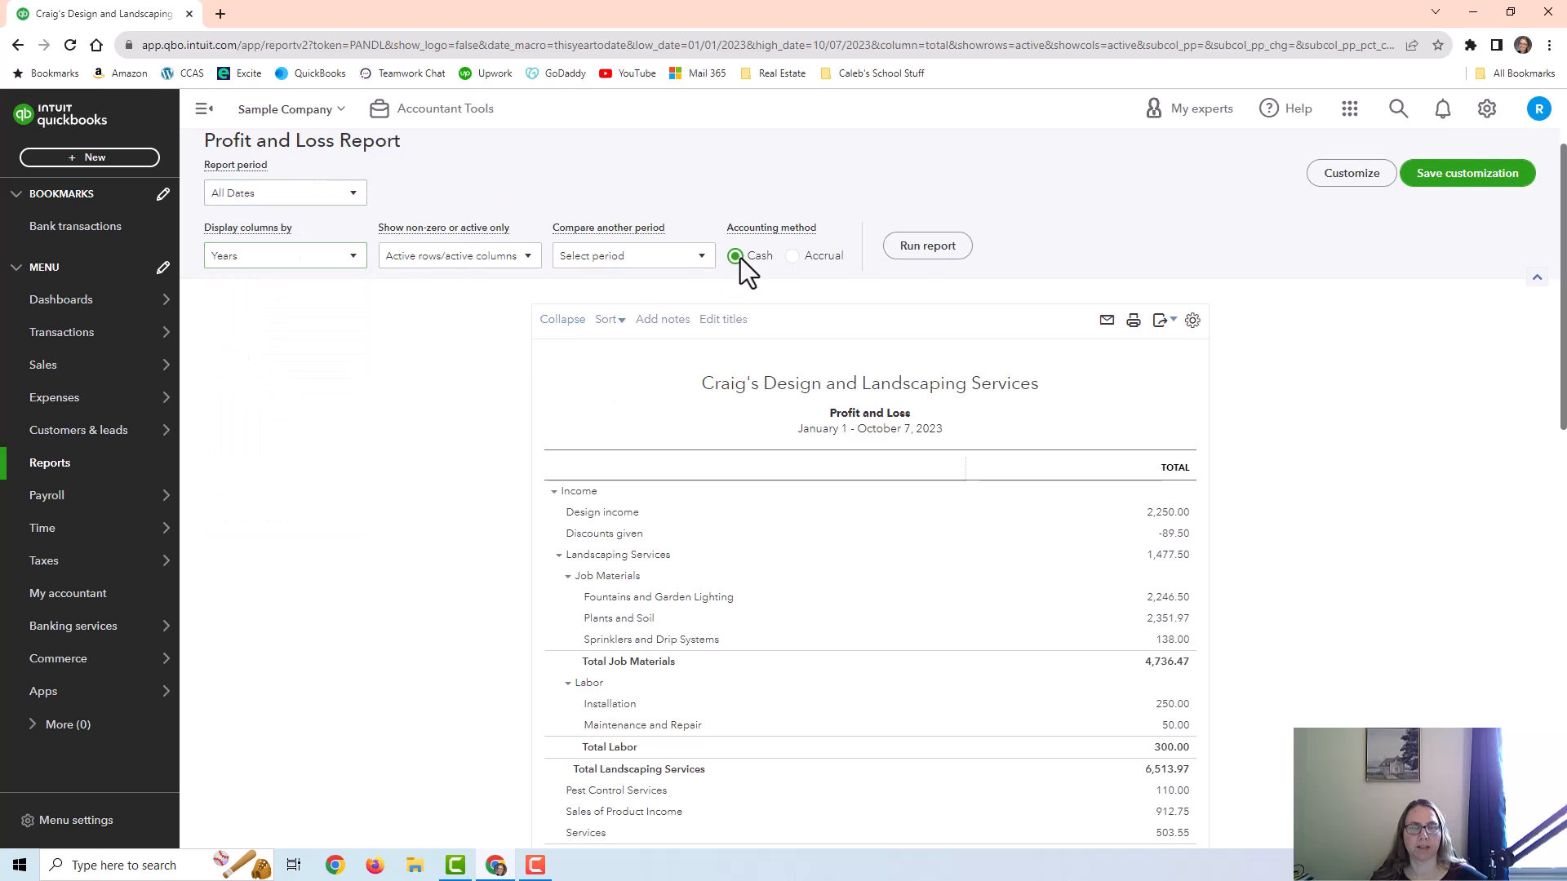
pyautogui.click(926, 246)
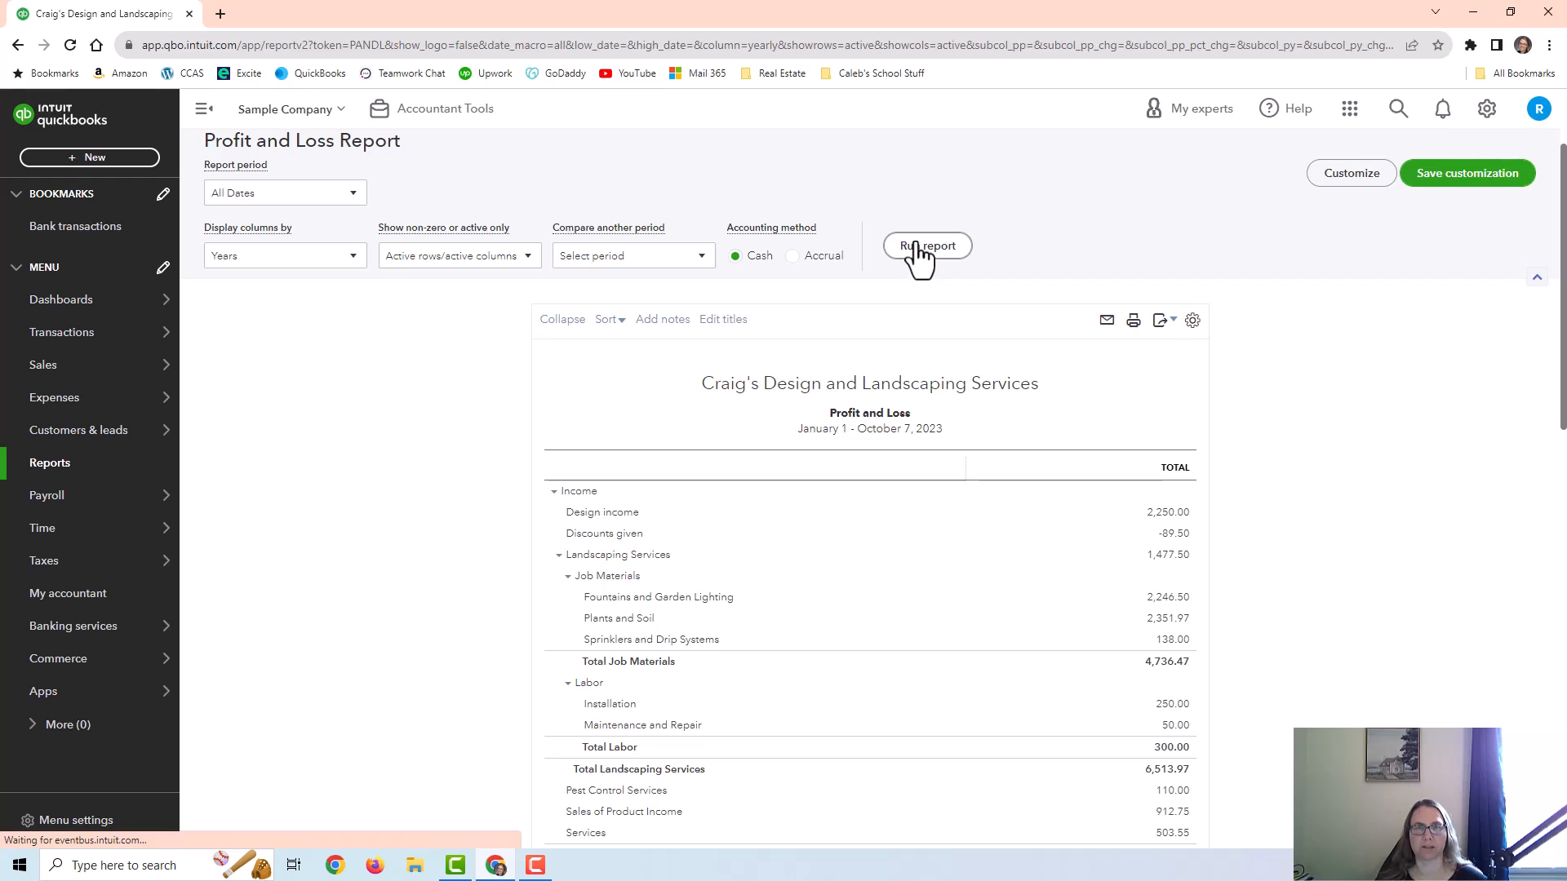
pyautogui.click(925, 246)
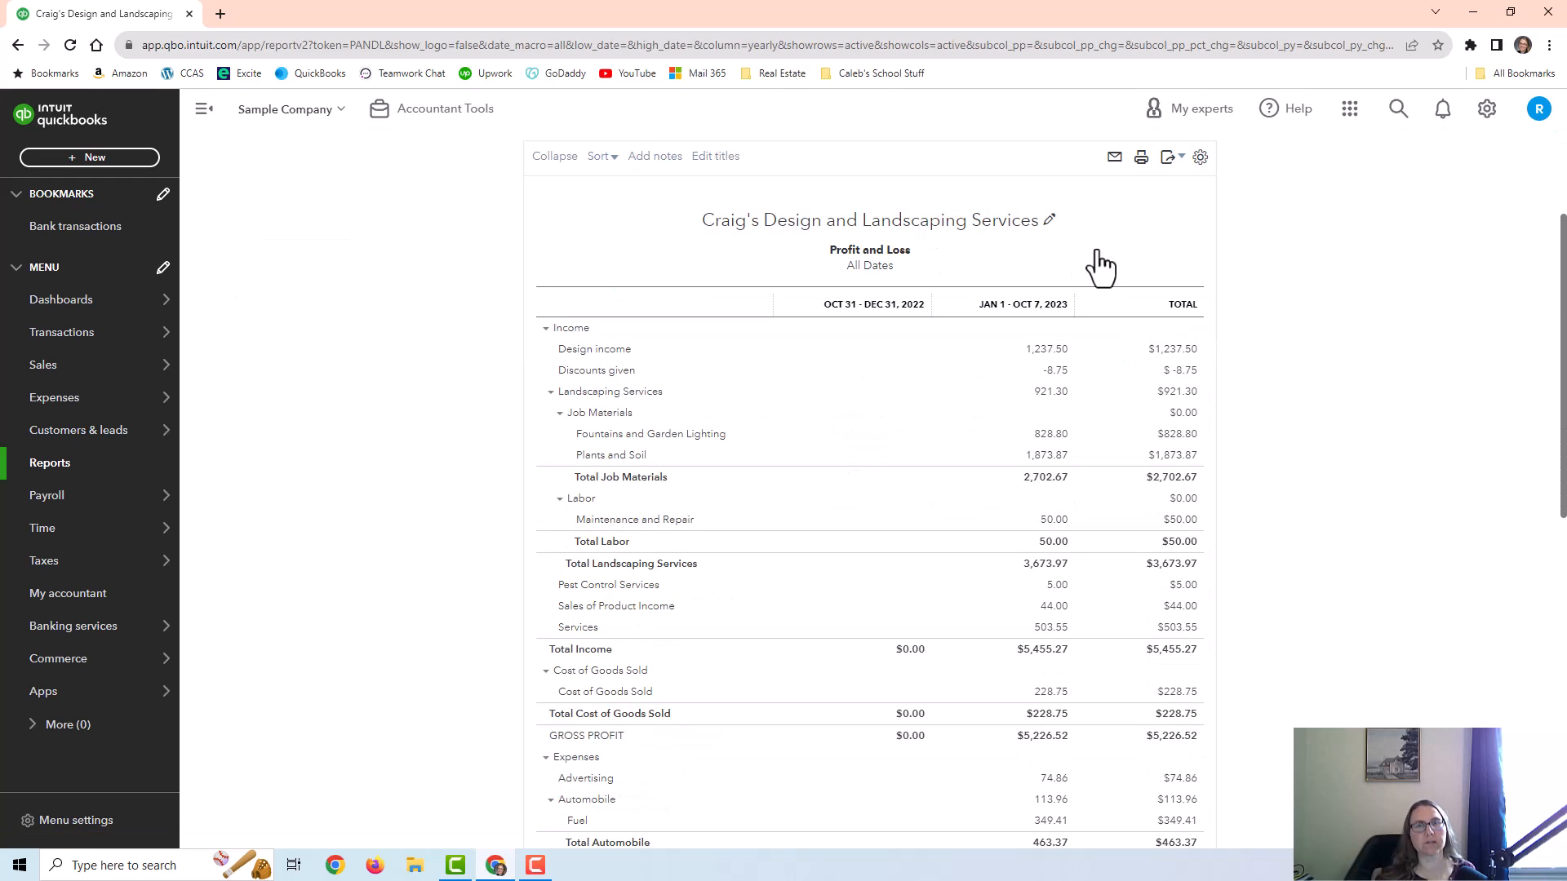
pyautogui.scroll(-3)
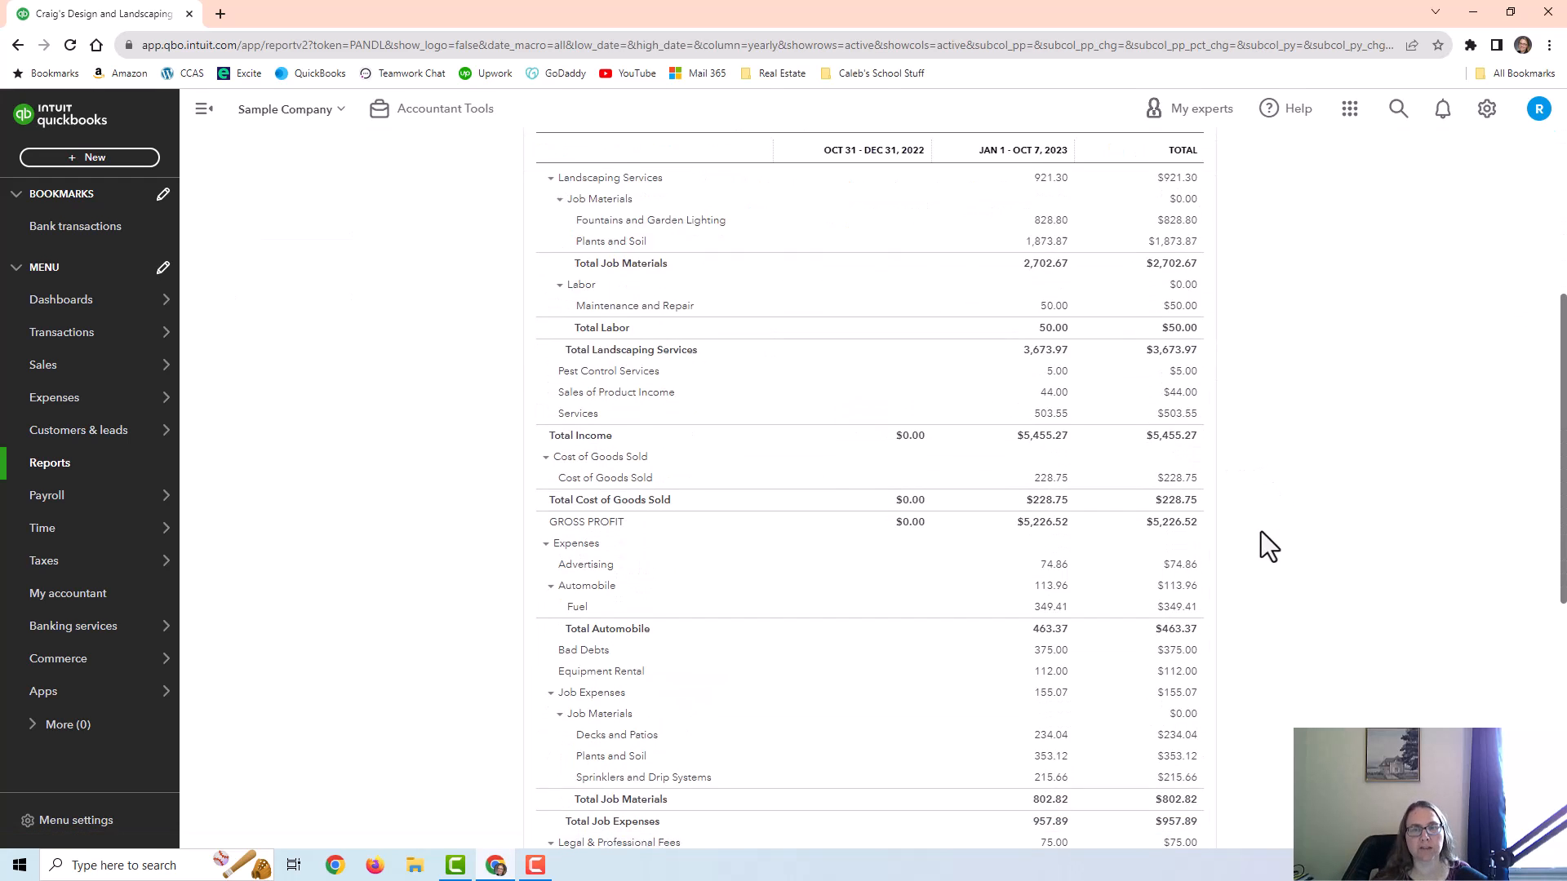
pyautogui.scroll(-3)
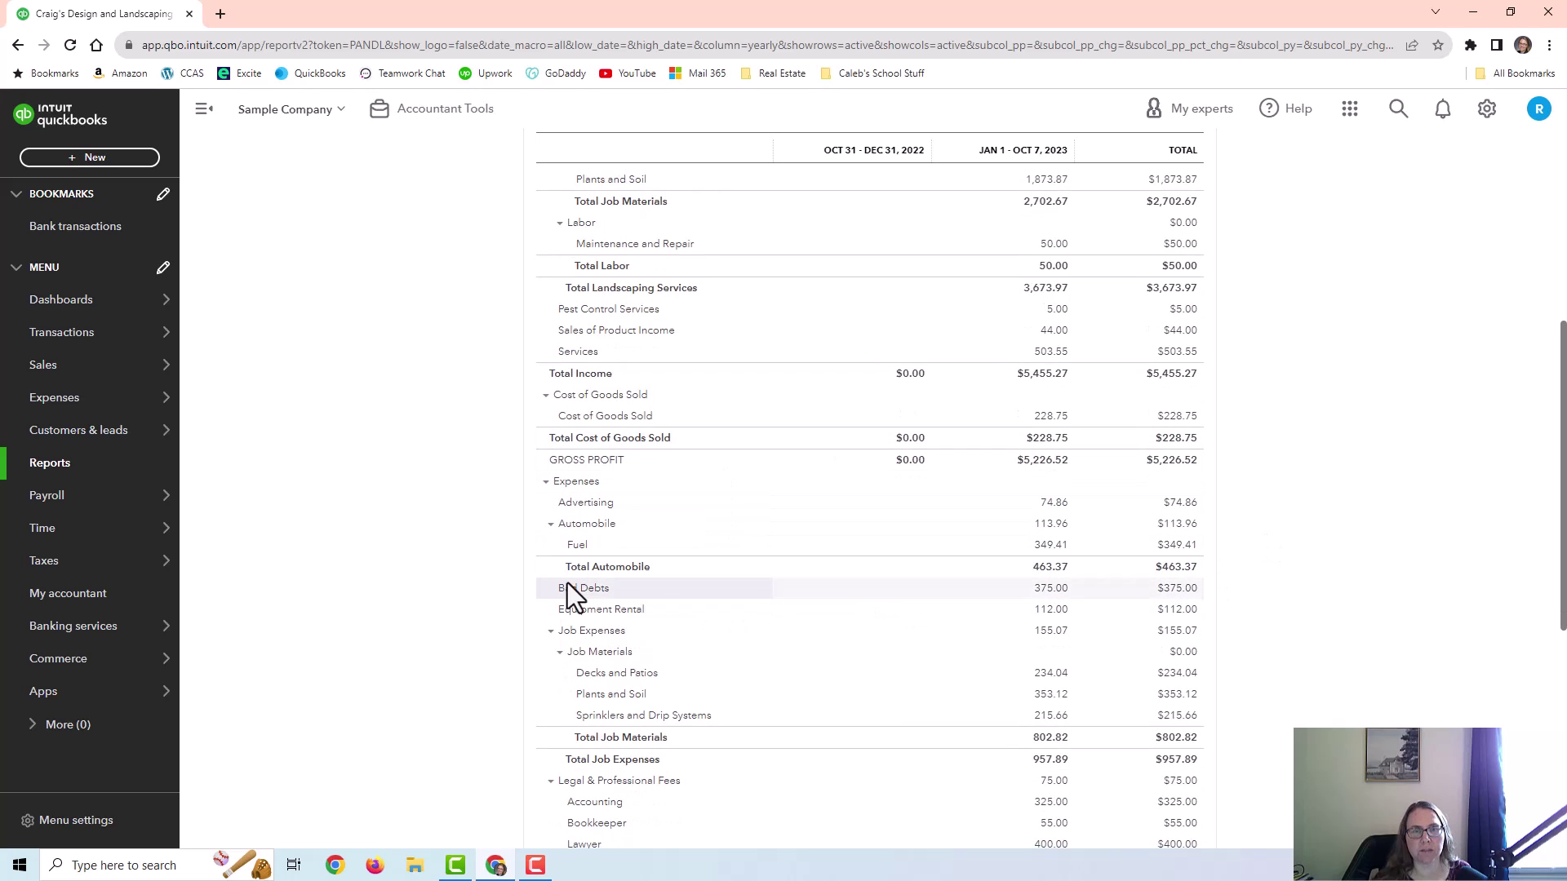
pyautogui.moveTo(1030, 610)
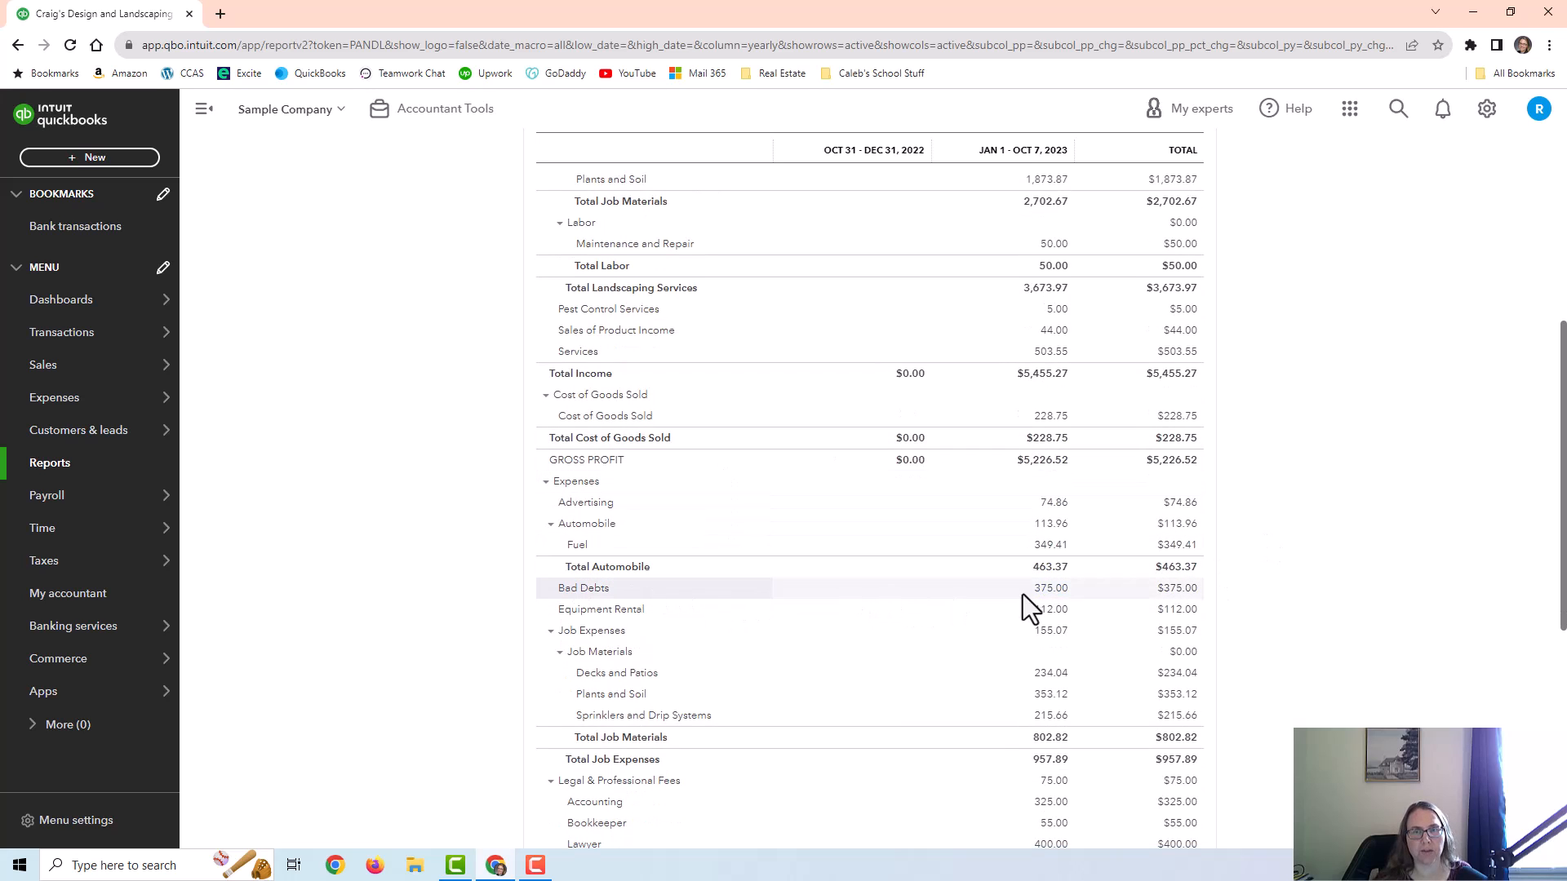
pyautogui.moveTo(1054, 613)
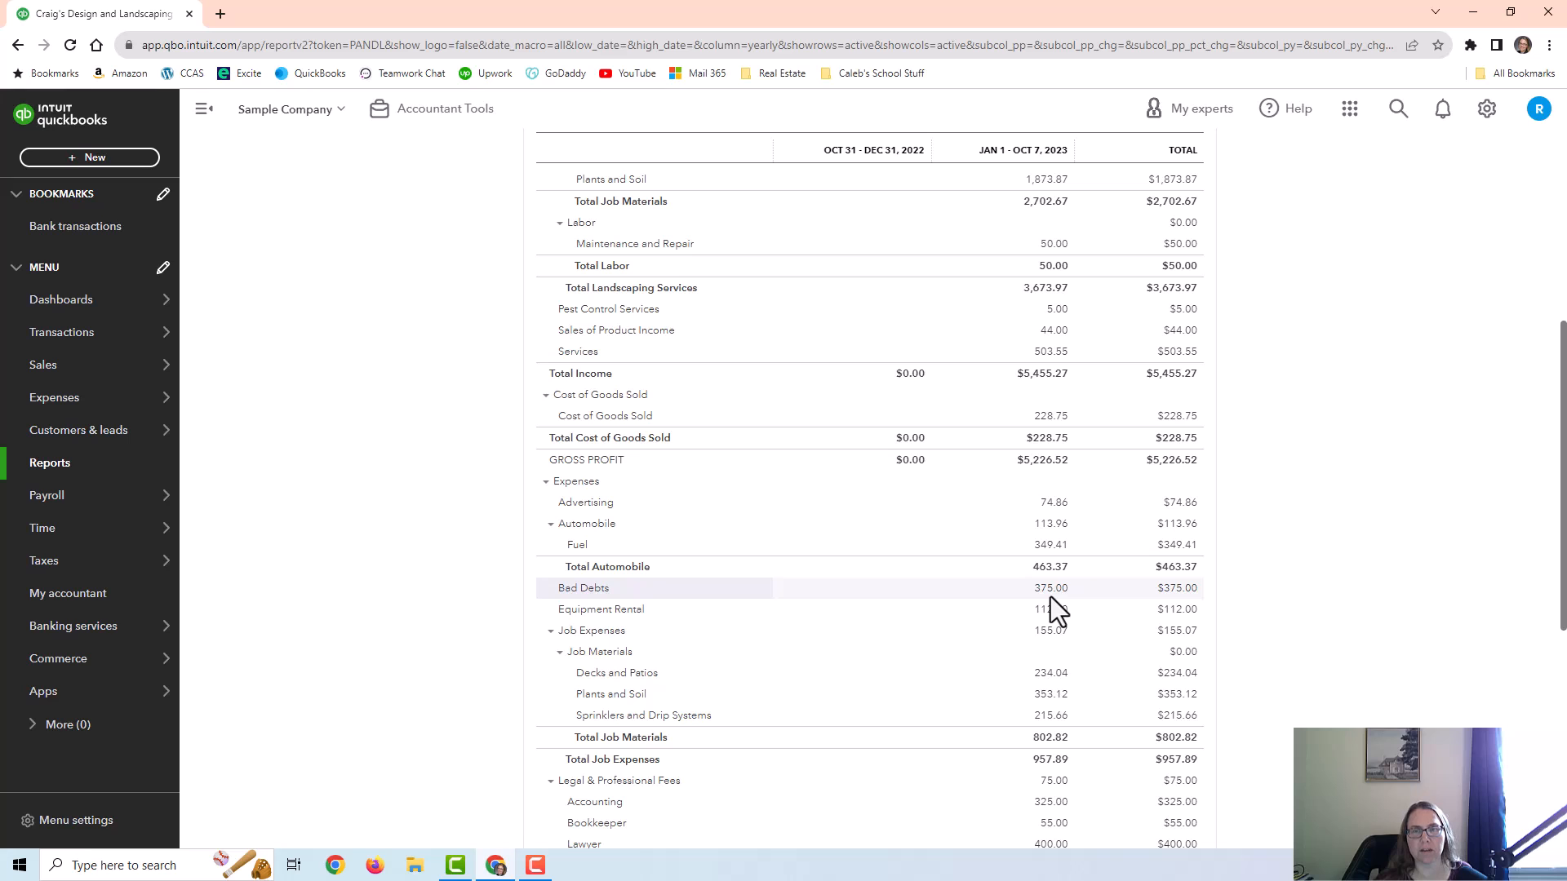
pyautogui.scroll(3)
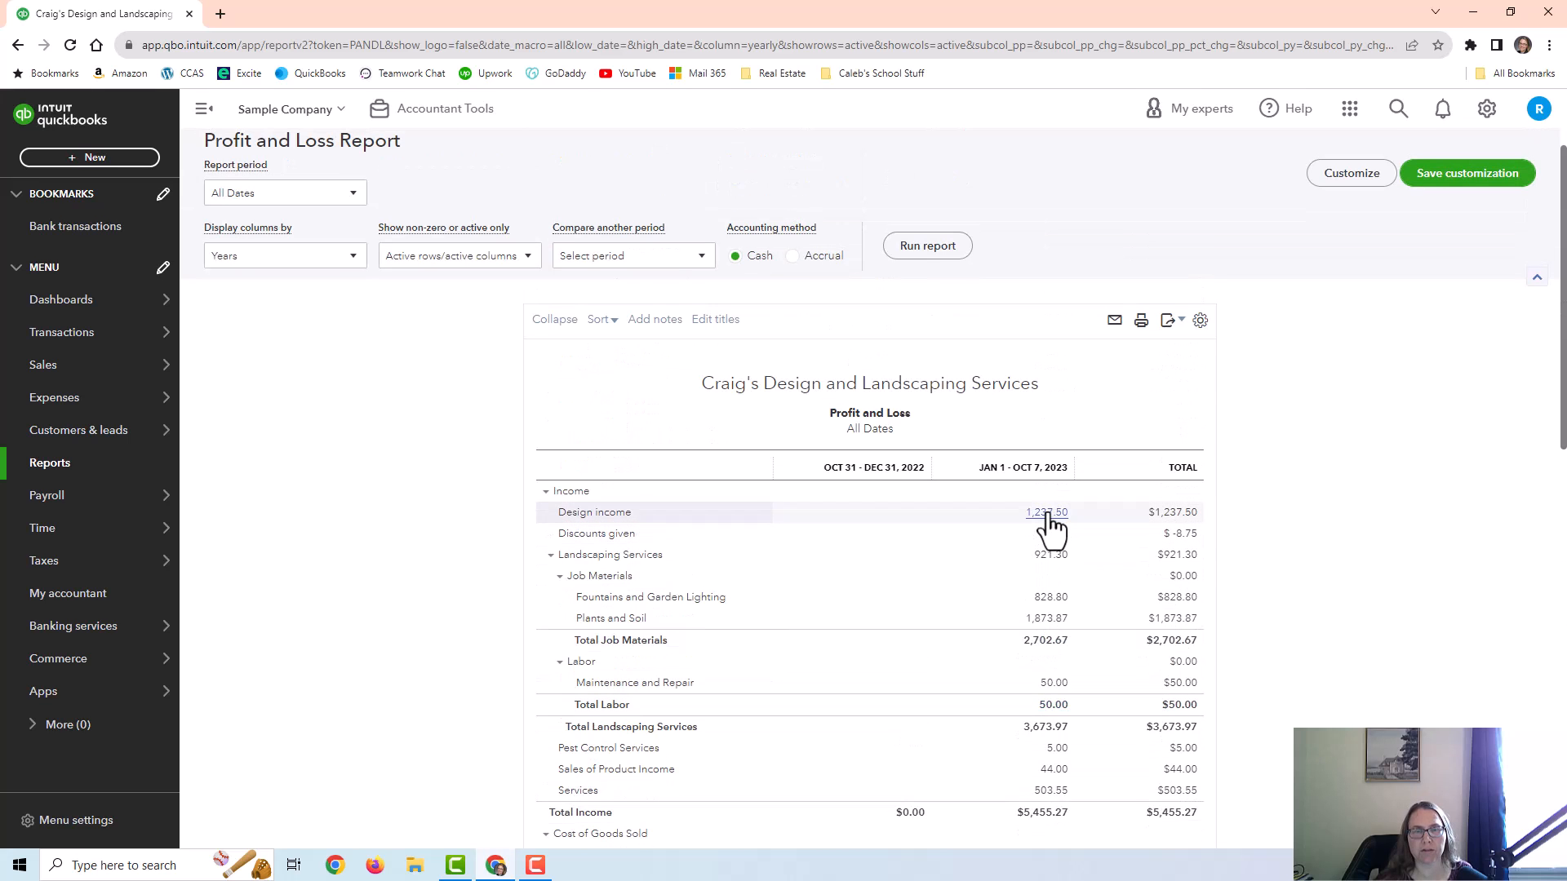
# - Drill into 2023 Design income to see its four transactions totaling $1,237.50
pyautogui.click(1046, 512)
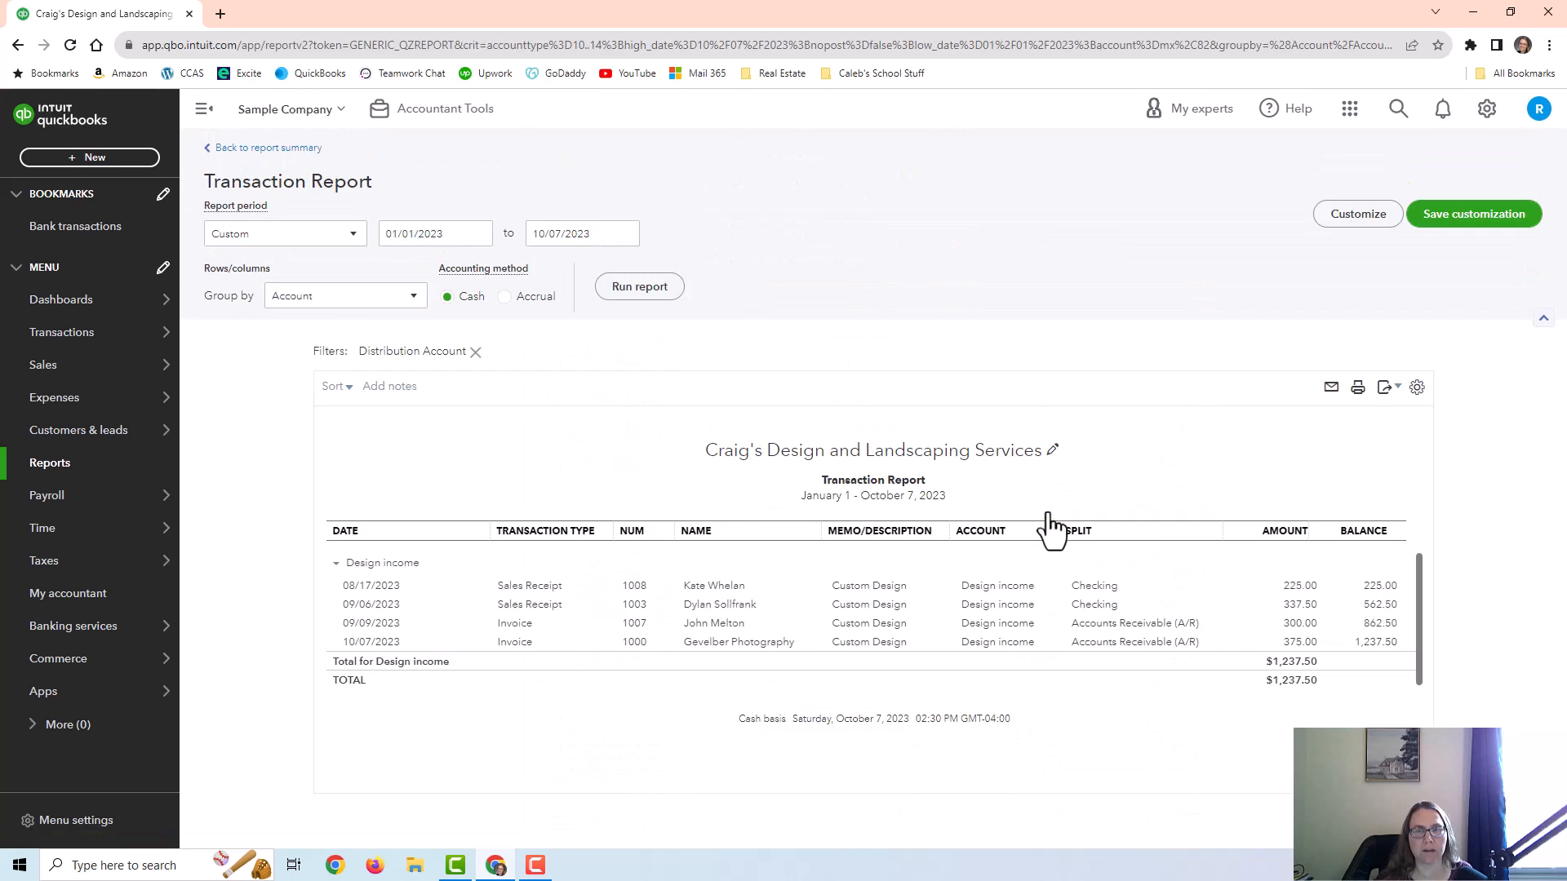
pyautogui.moveTo(1299, 641)
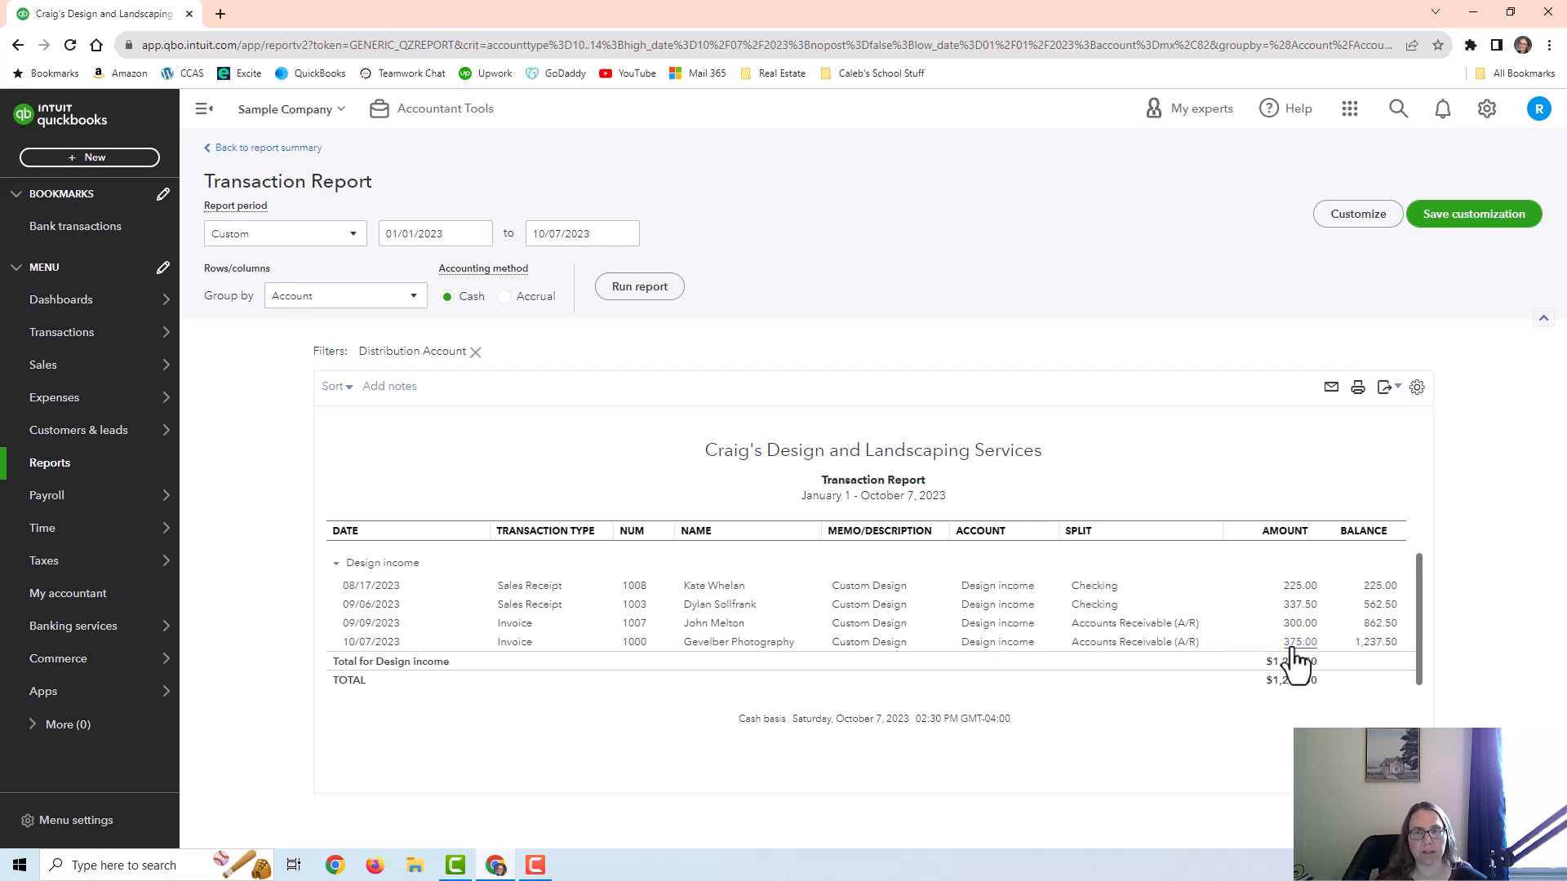
pyautogui.moveTo(1039, 584)
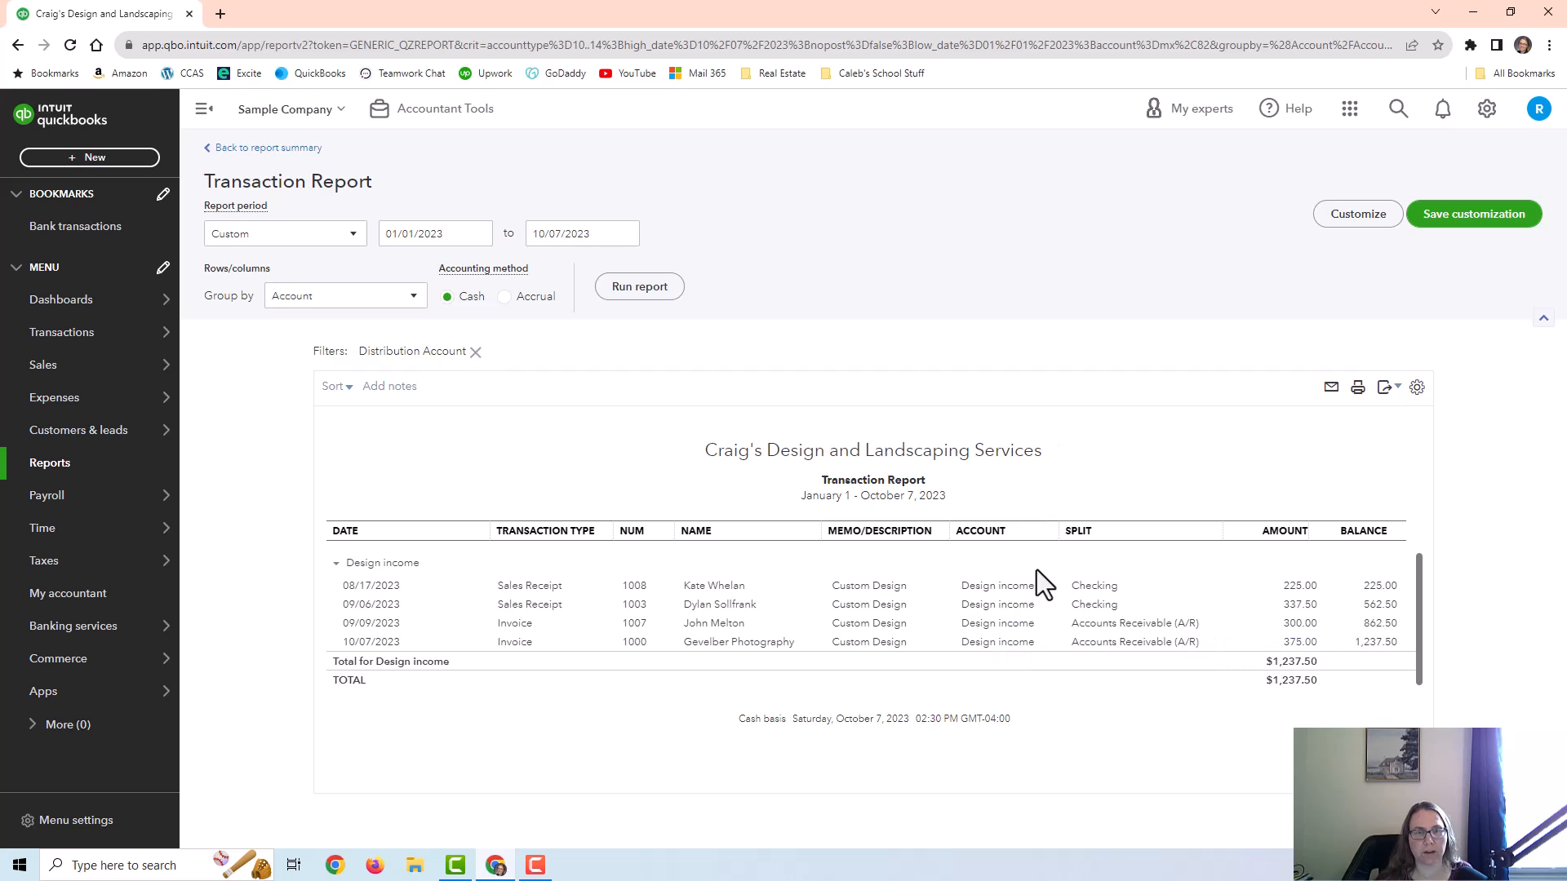
pyautogui.moveTo(432, 188)
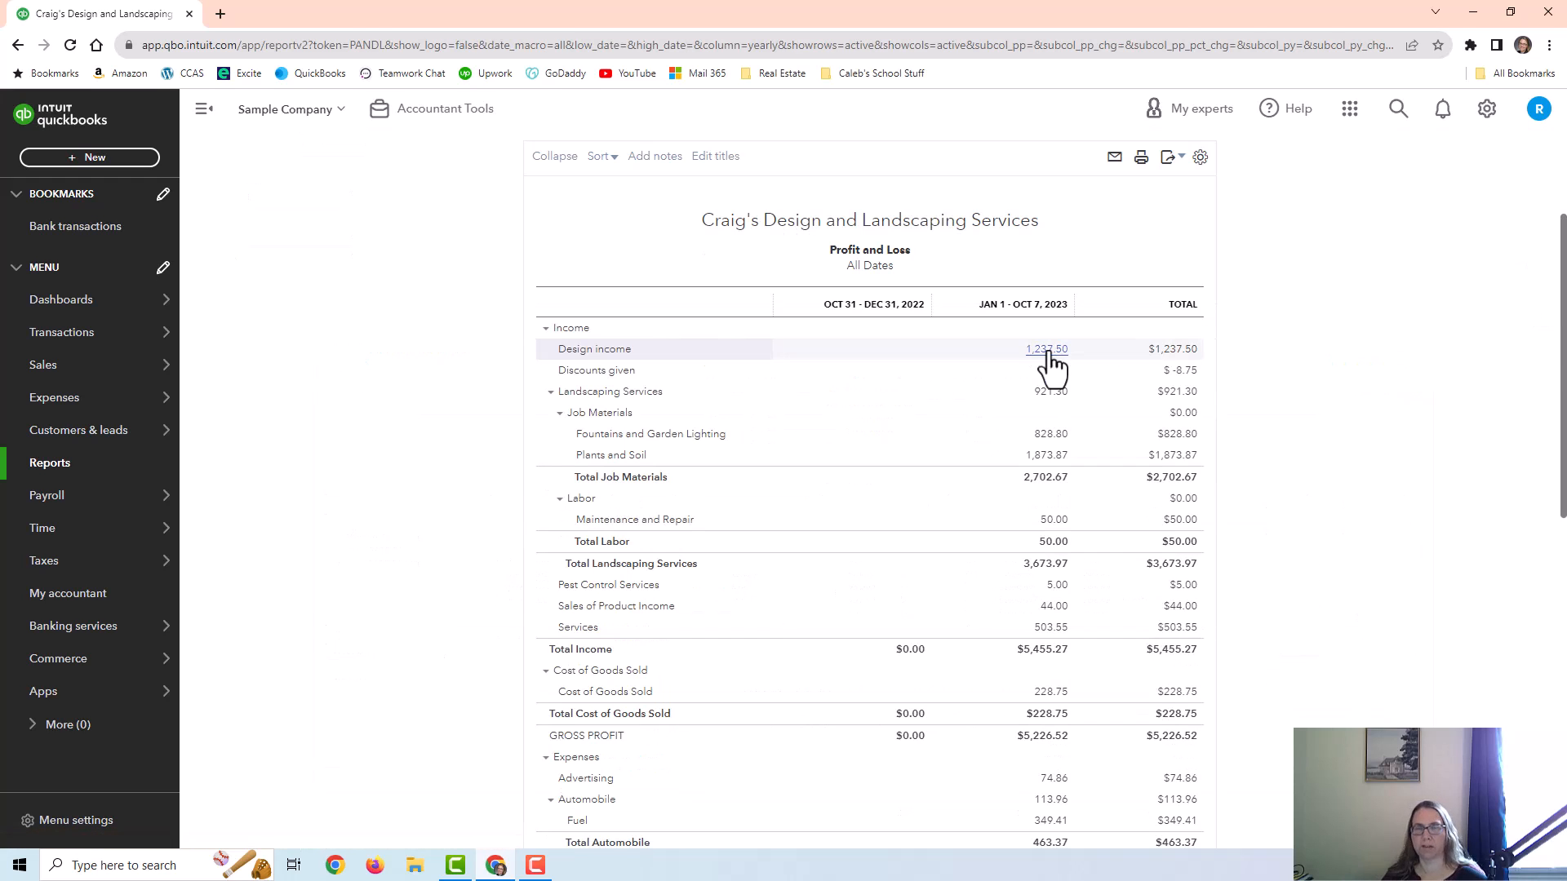
pyautogui.scroll(-3)
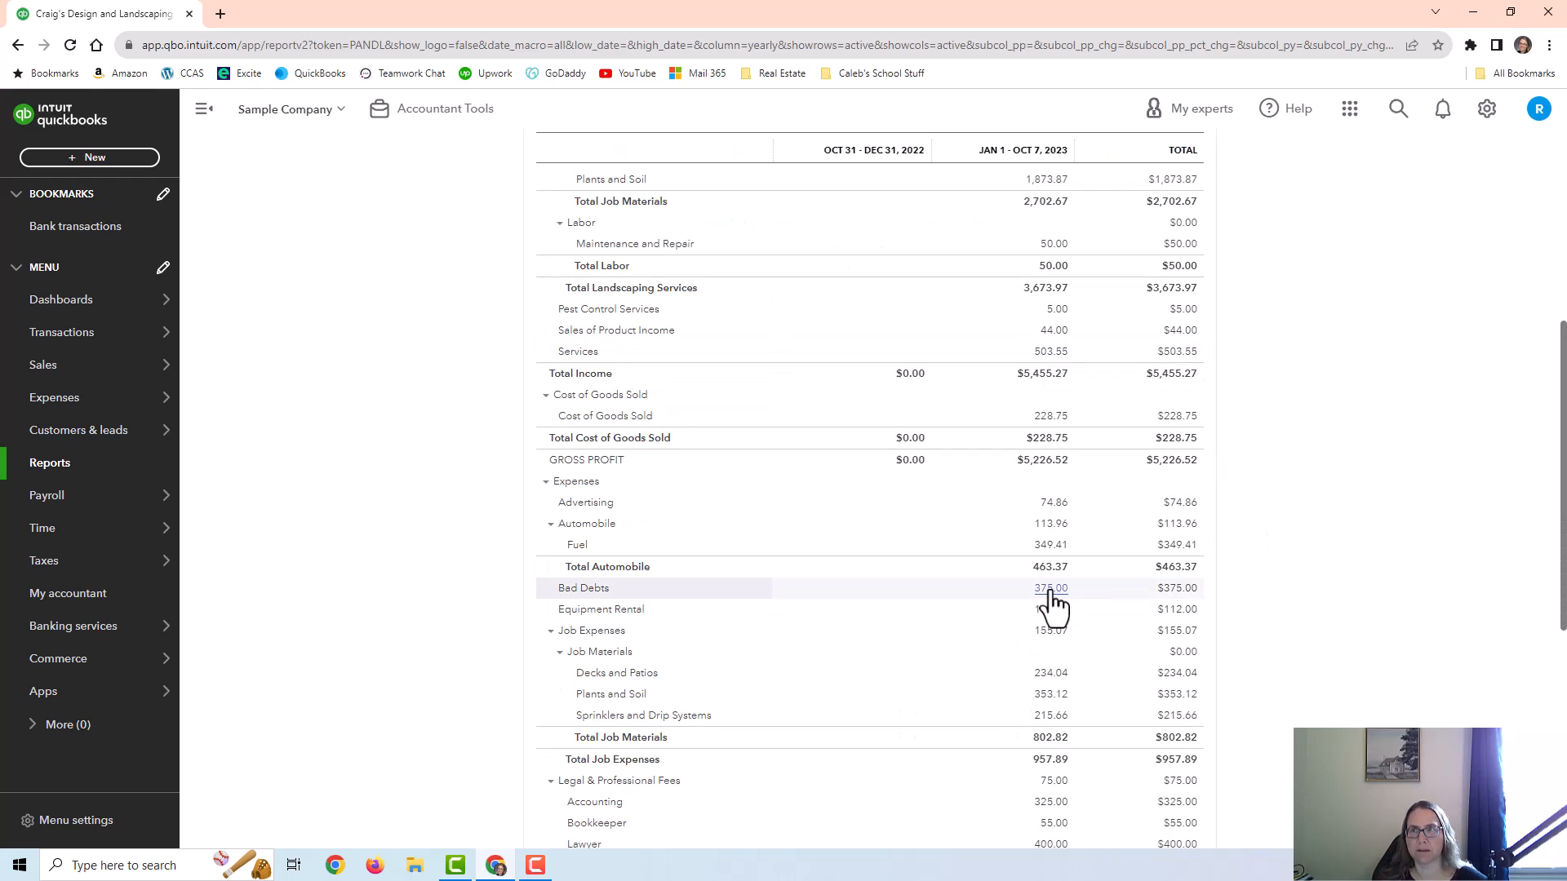
pyautogui.moveTo(1050, 605)
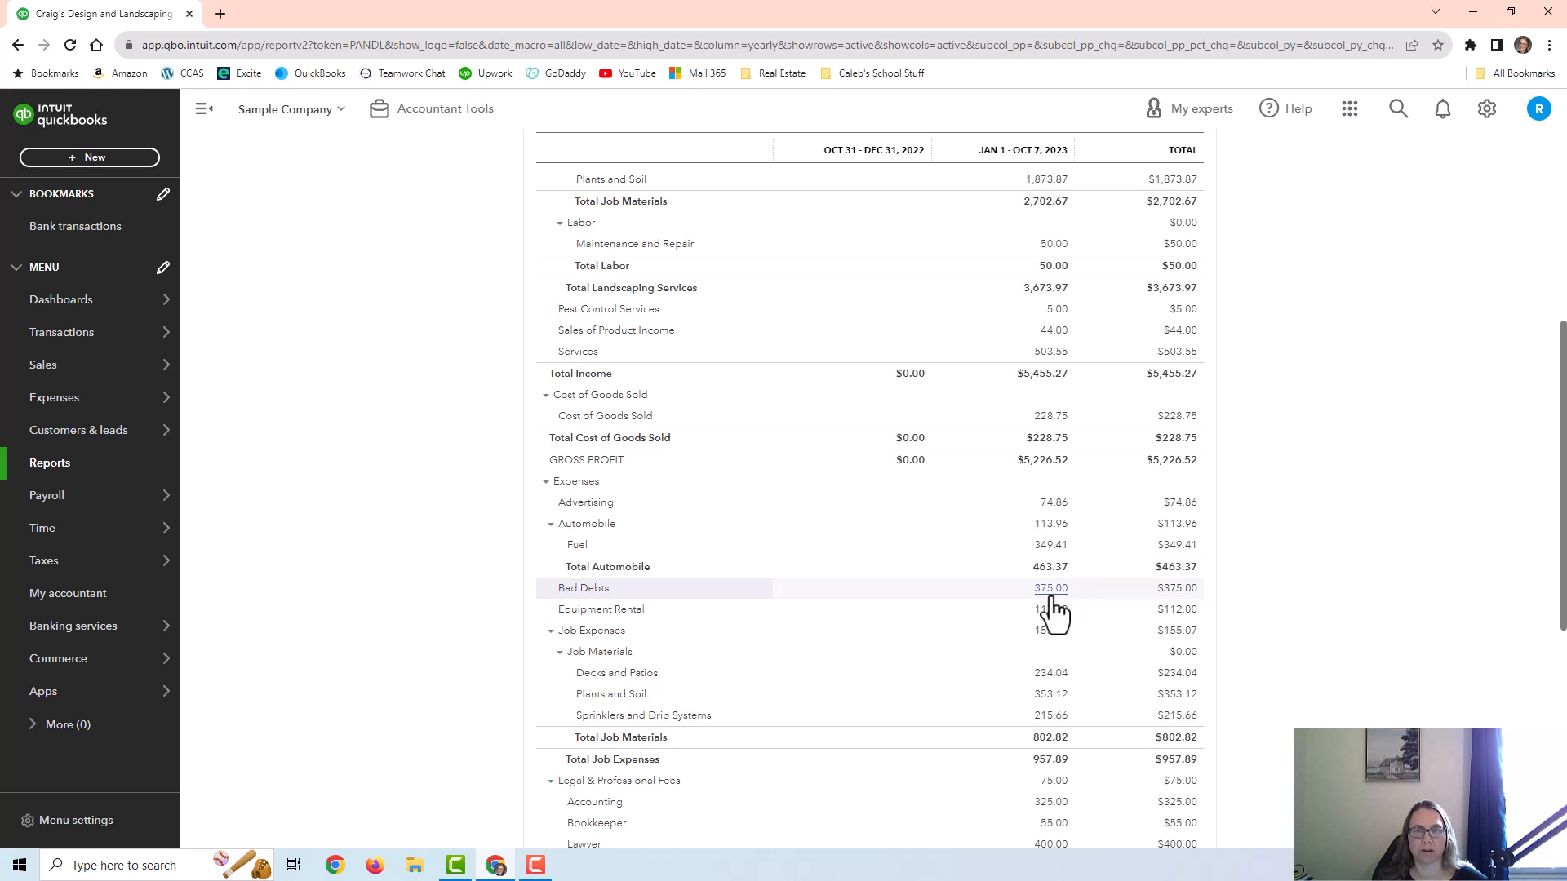
pyautogui.scroll(3)
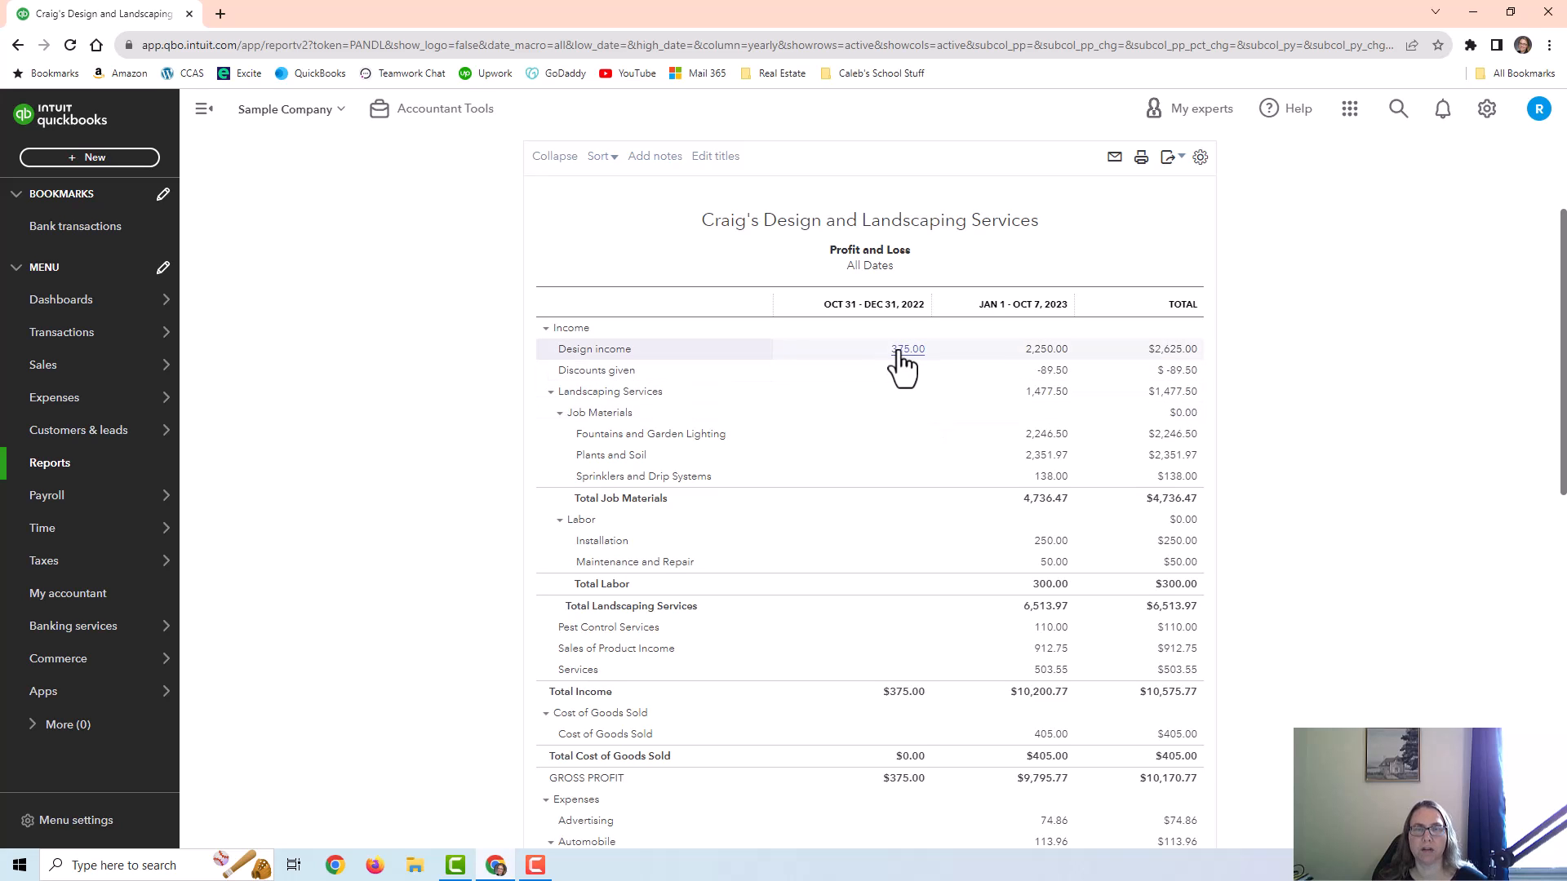
pyautogui.moveTo(912, 450)
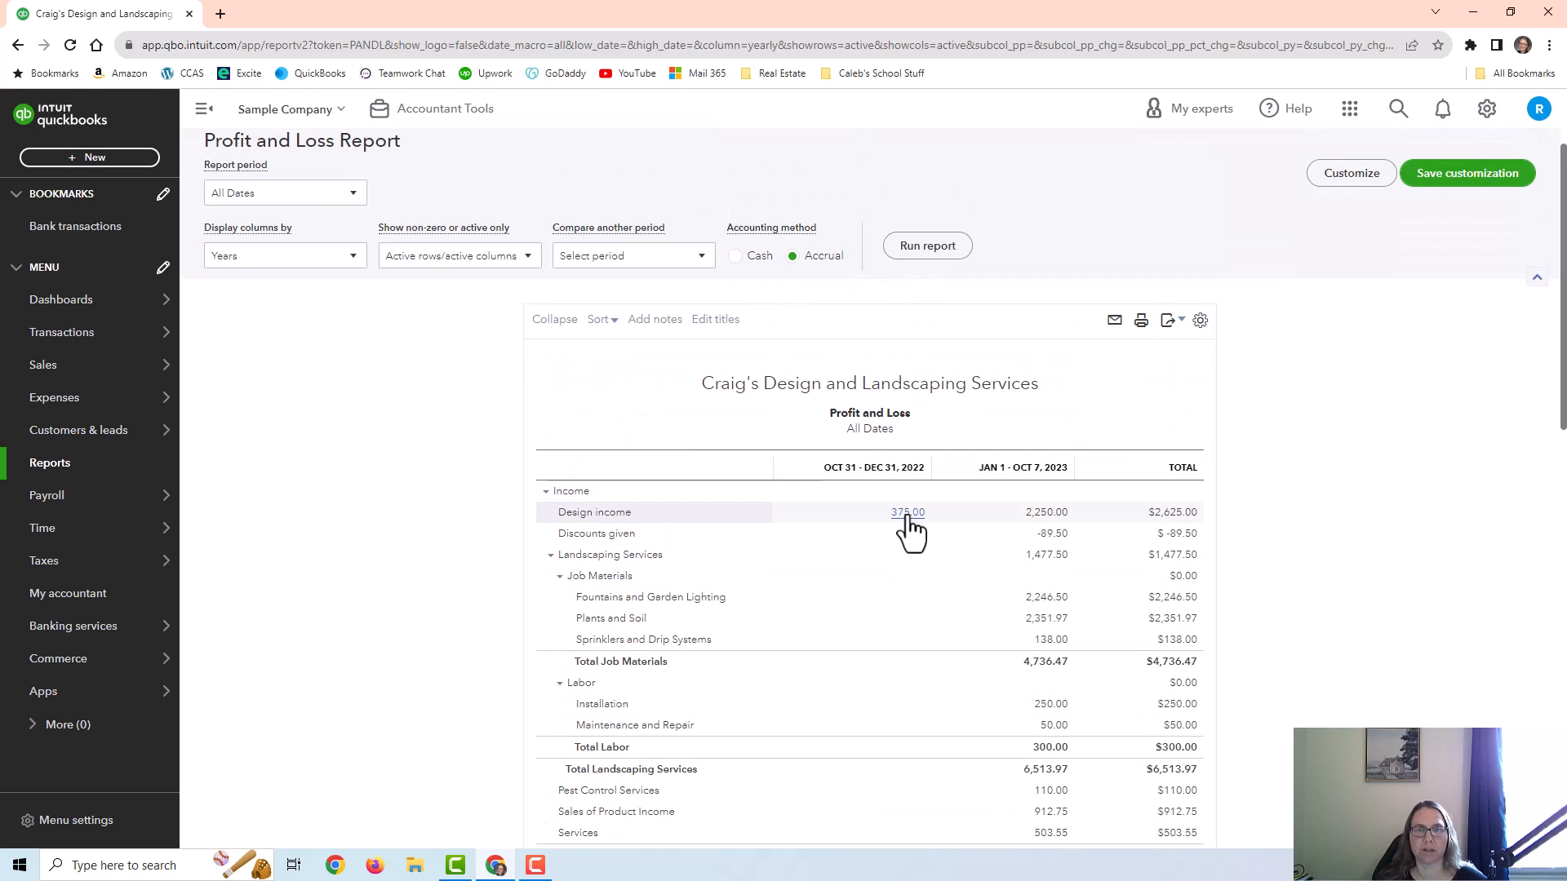
# - Review the accrual report: $375 Design income in 2022 against $375 Bad Debts in 2023
pyautogui.scroll(-3)
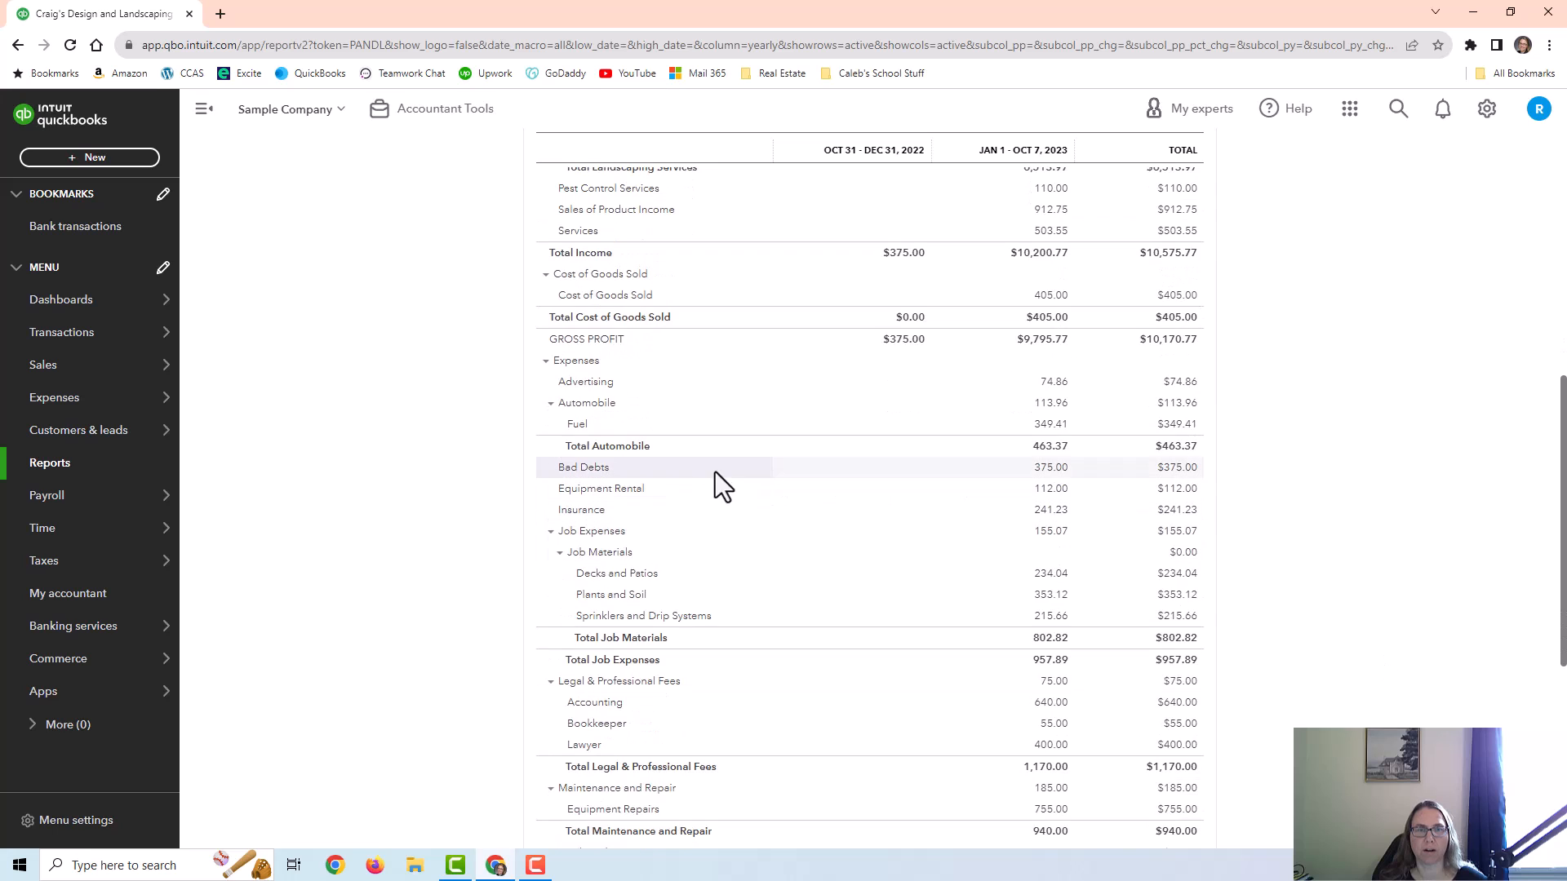
pyautogui.moveTo(1050, 466)
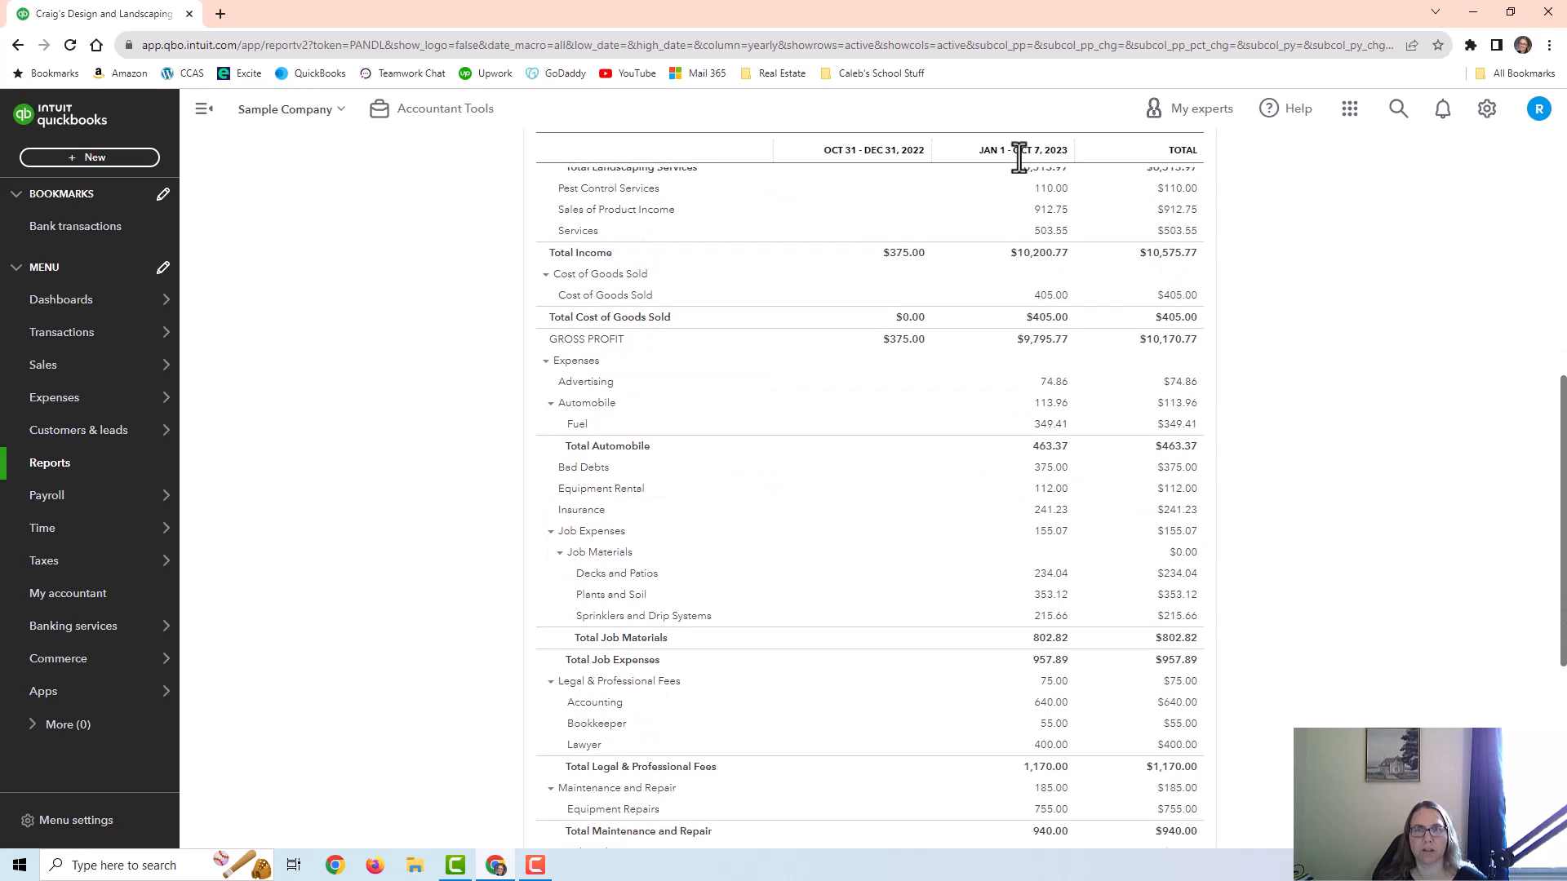
pyautogui.moveTo(1050, 467)
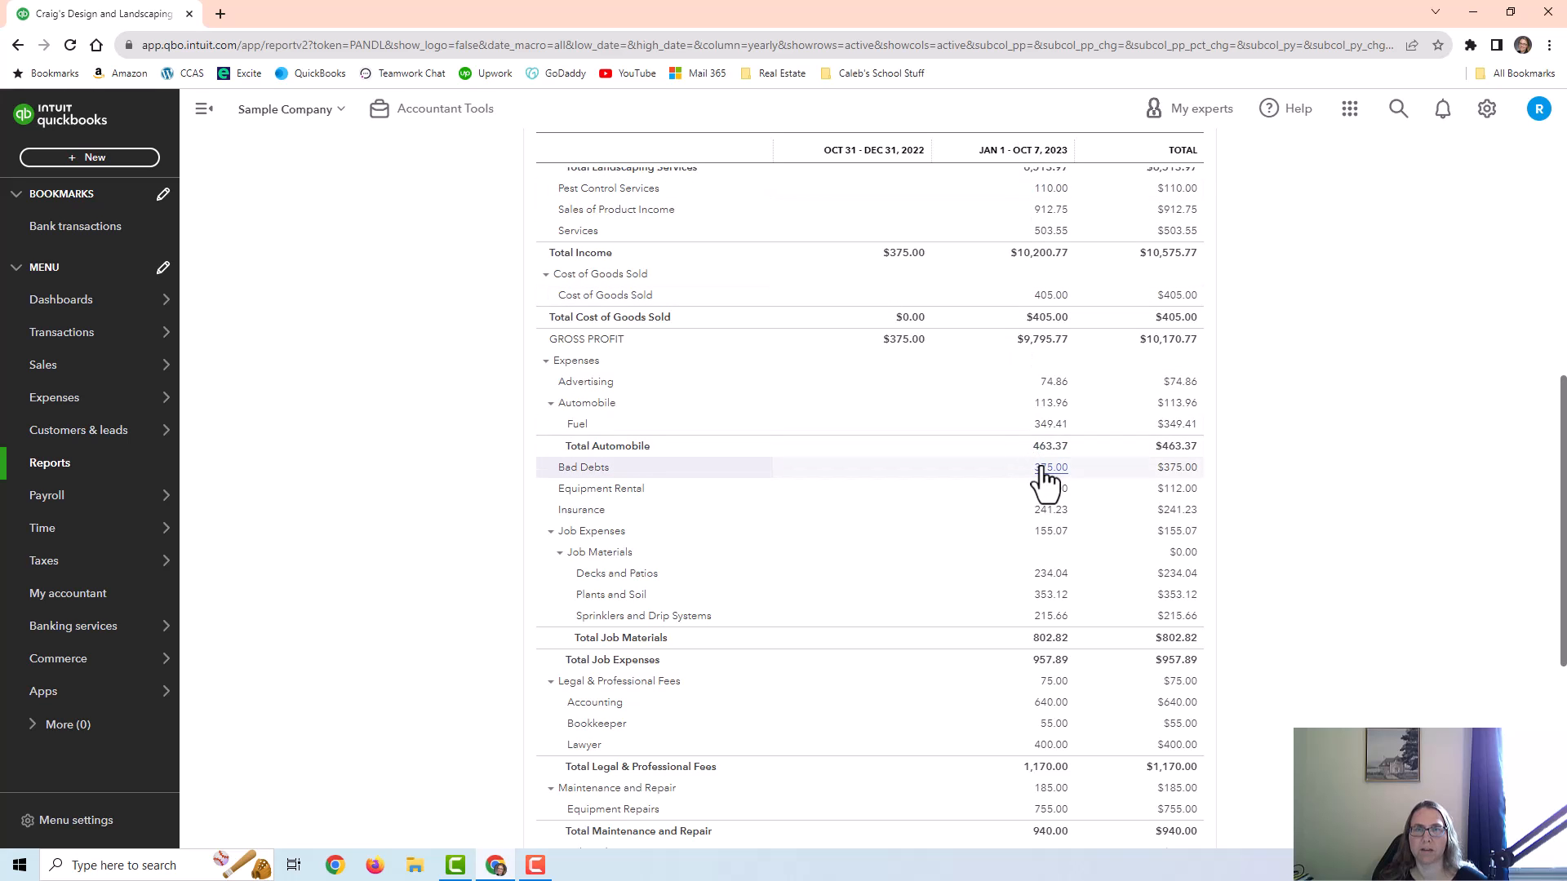
pyautogui.scroll(3)
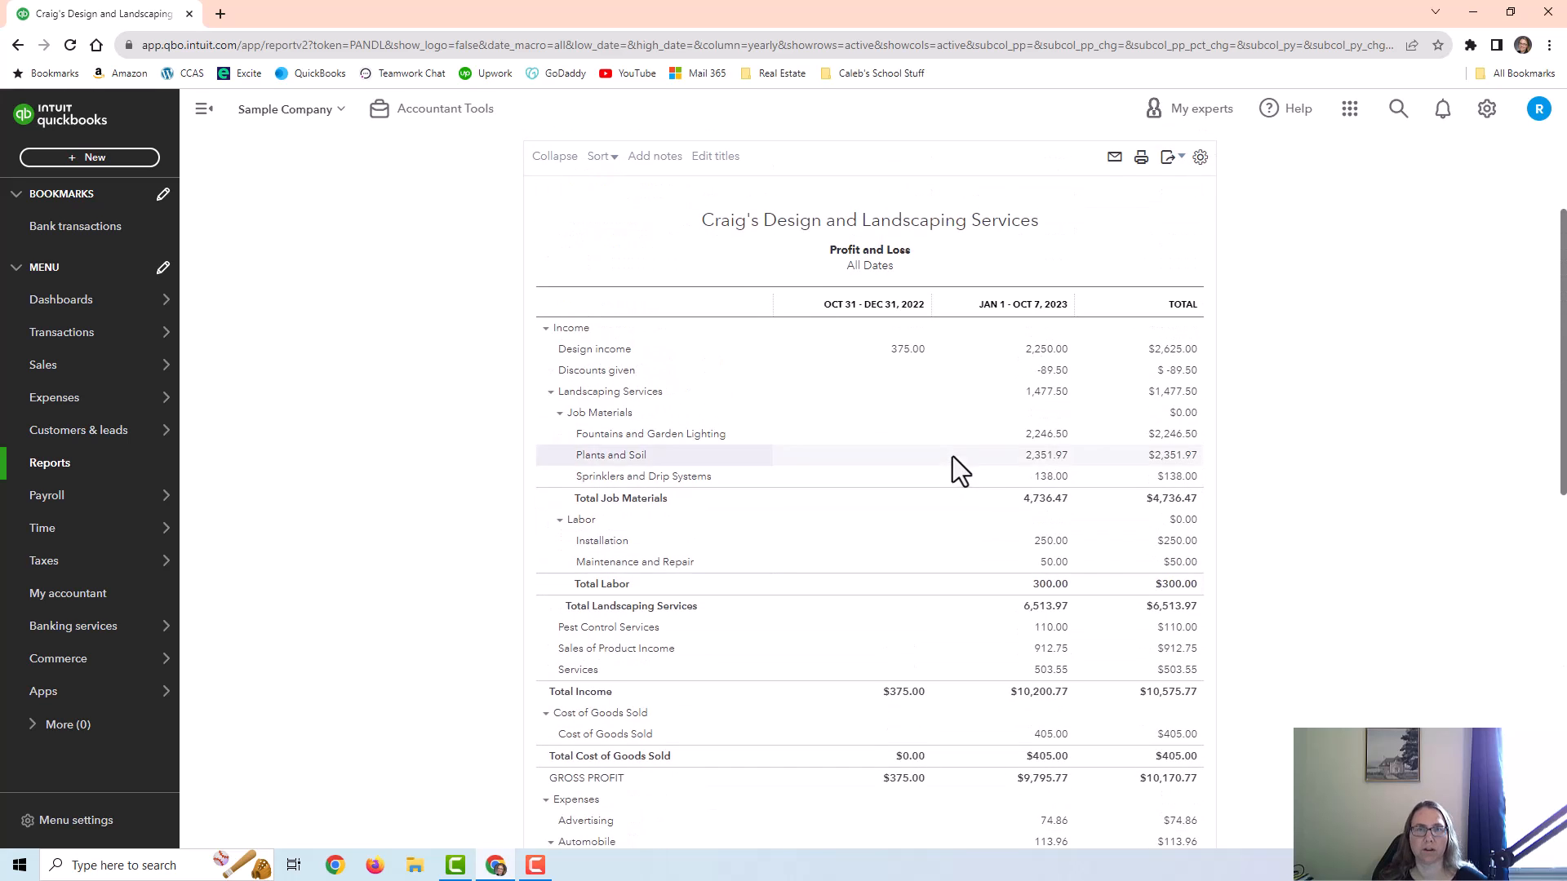
pyautogui.scroll(-3)
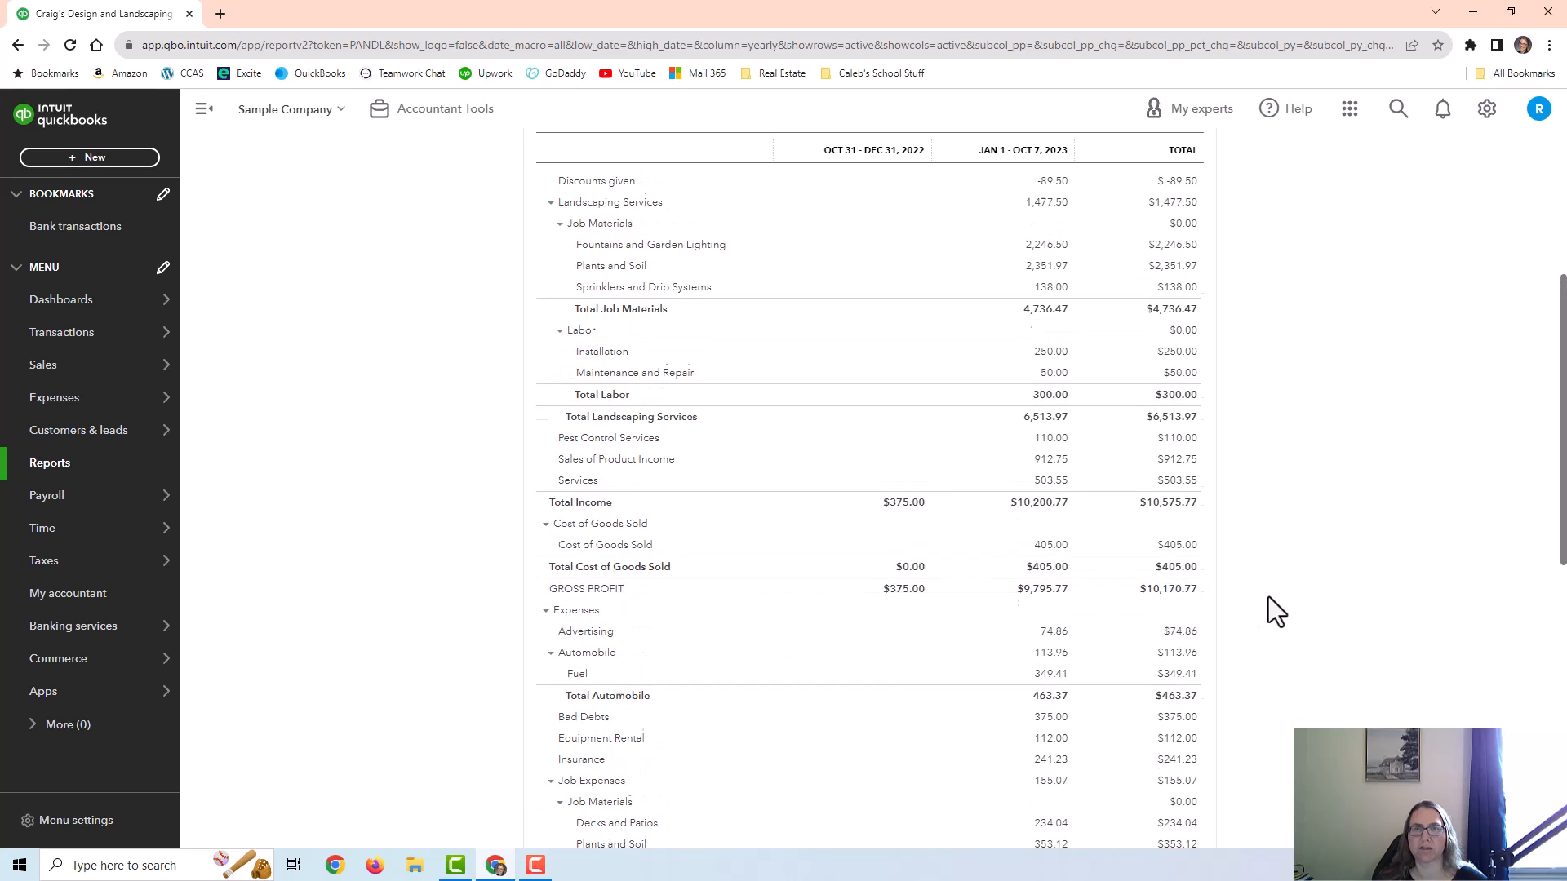
pyautogui.scroll(3)
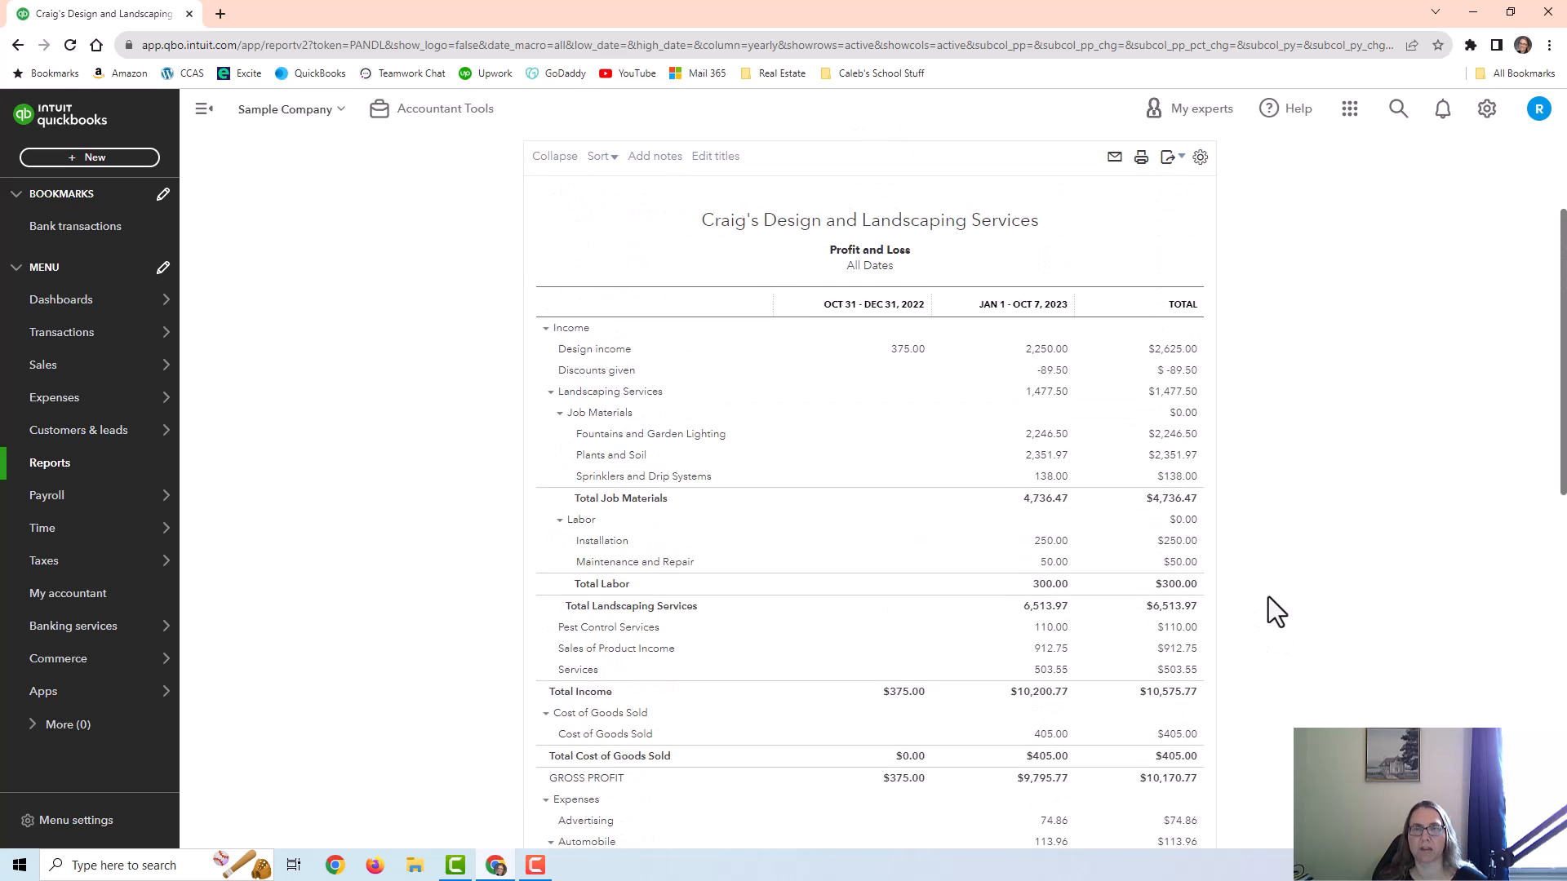
# - From the dashboard, open Write off invoices under Accountant Tools
pyautogui.click(62, 299)
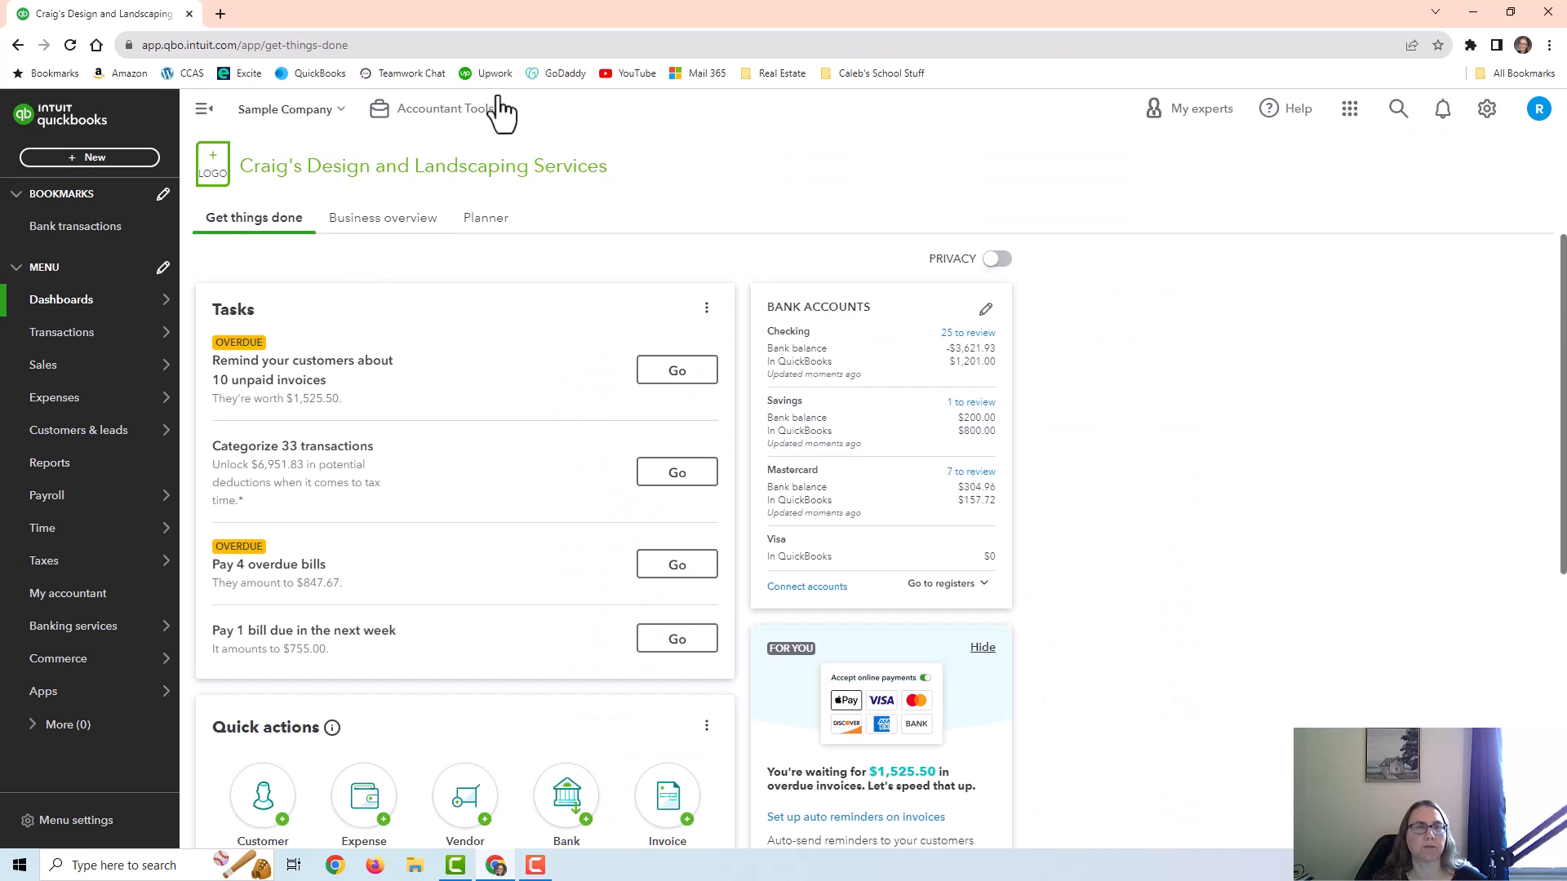
pyautogui.click(443, 108)
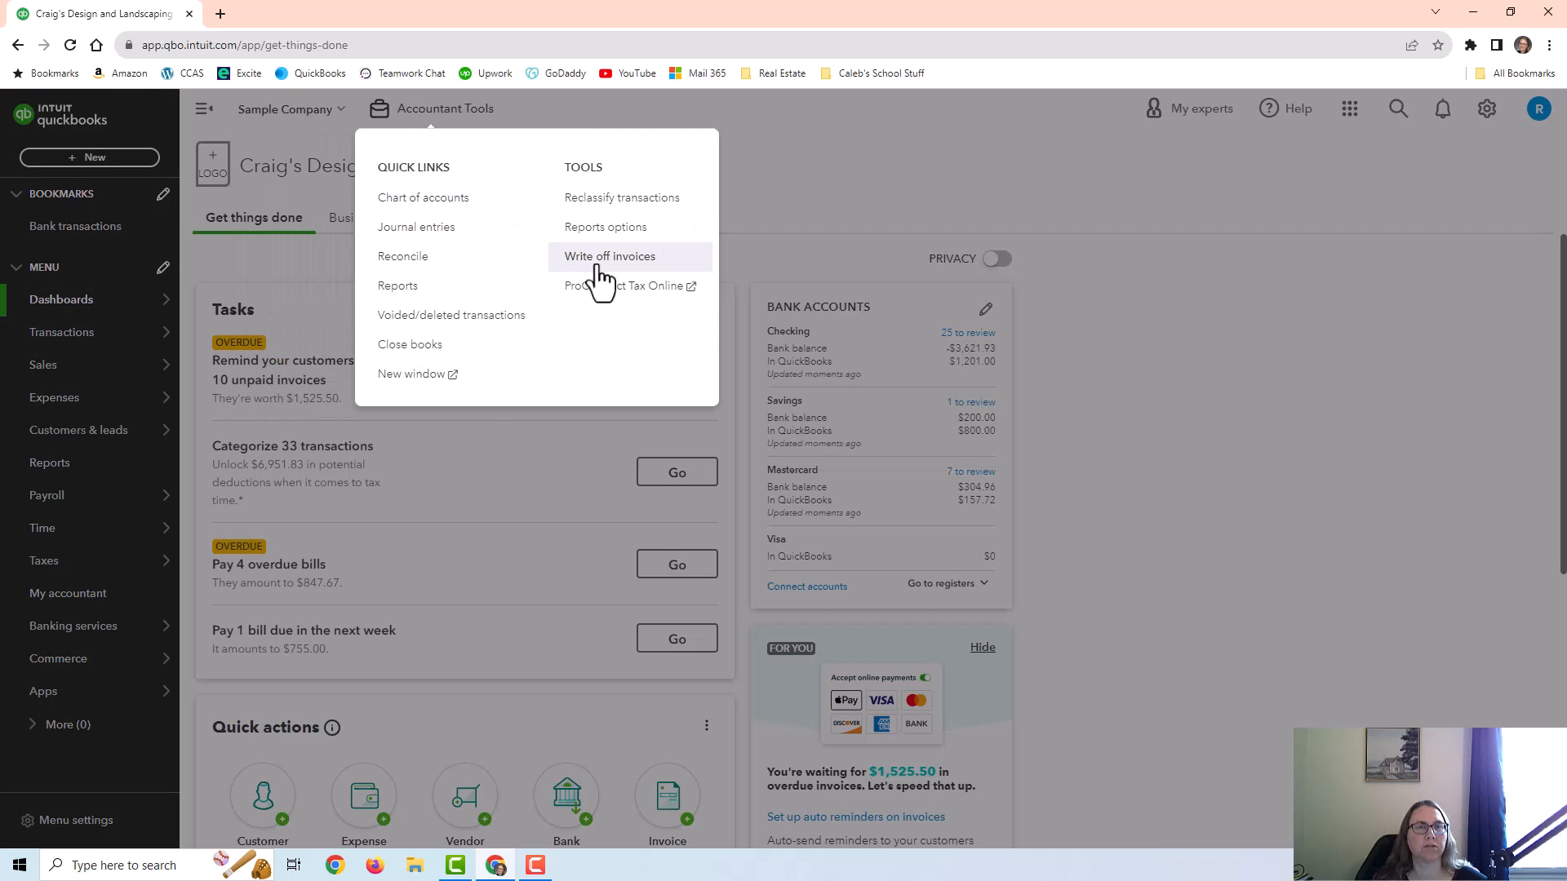
pyautogui.moveTo(609, 262)
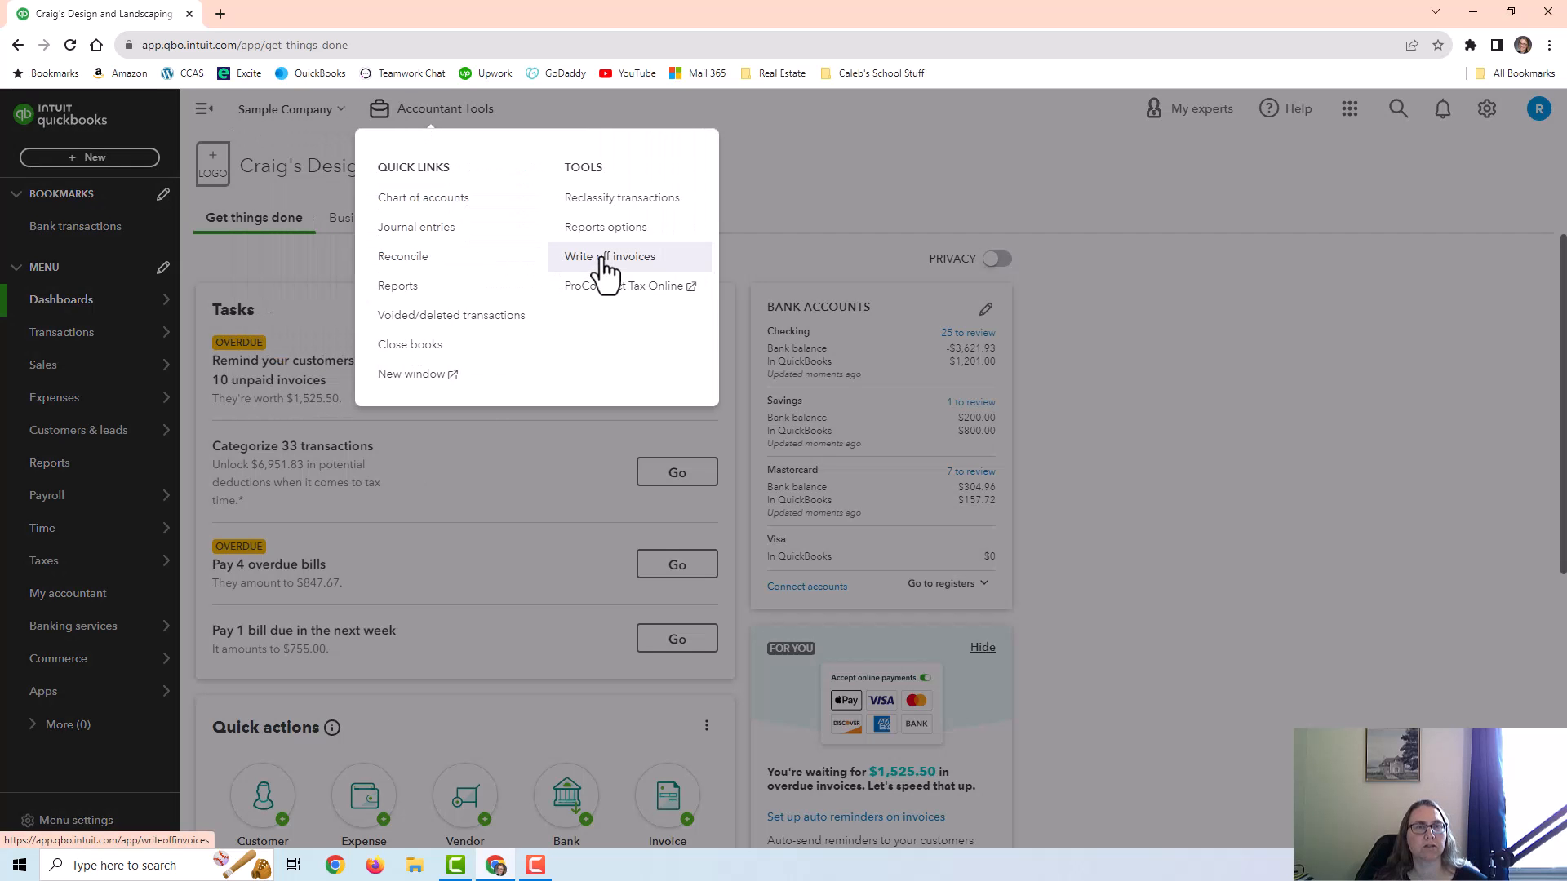
pyautogui.moveTo(626, 285)
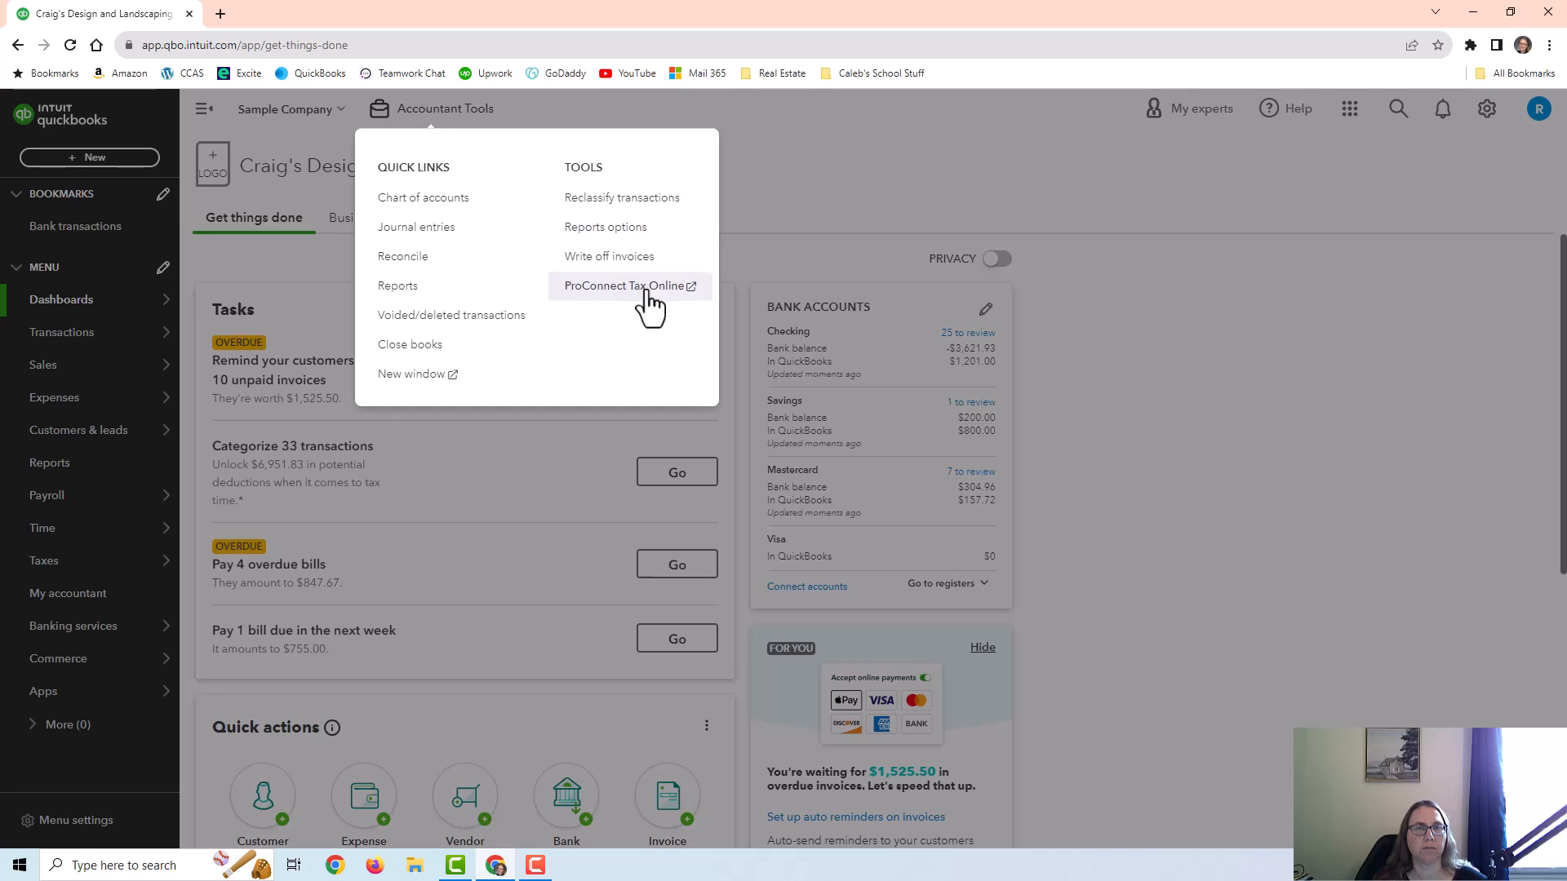
pyautogui.click(608, 255)
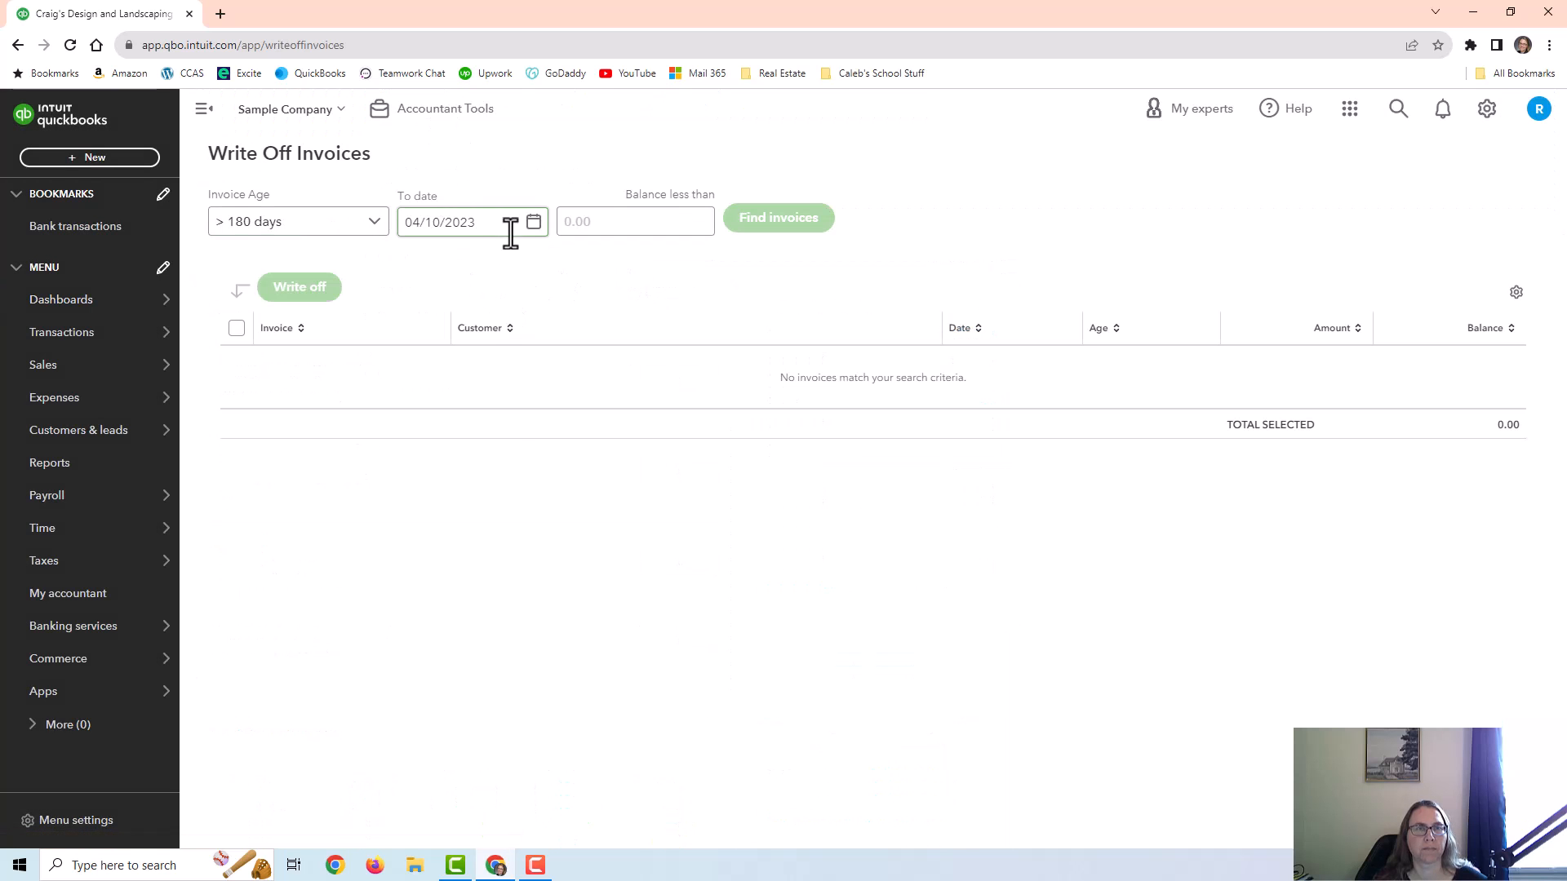
# - List open invoices up to 10/07/2023, select one, and write it off to Bad Debts
pyautogui.click(778, 218)
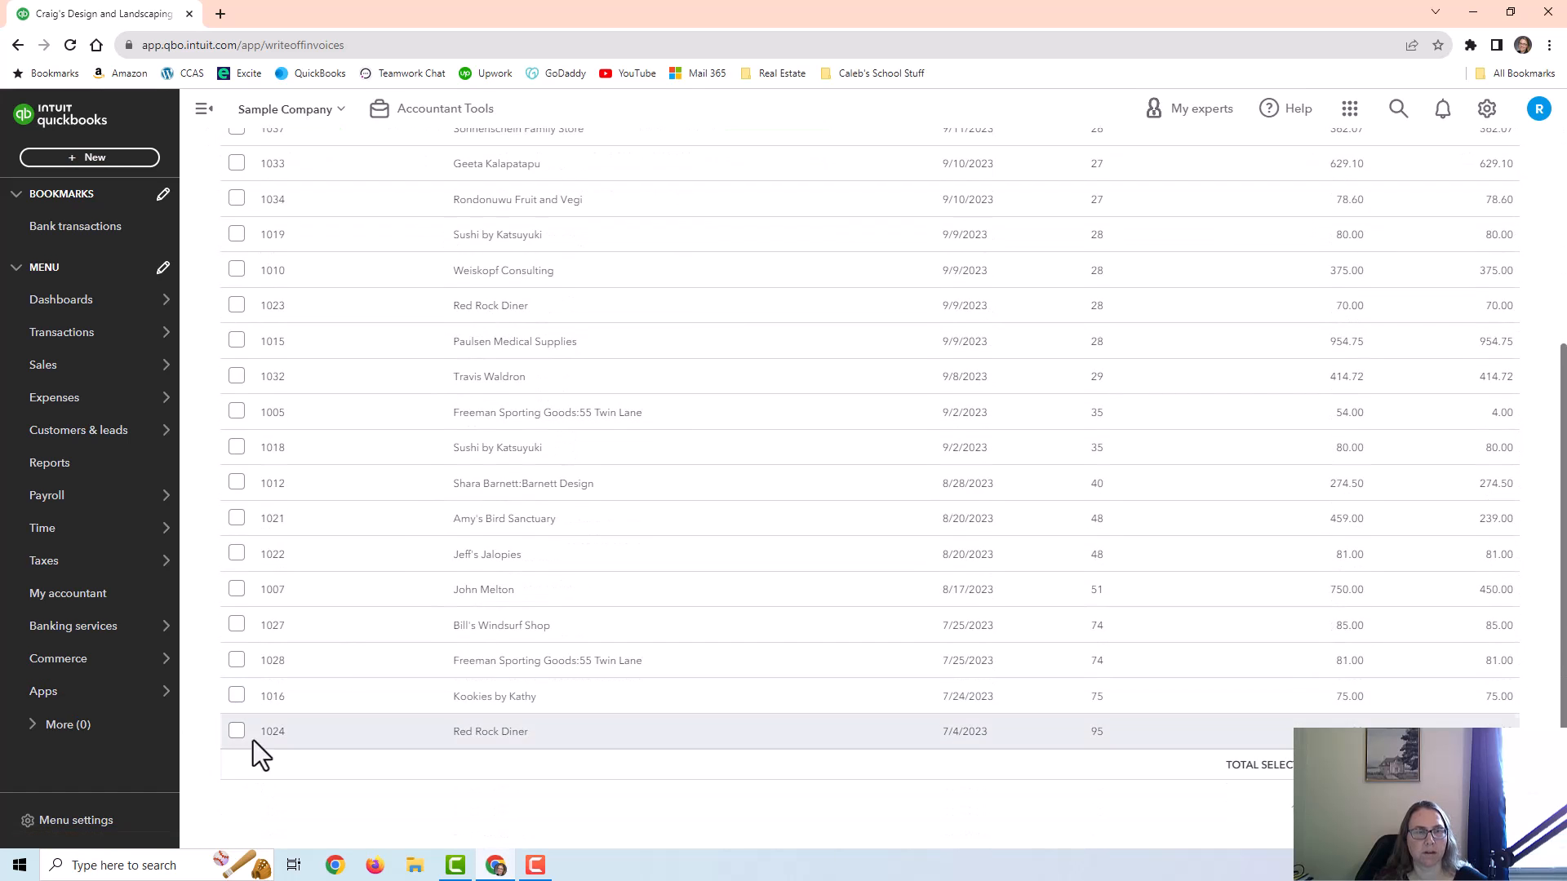
pyautogui.scroll(3)
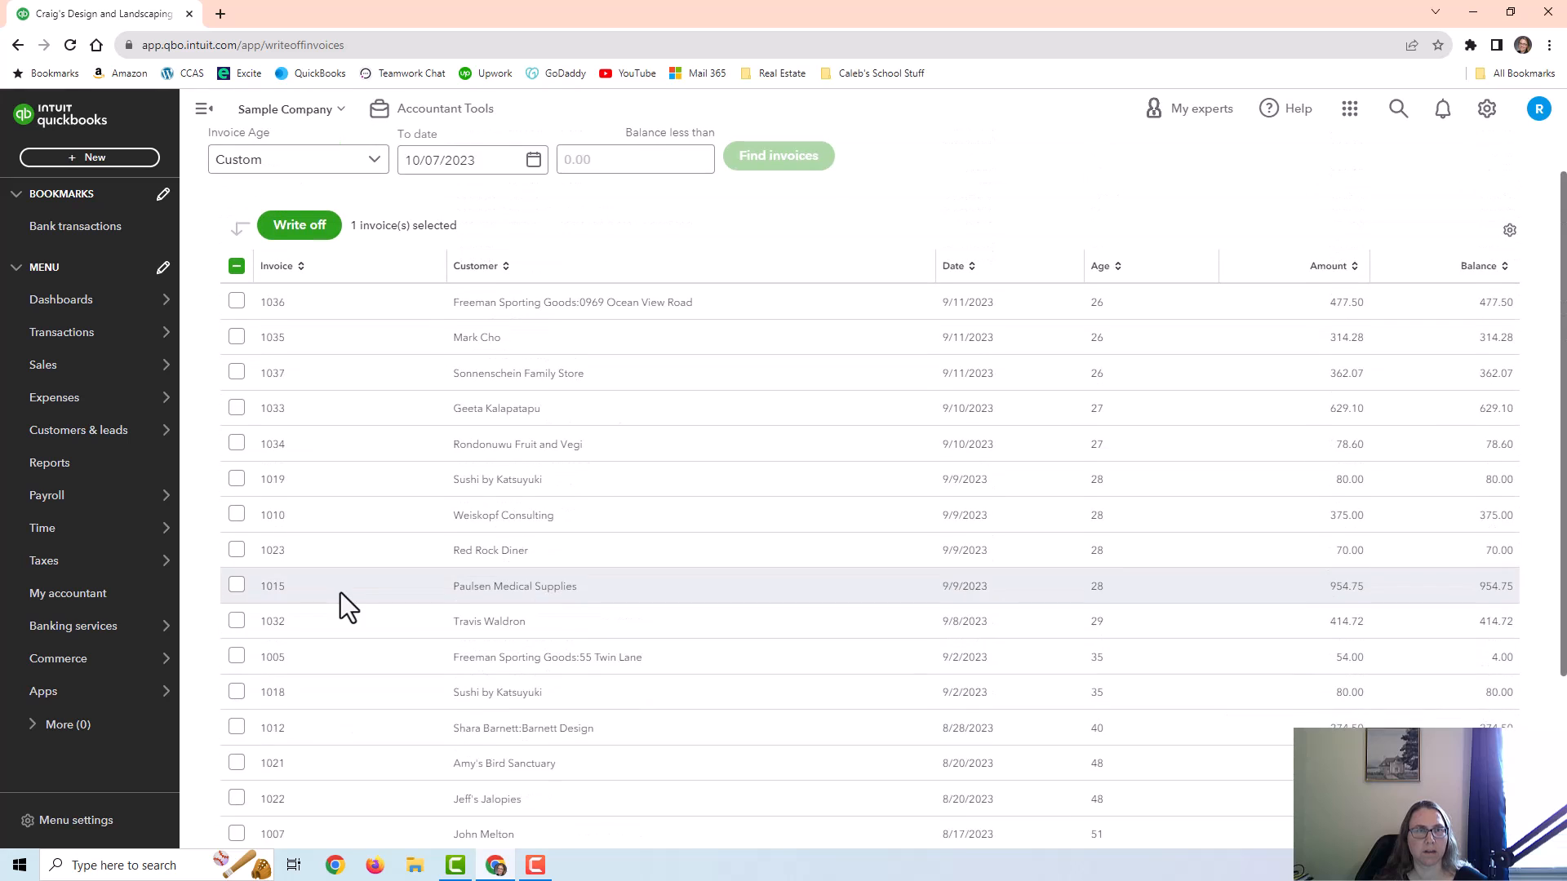
pyautogui.click(298, 224)
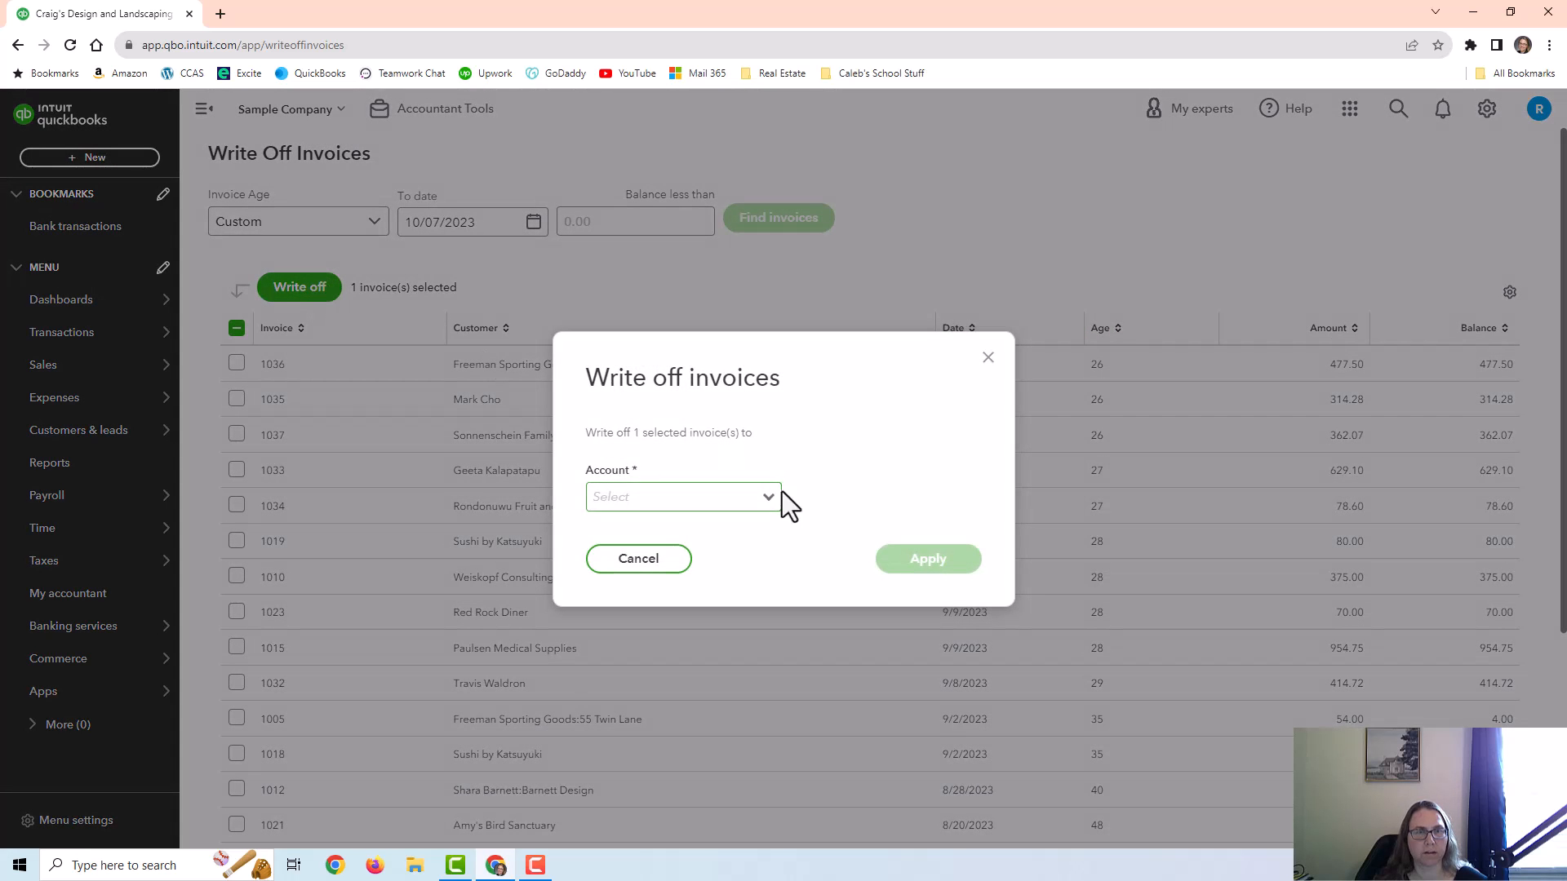
pyautogui.write('ba')
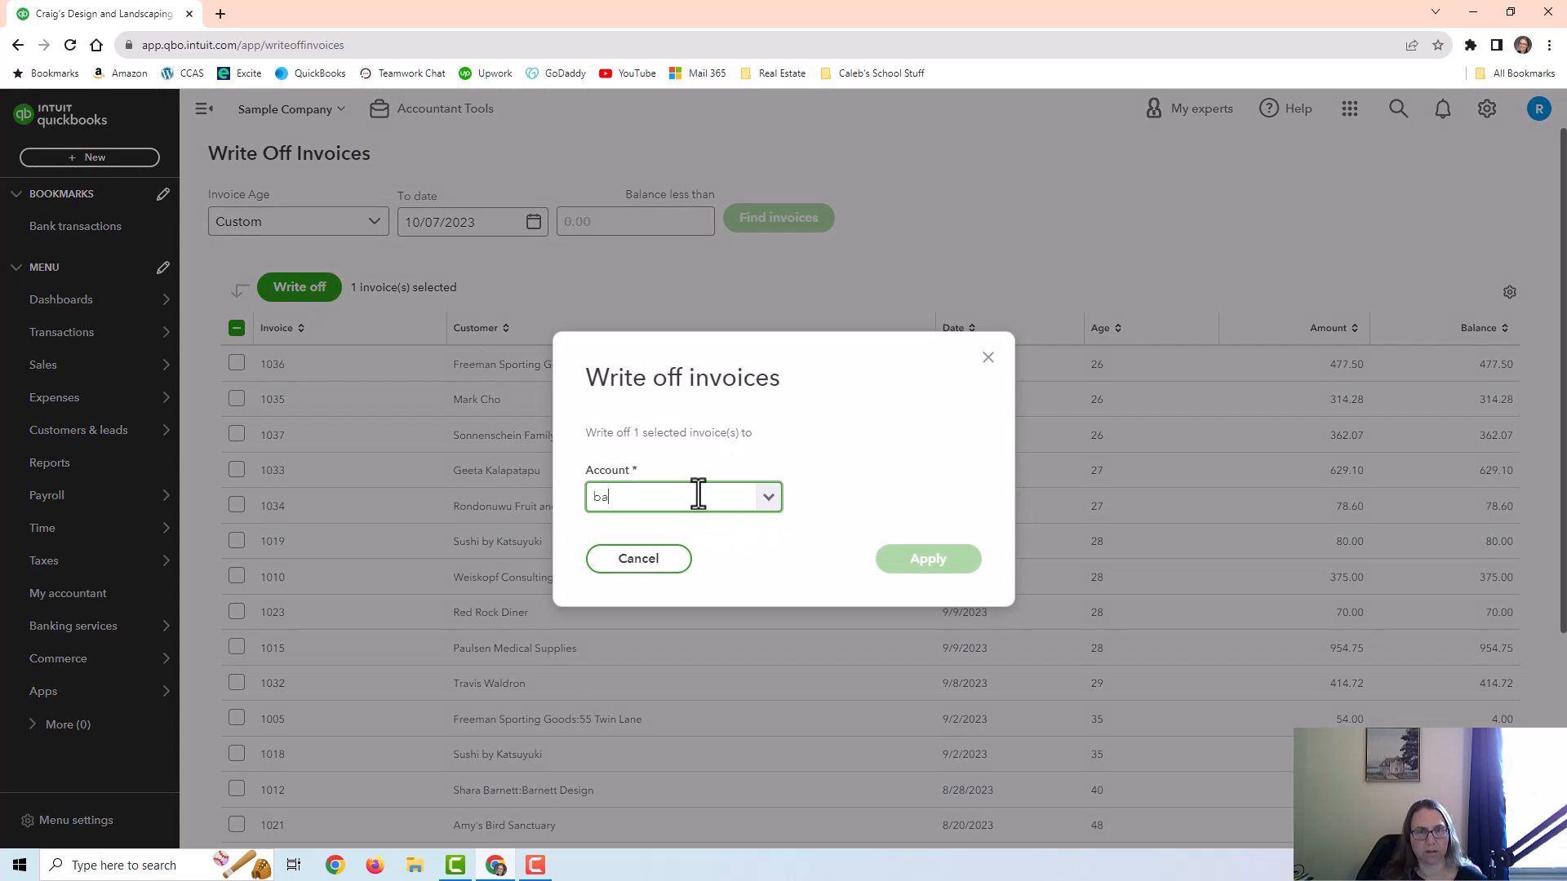
pyautogui.click(682, 496)
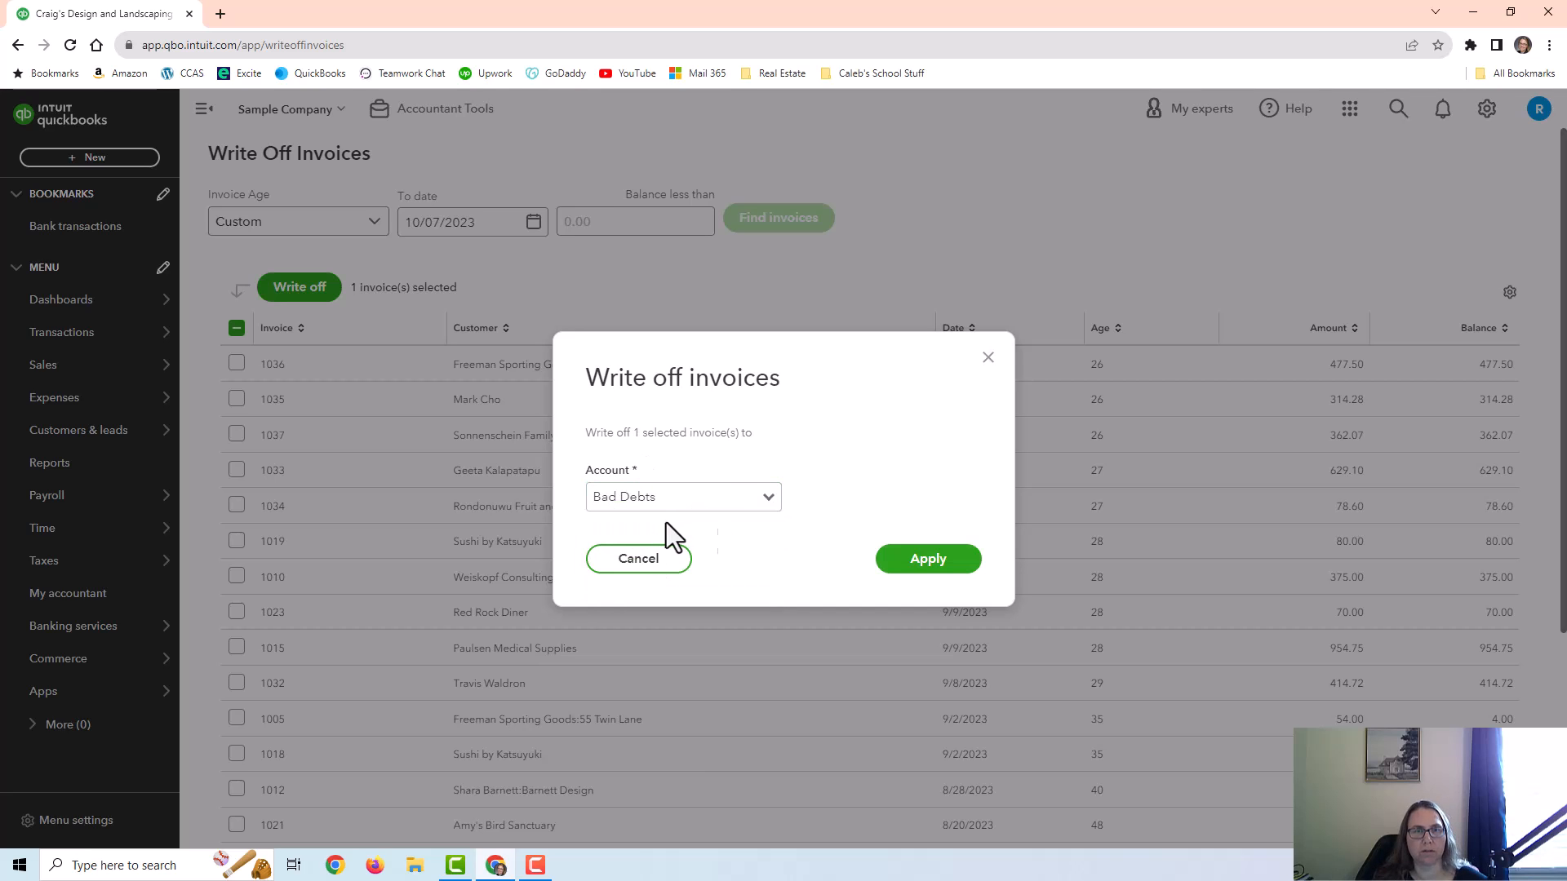
pyautogui.moveTo(1152, 262)
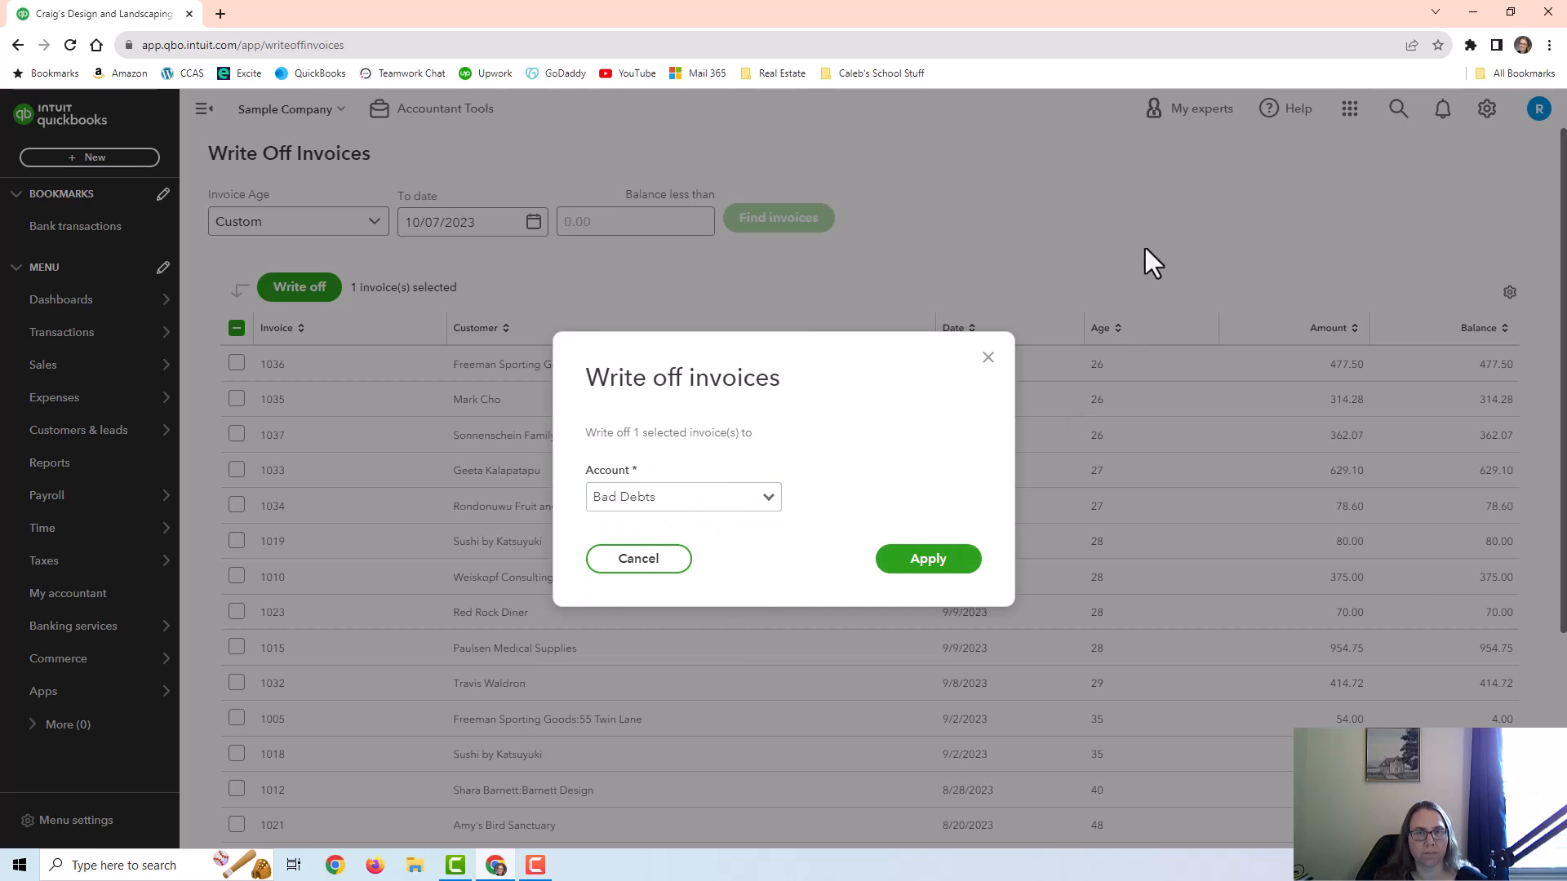